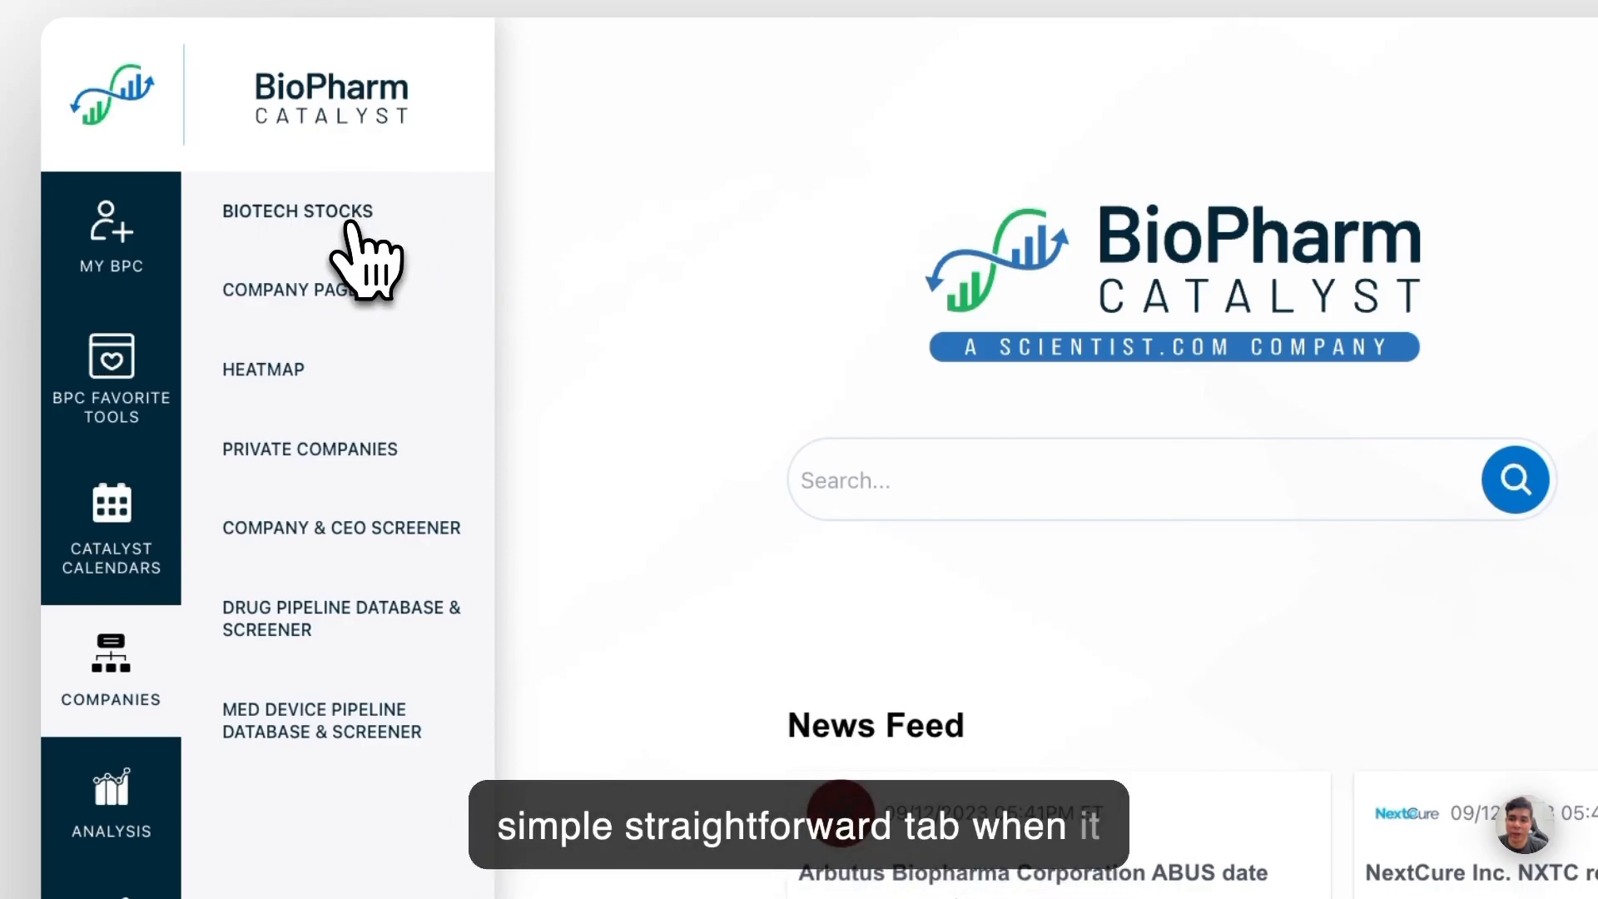
Step: Browse the Biotech Stocks page: pre-market and regular advancers, decliners, unusual volume and index charts
left_click(296, 211)
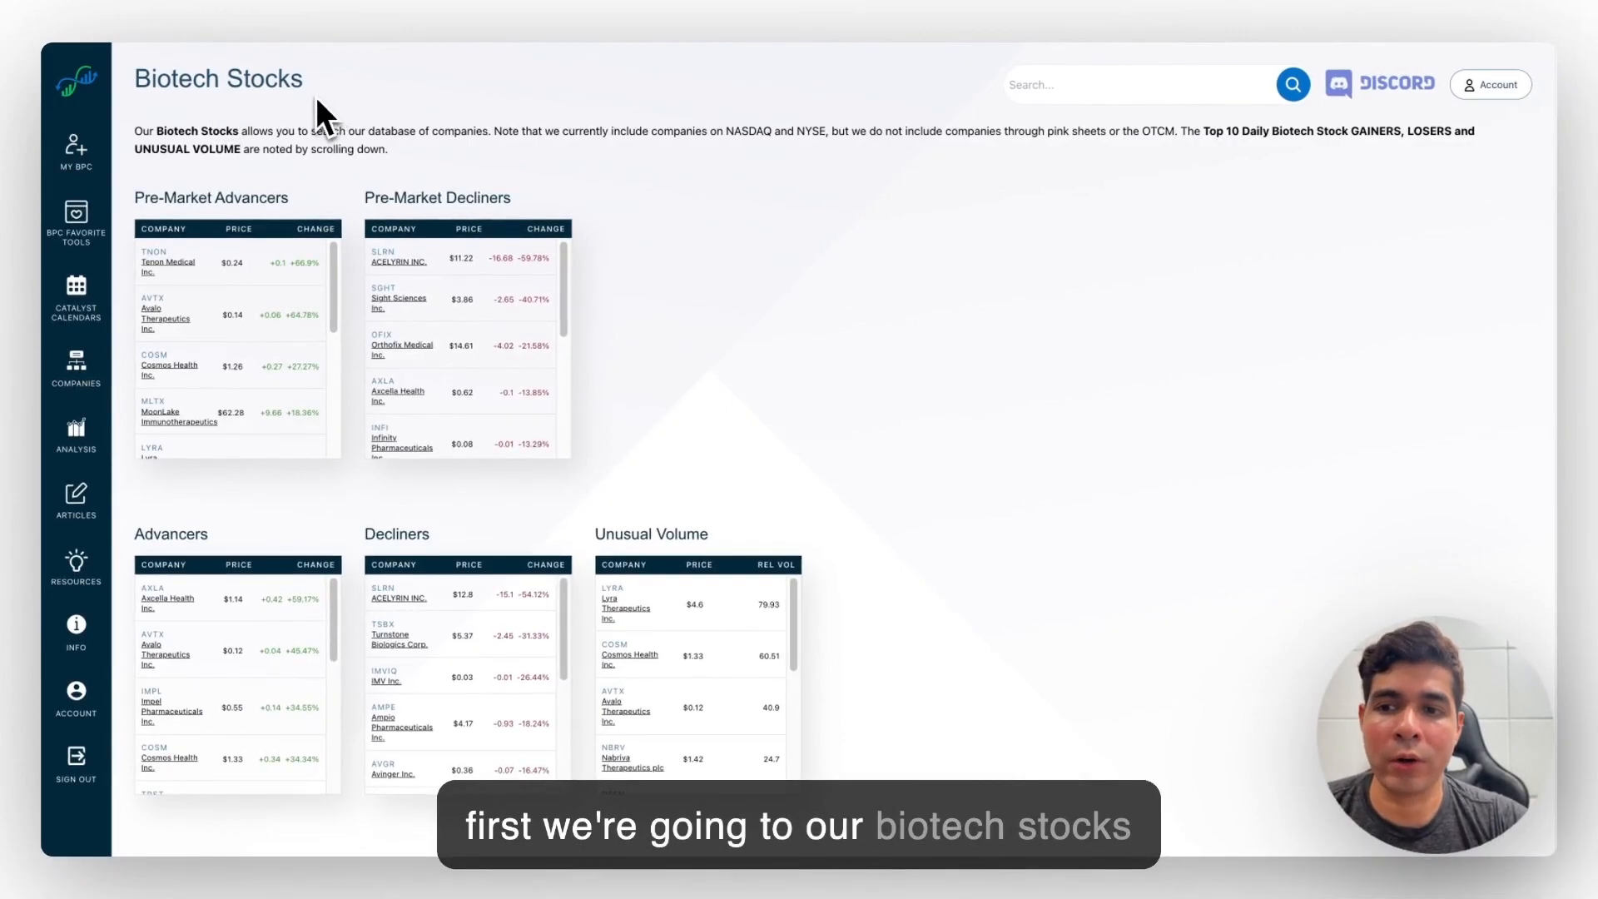
mouse_move(692, 366)
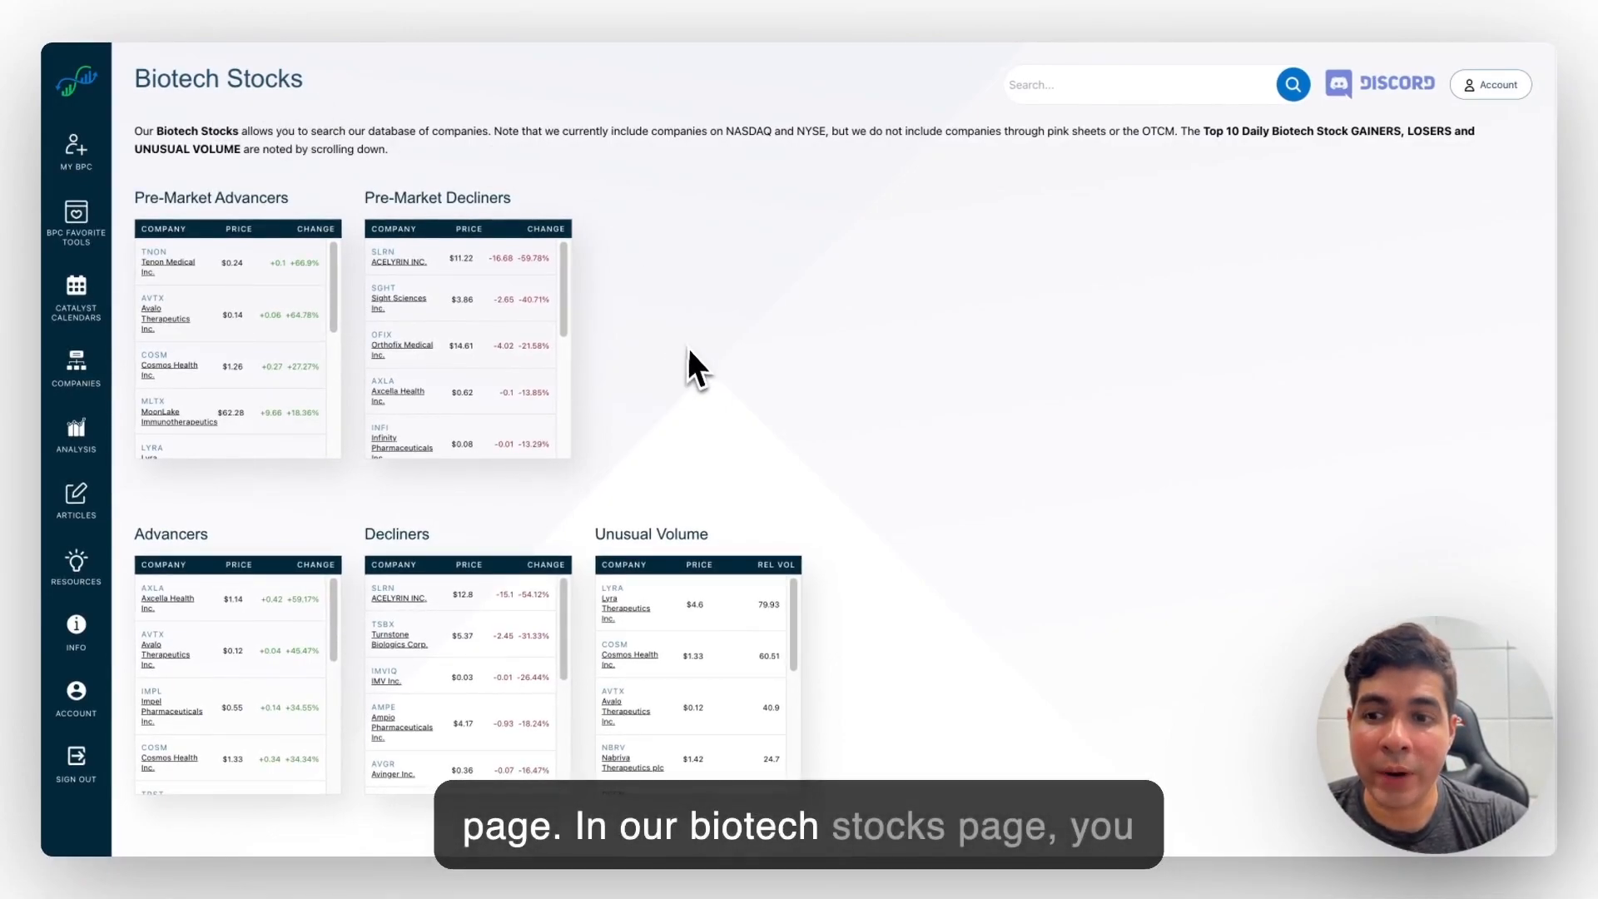
scroll("down", 3)
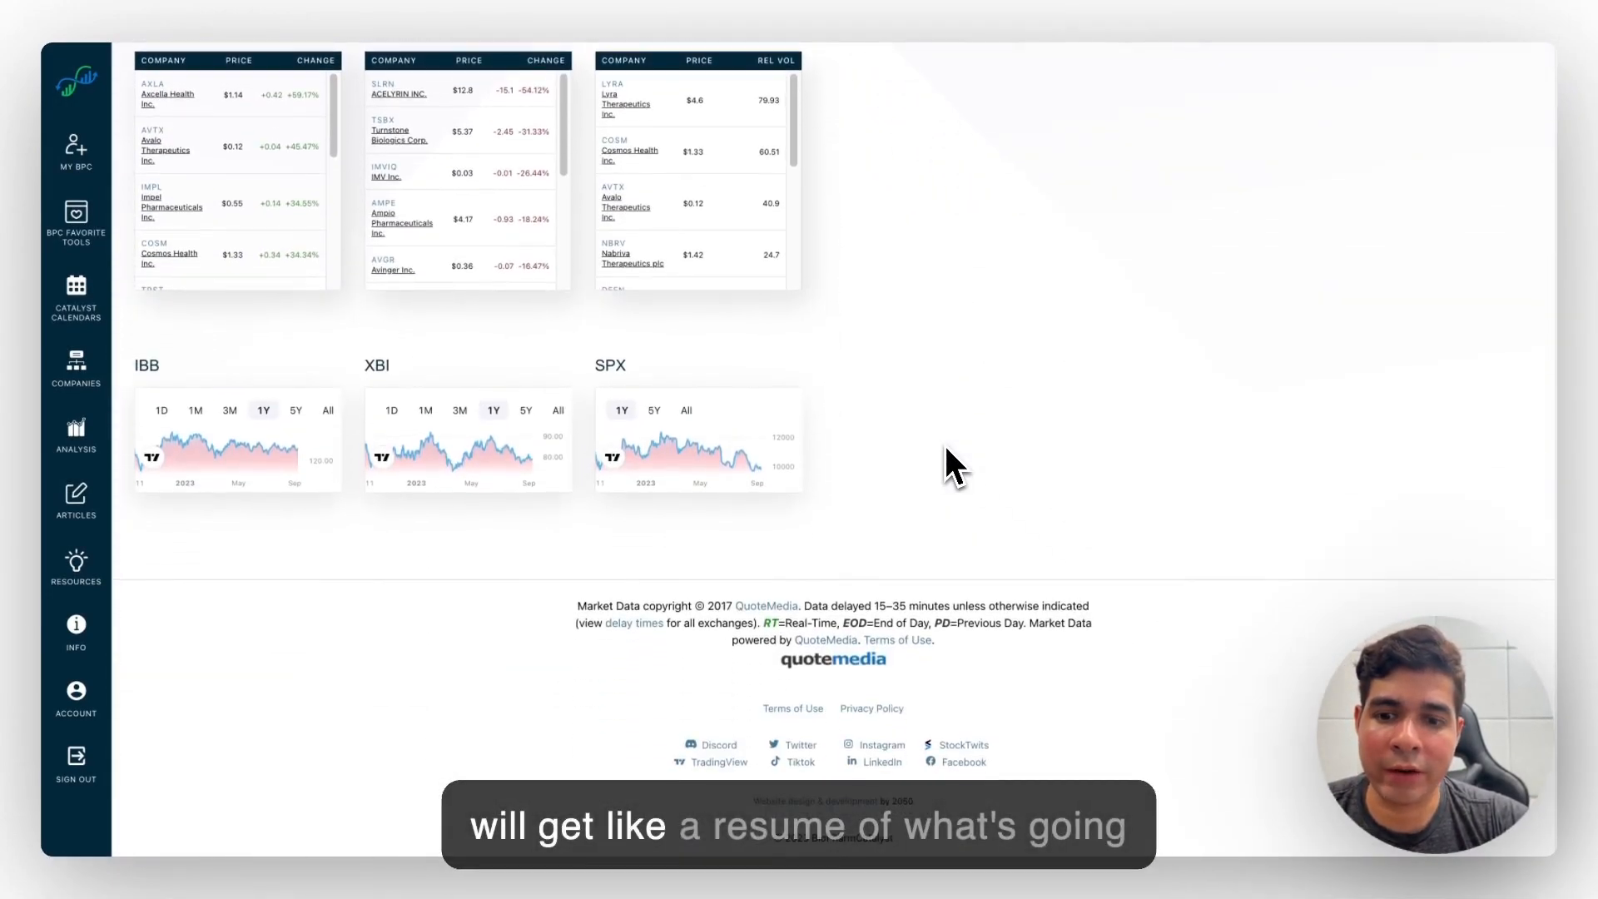
scroll("up", 3)
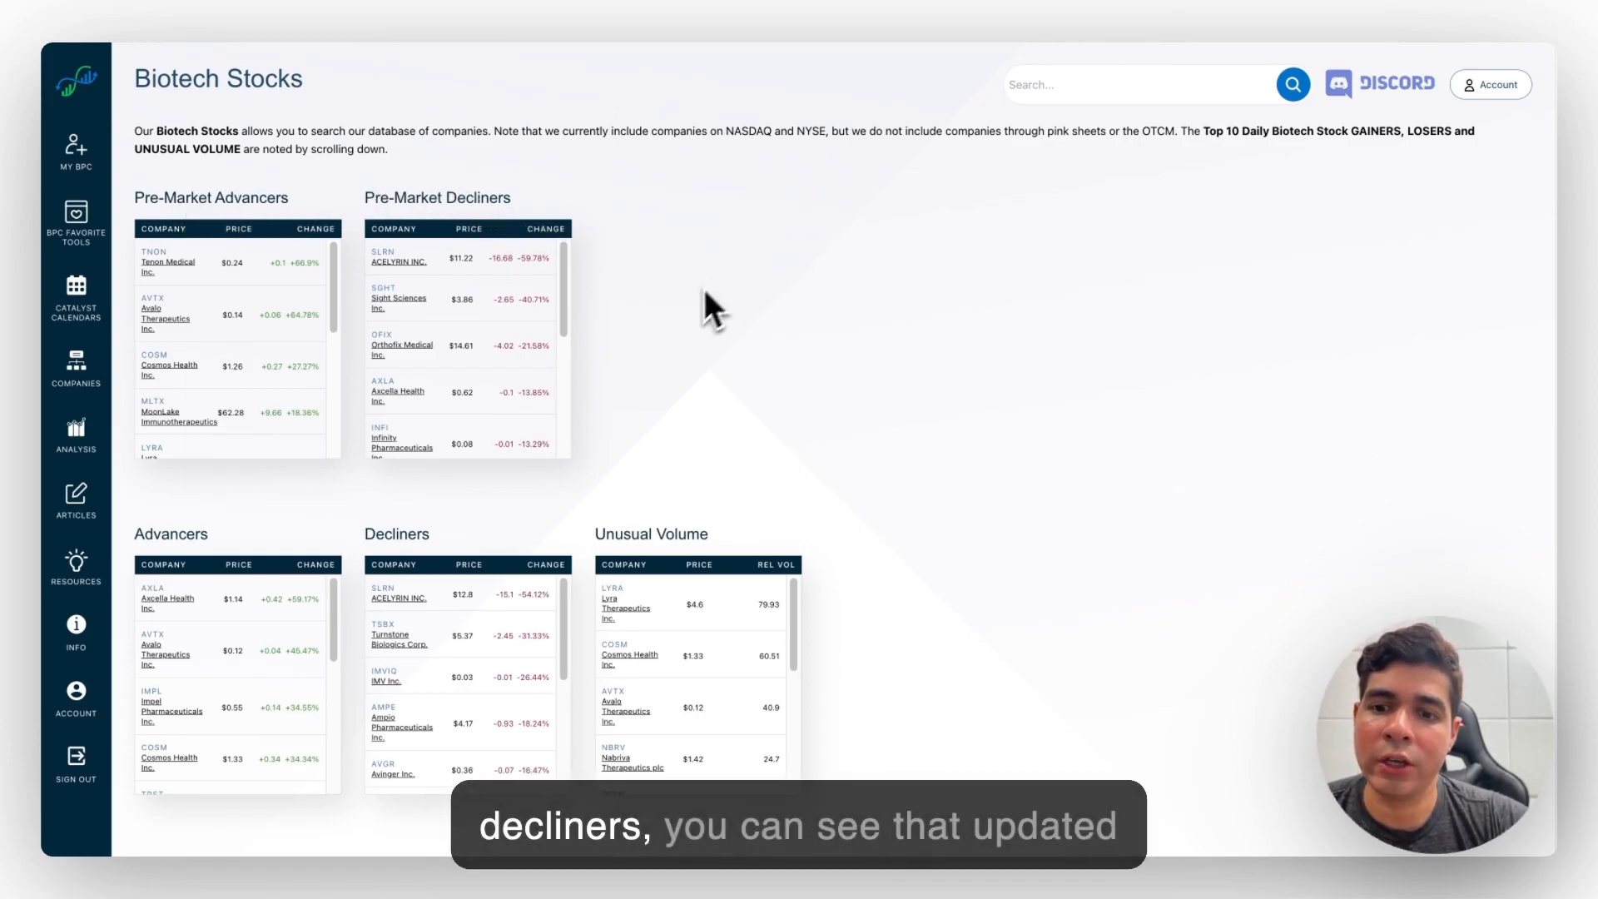
scroll("down", 3)
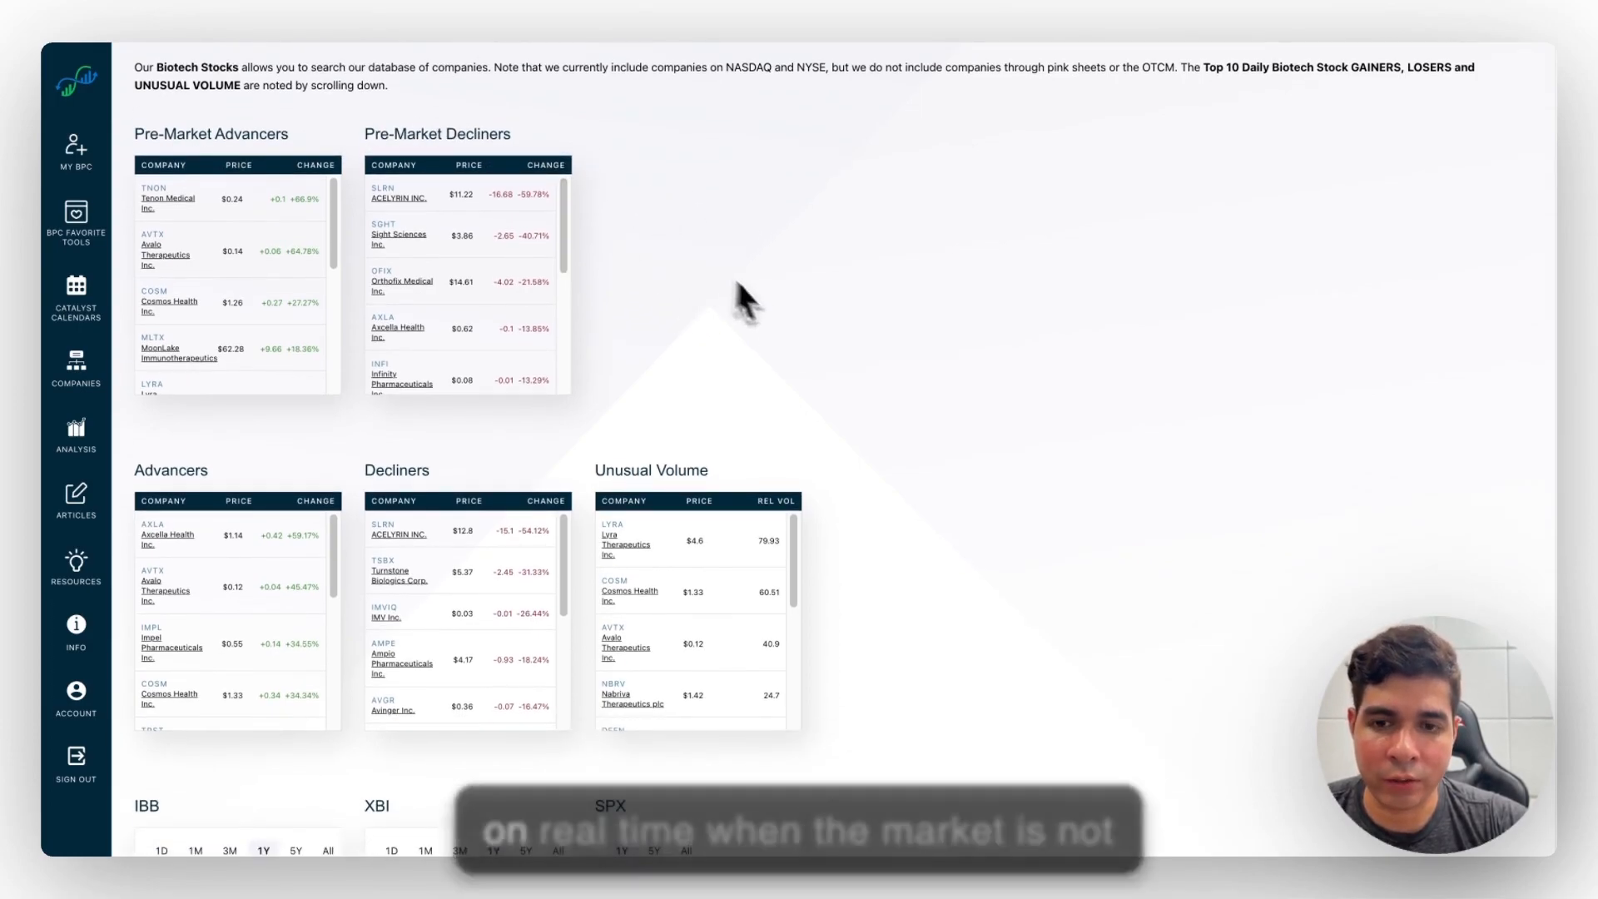
scroll("down", 3)
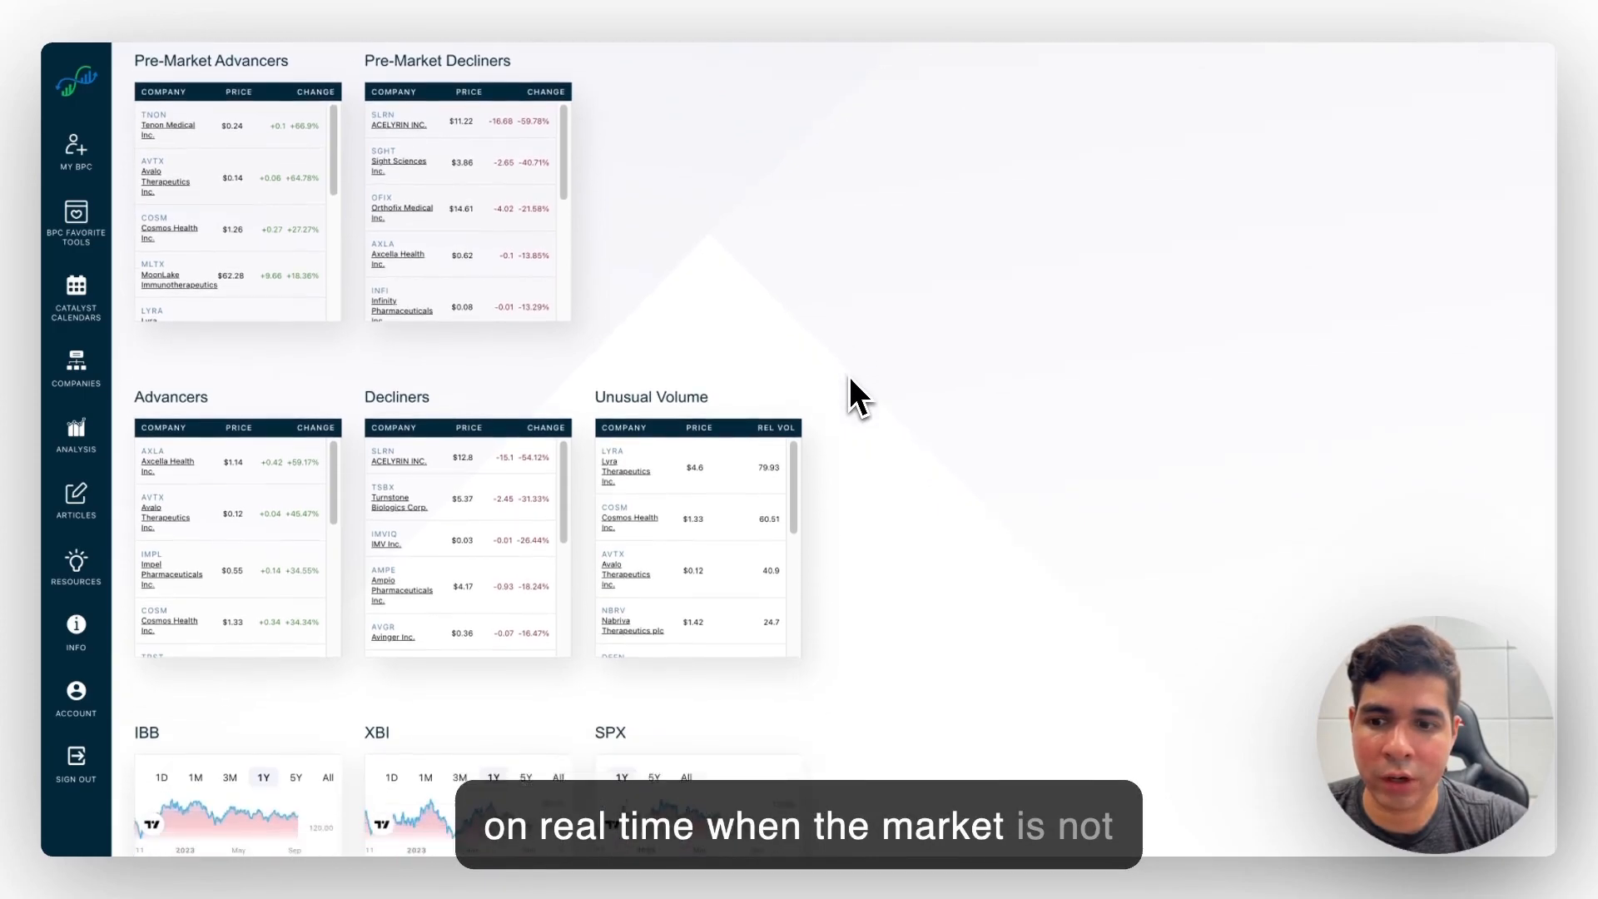
scroll("down", 3)
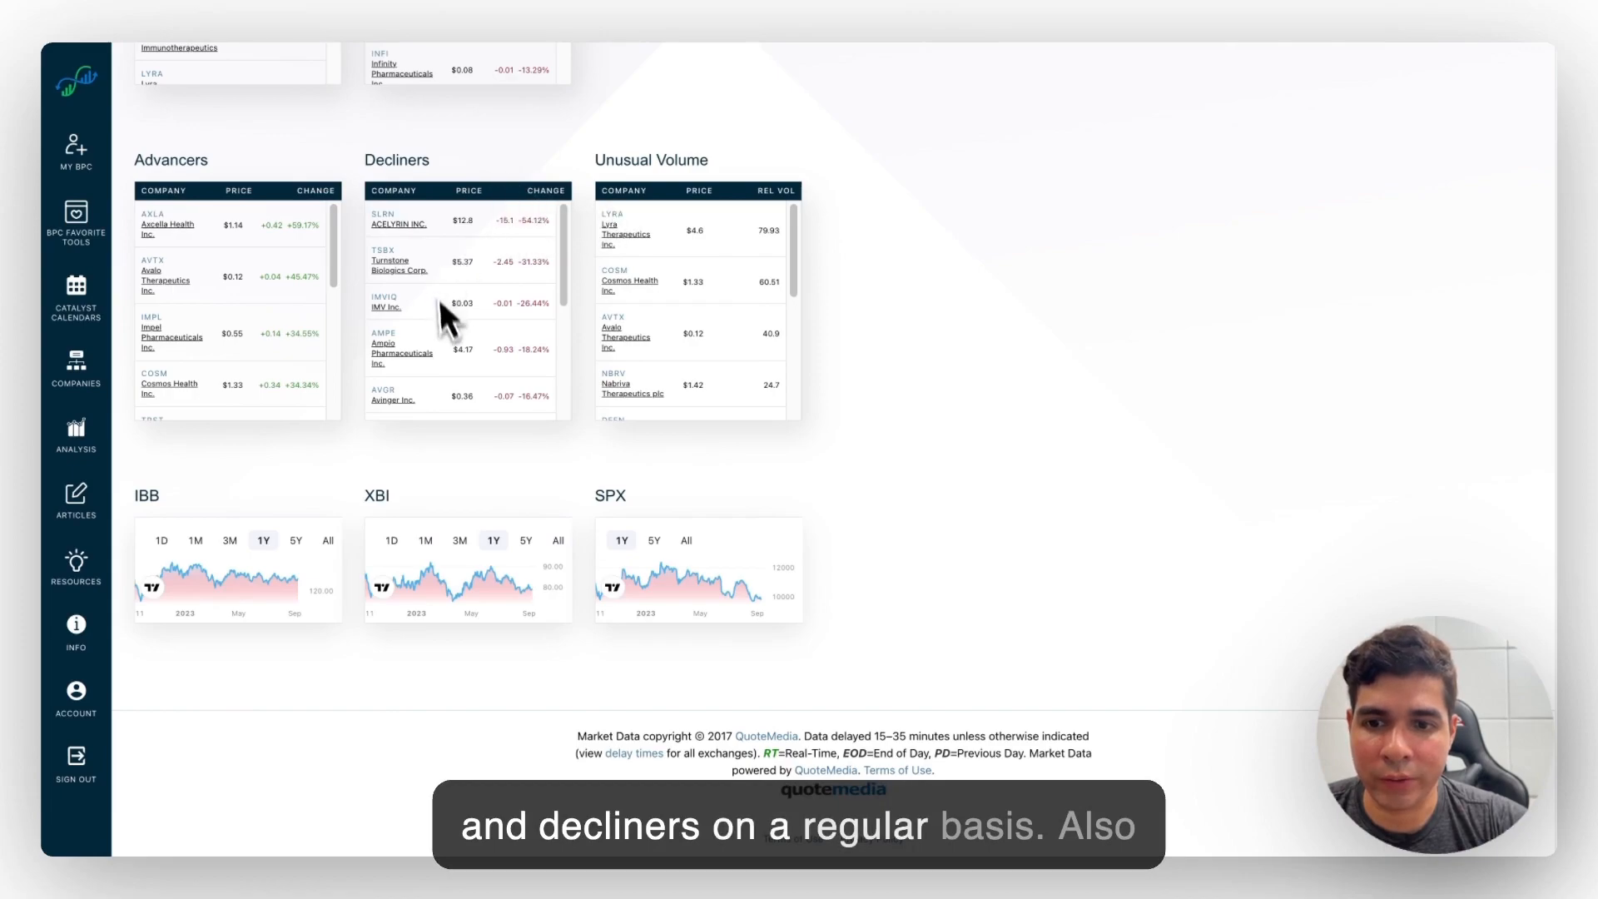
mouse_move(734, 265)
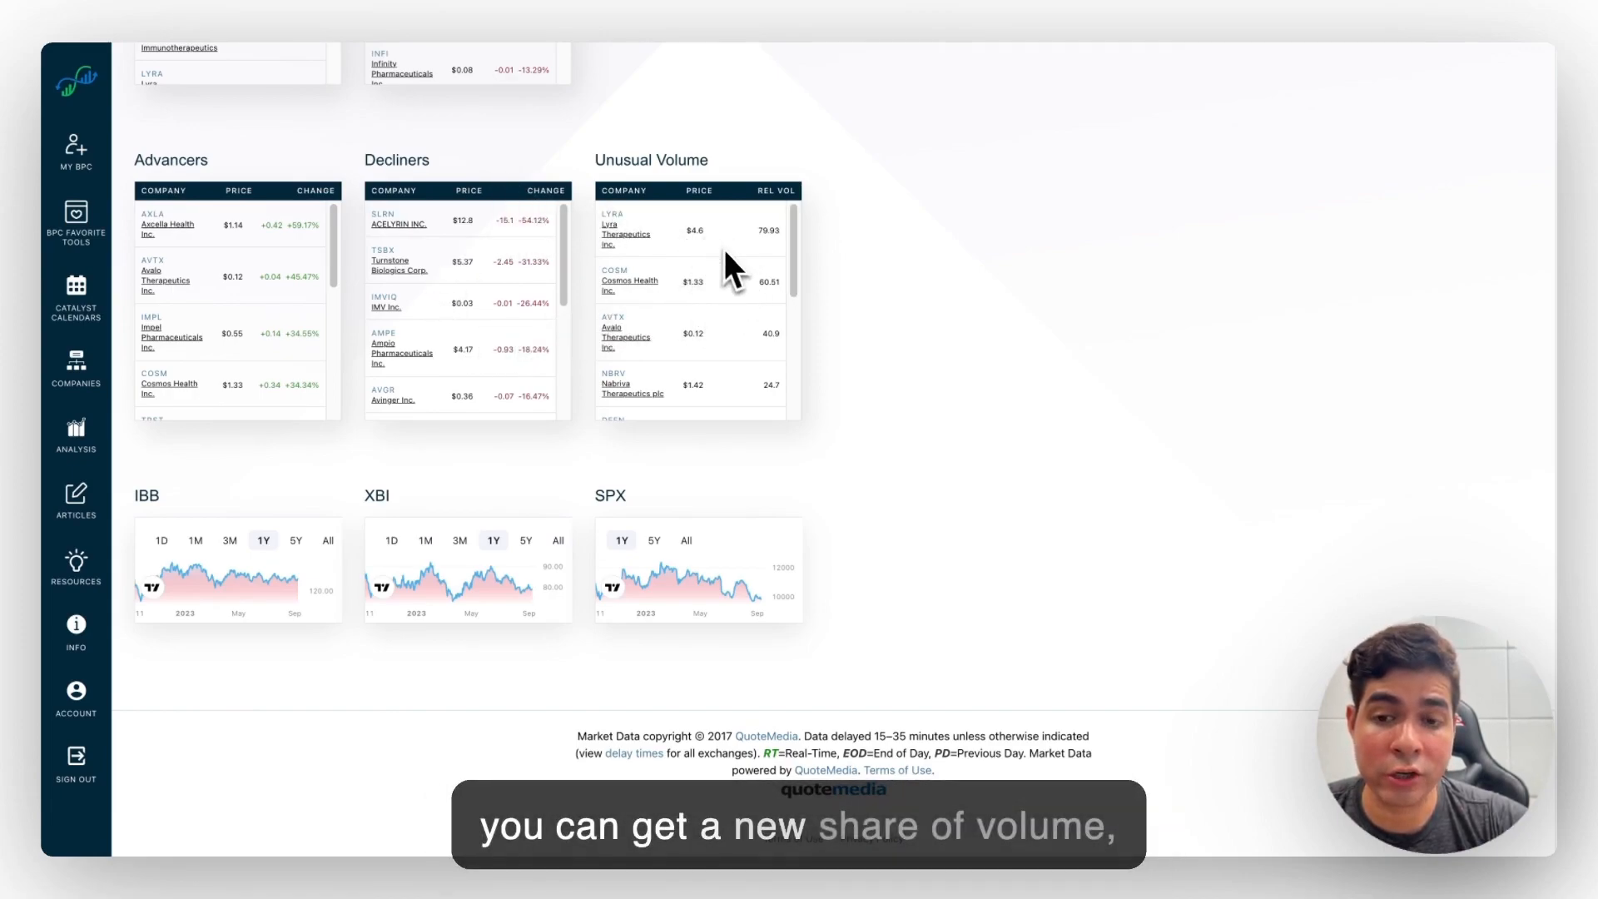
mouse_move(638, 285)
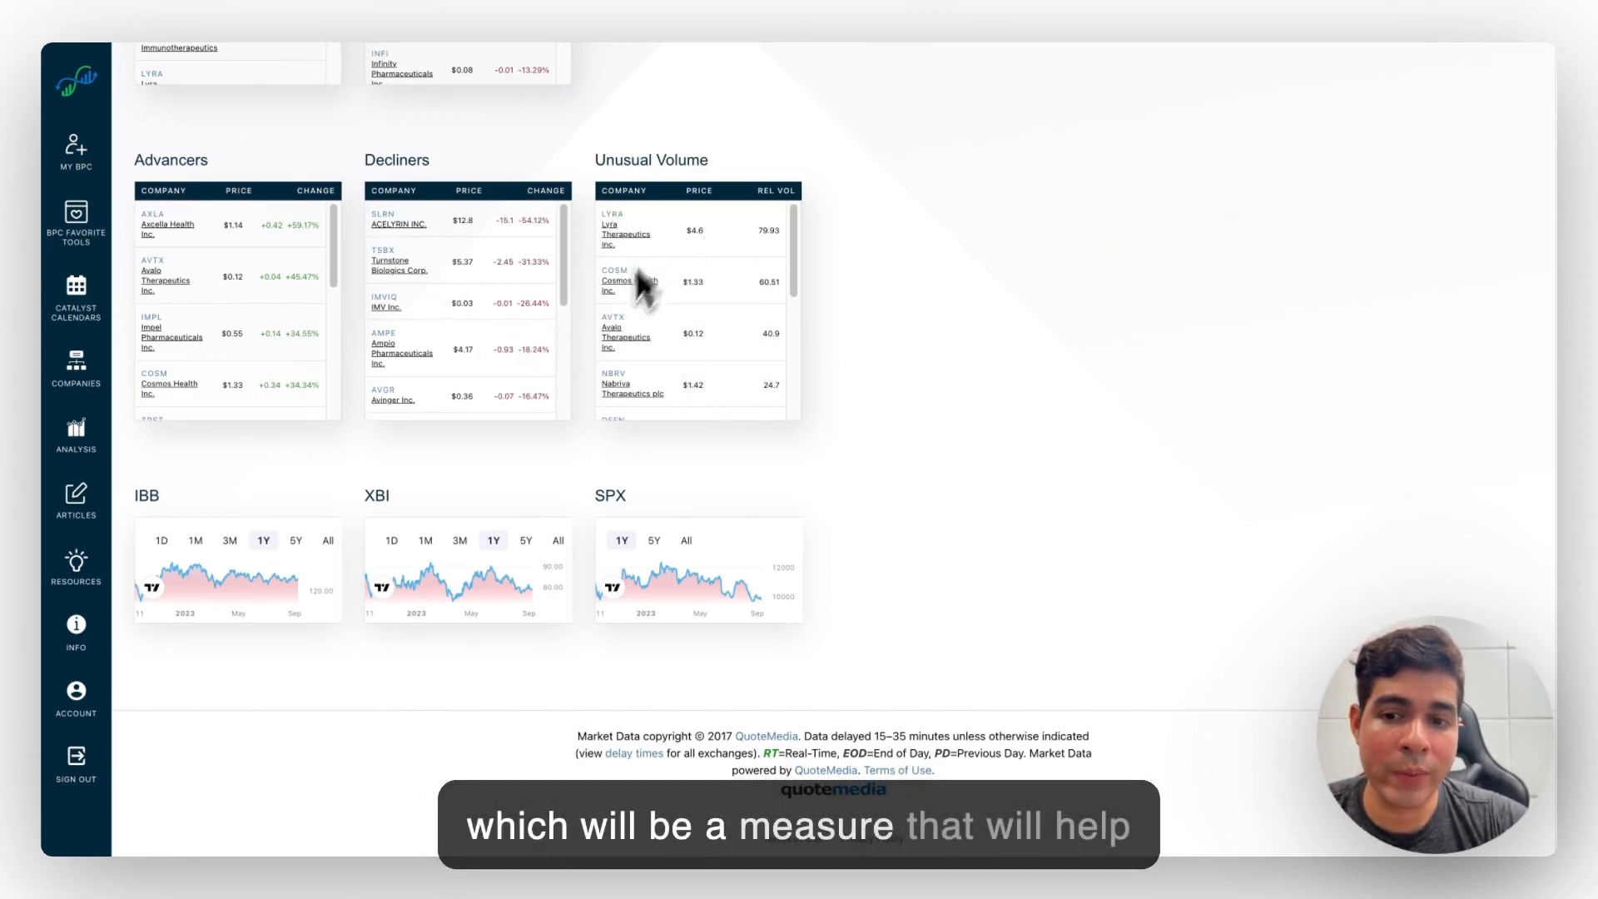
scroll("up", 3)
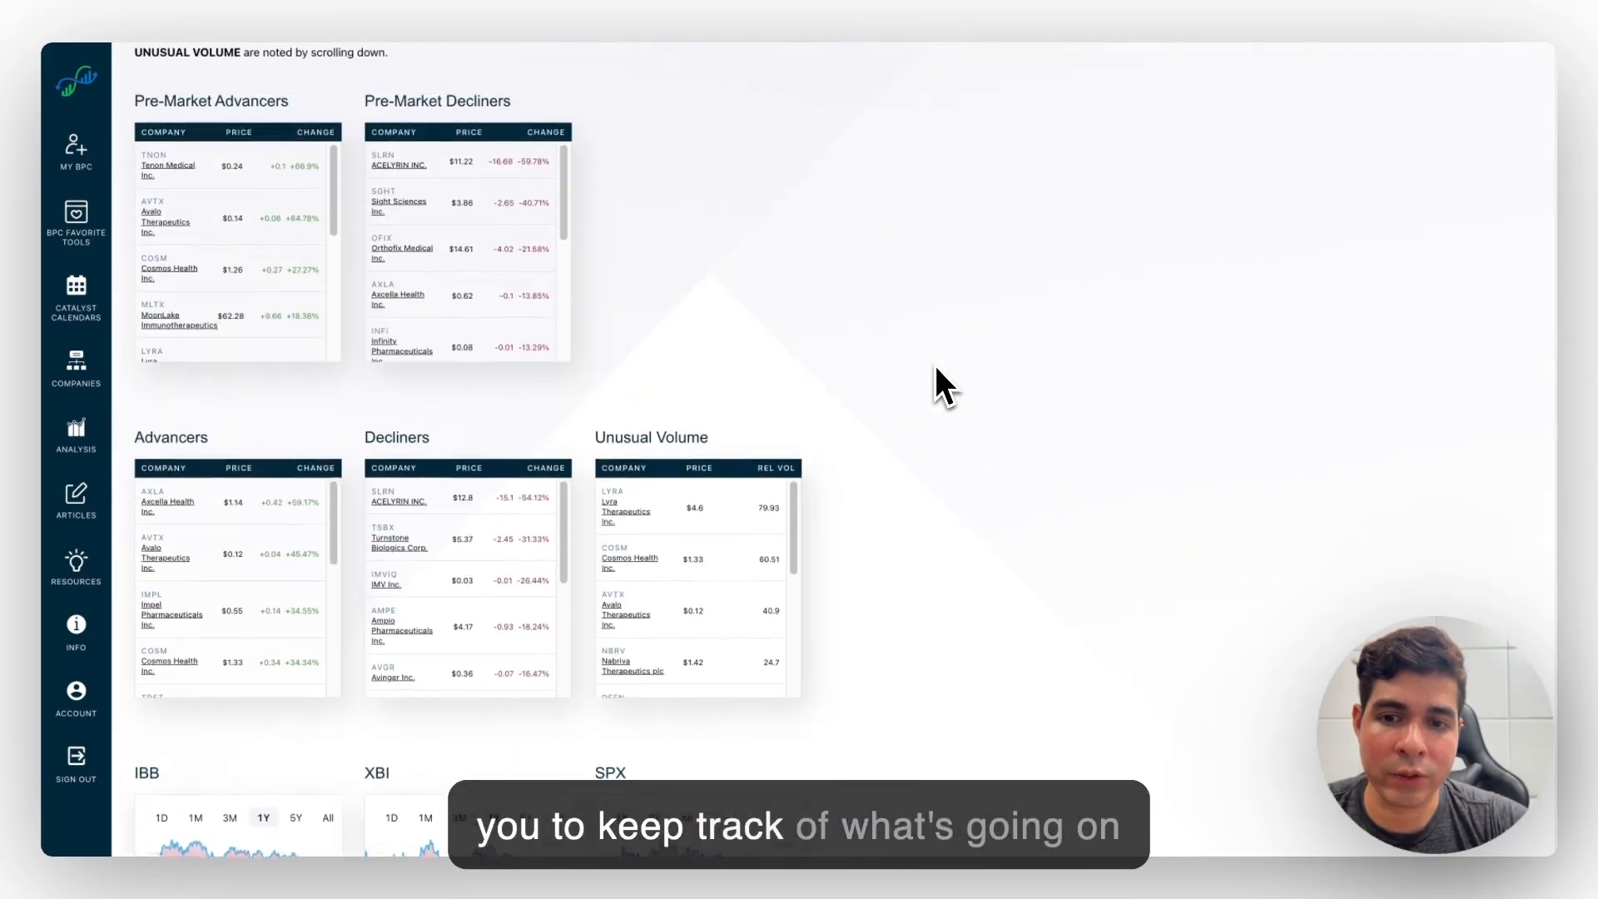
scroll("down", 3)
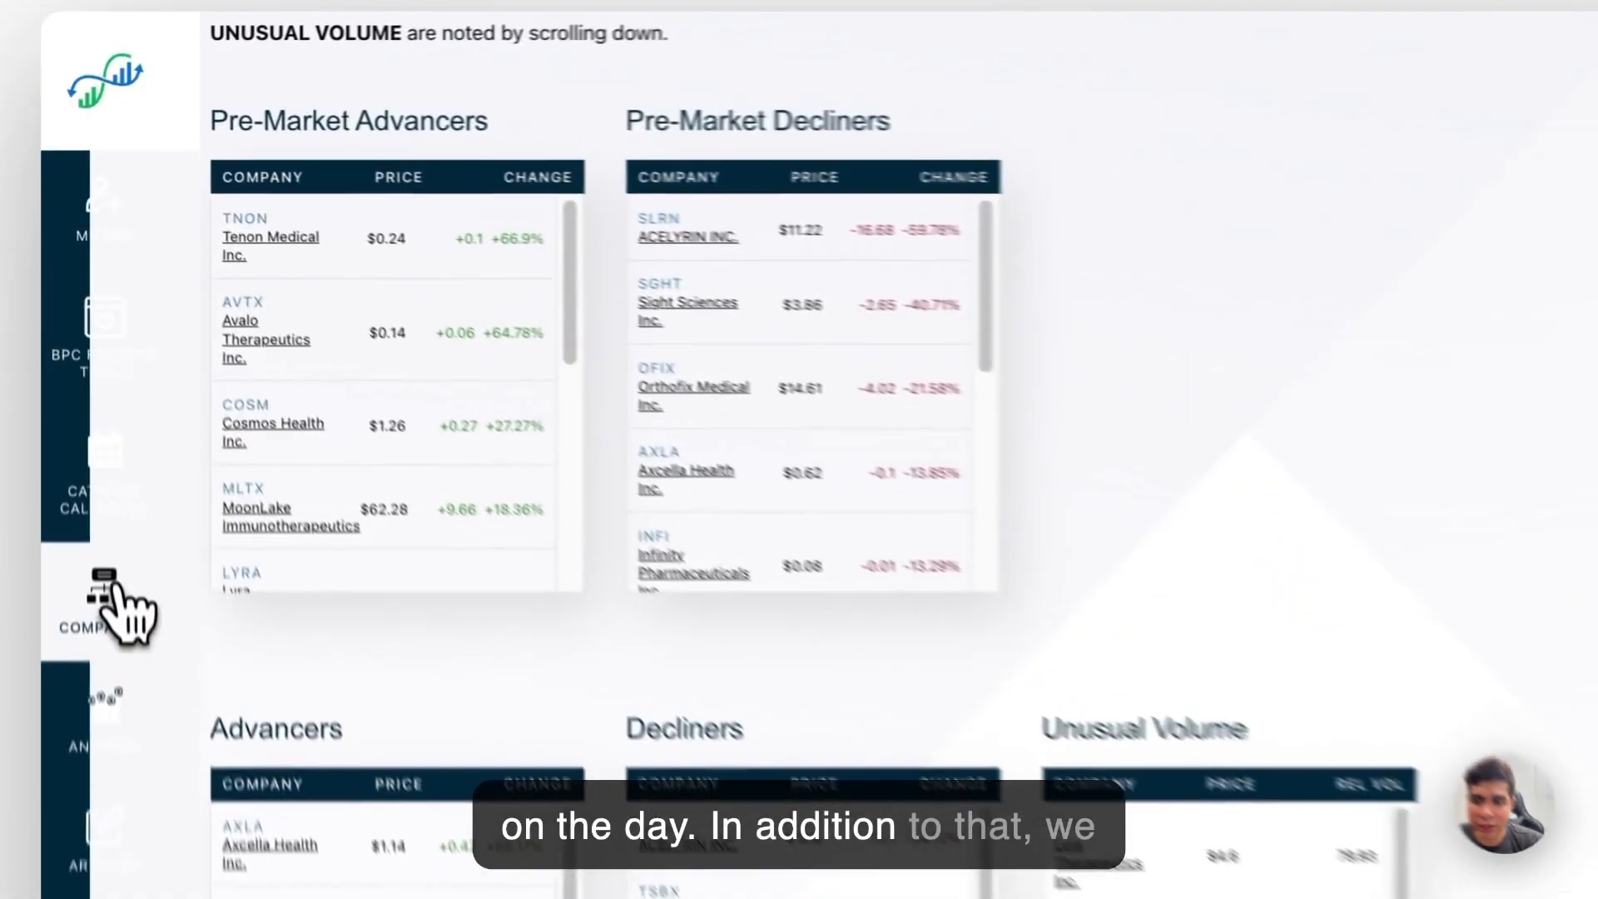
Step: Go from the Companies tools list to Company Pages and view Johnson & Johnson's metrics and chart
left_click(91, 627)
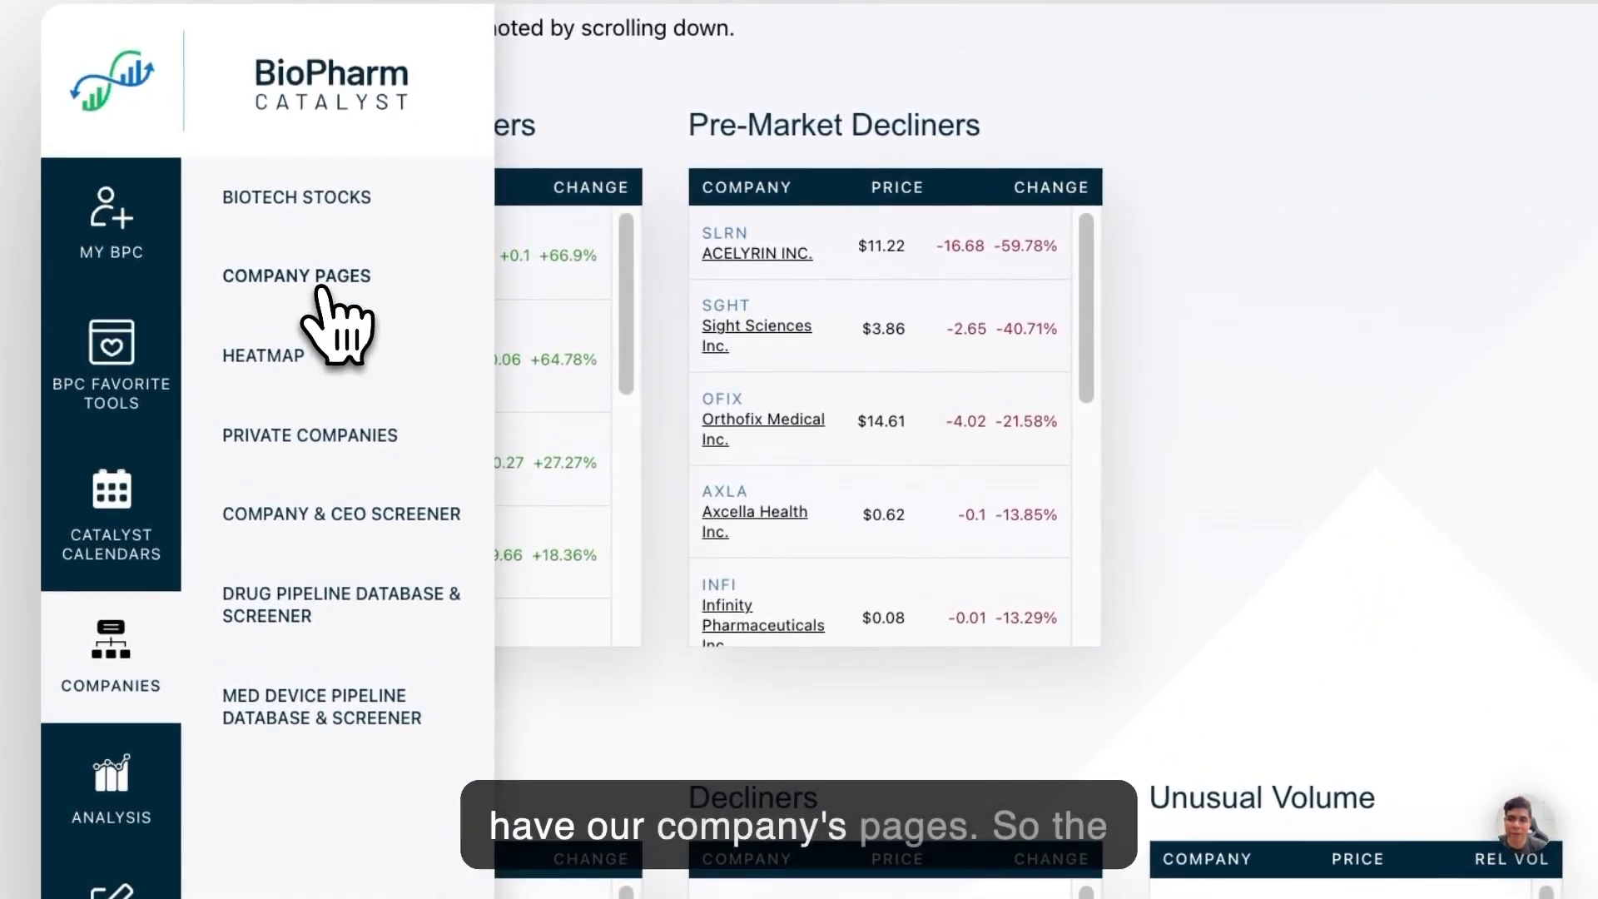
left_click(296, 274)
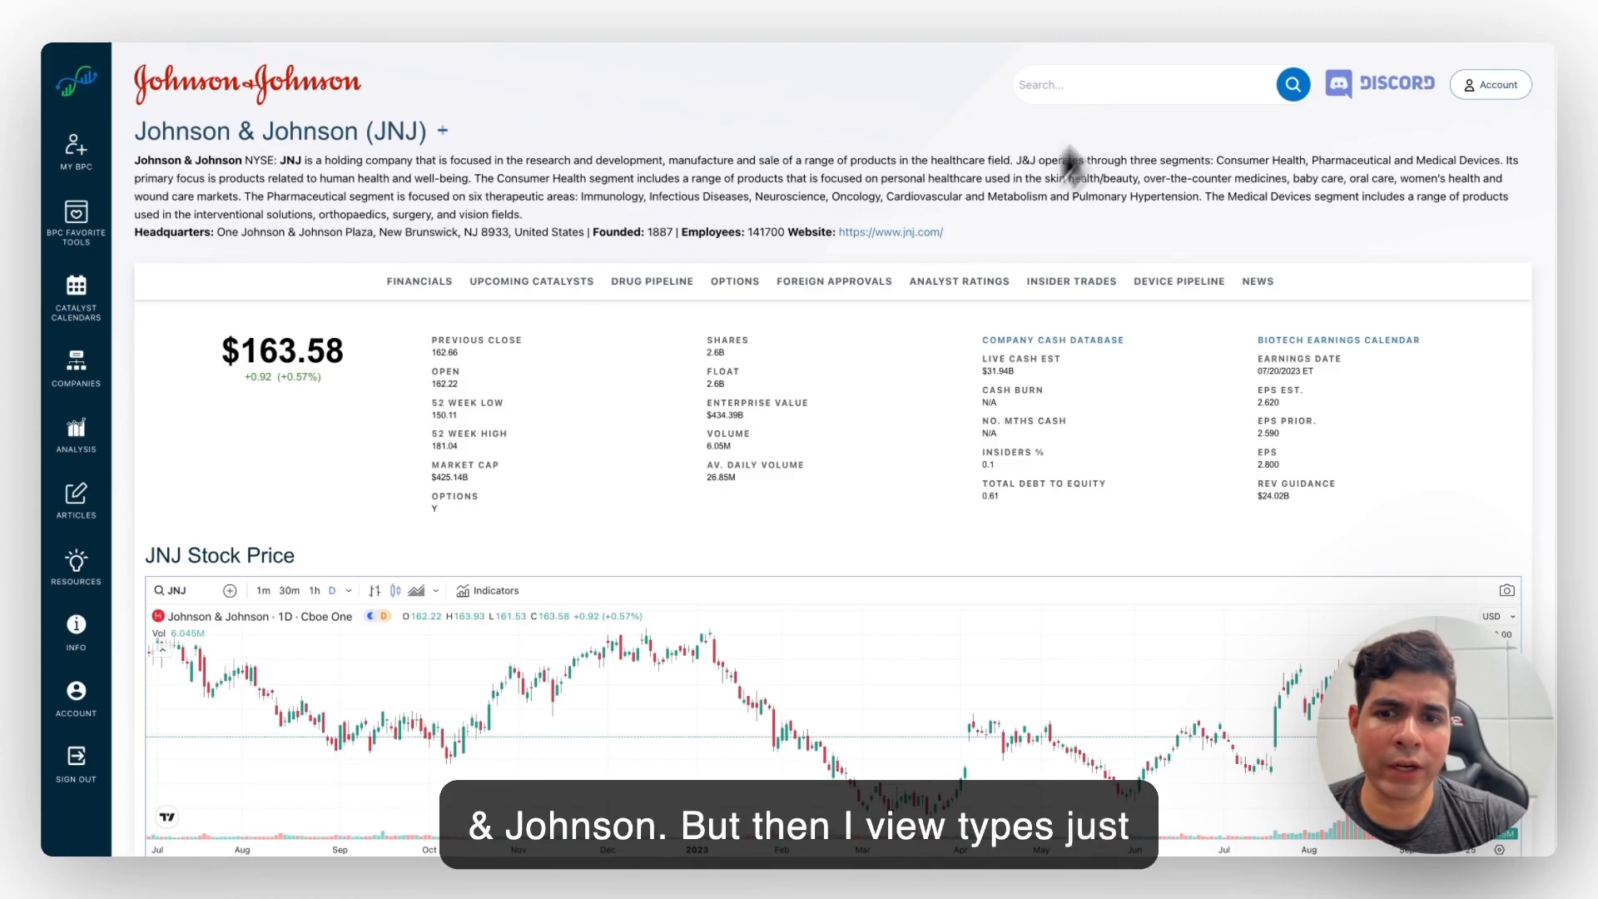
scroll("down", 3)
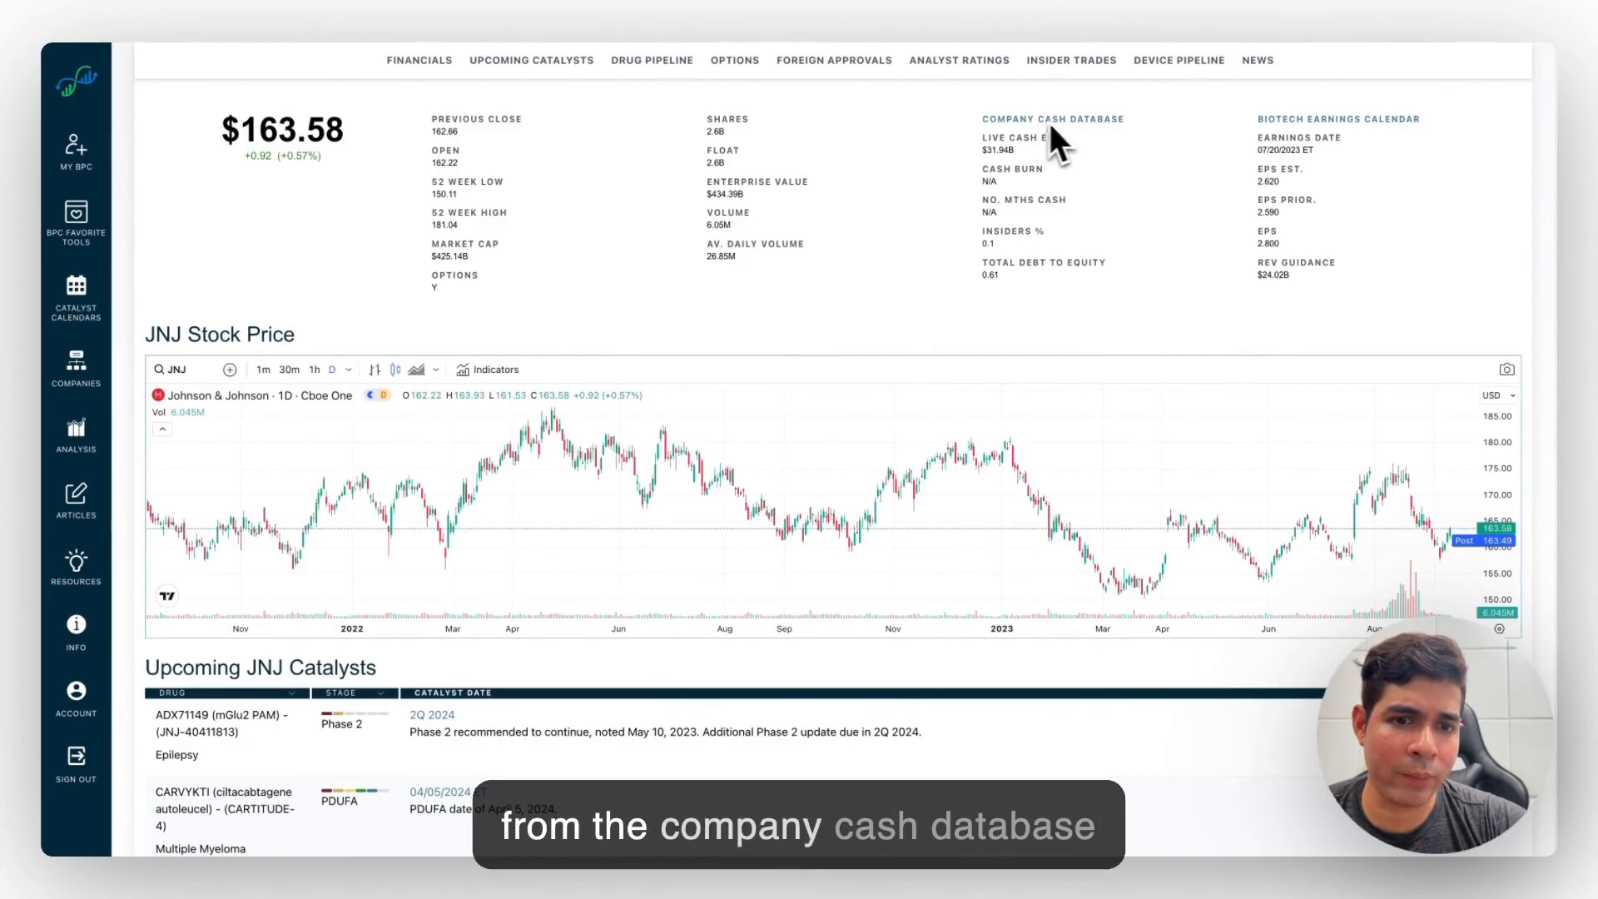
mouse_move(1278, 198)
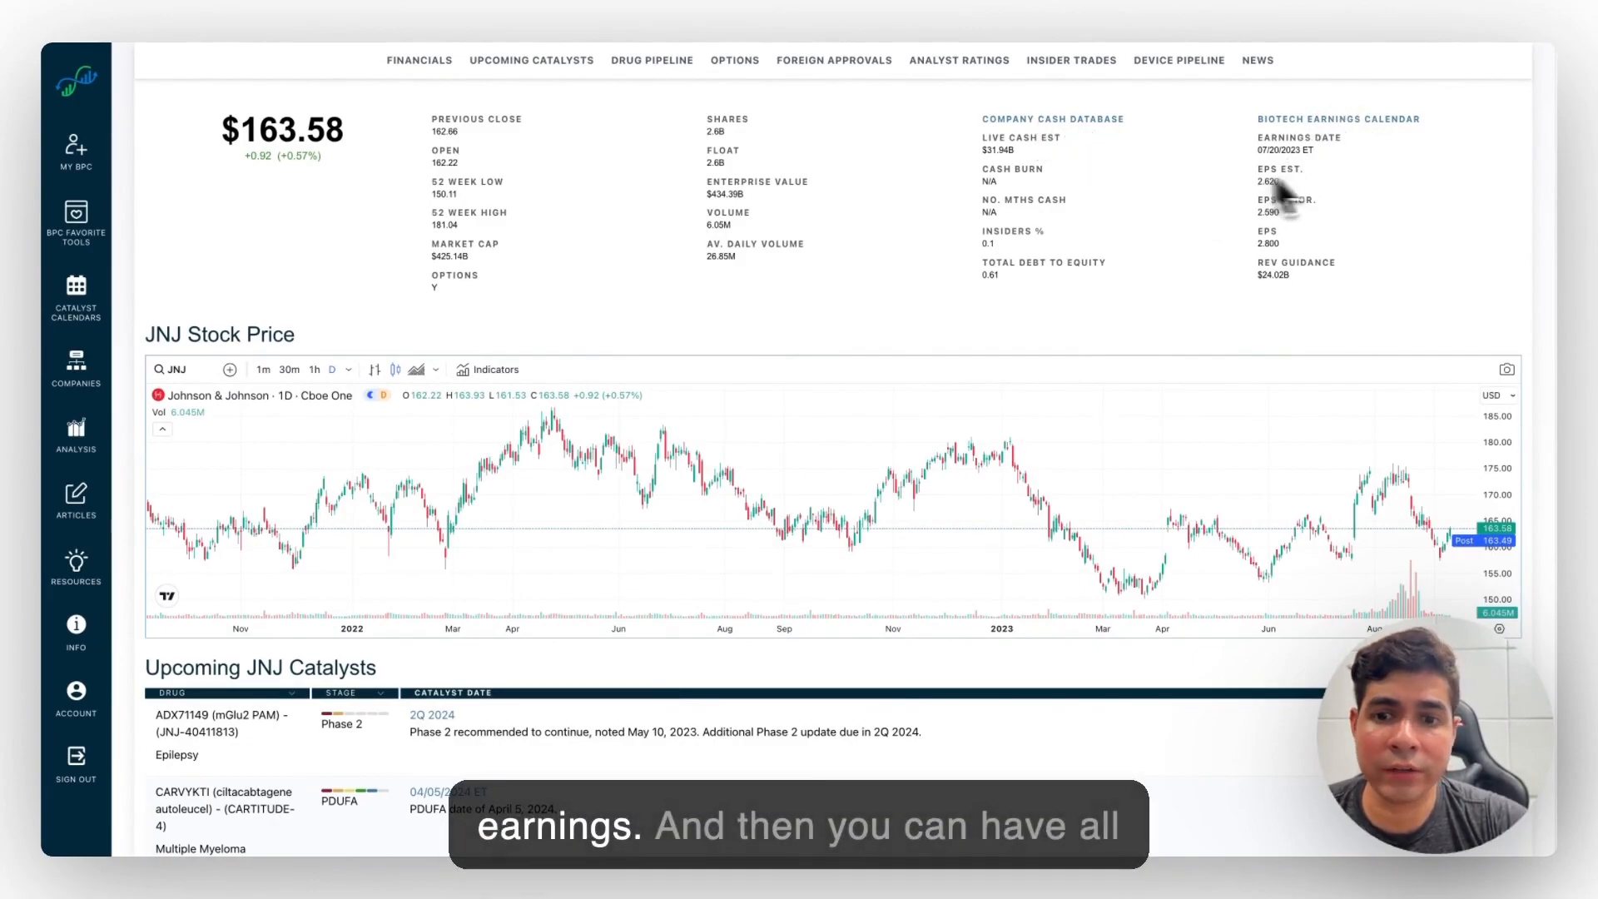
mouse_move(602, 152)
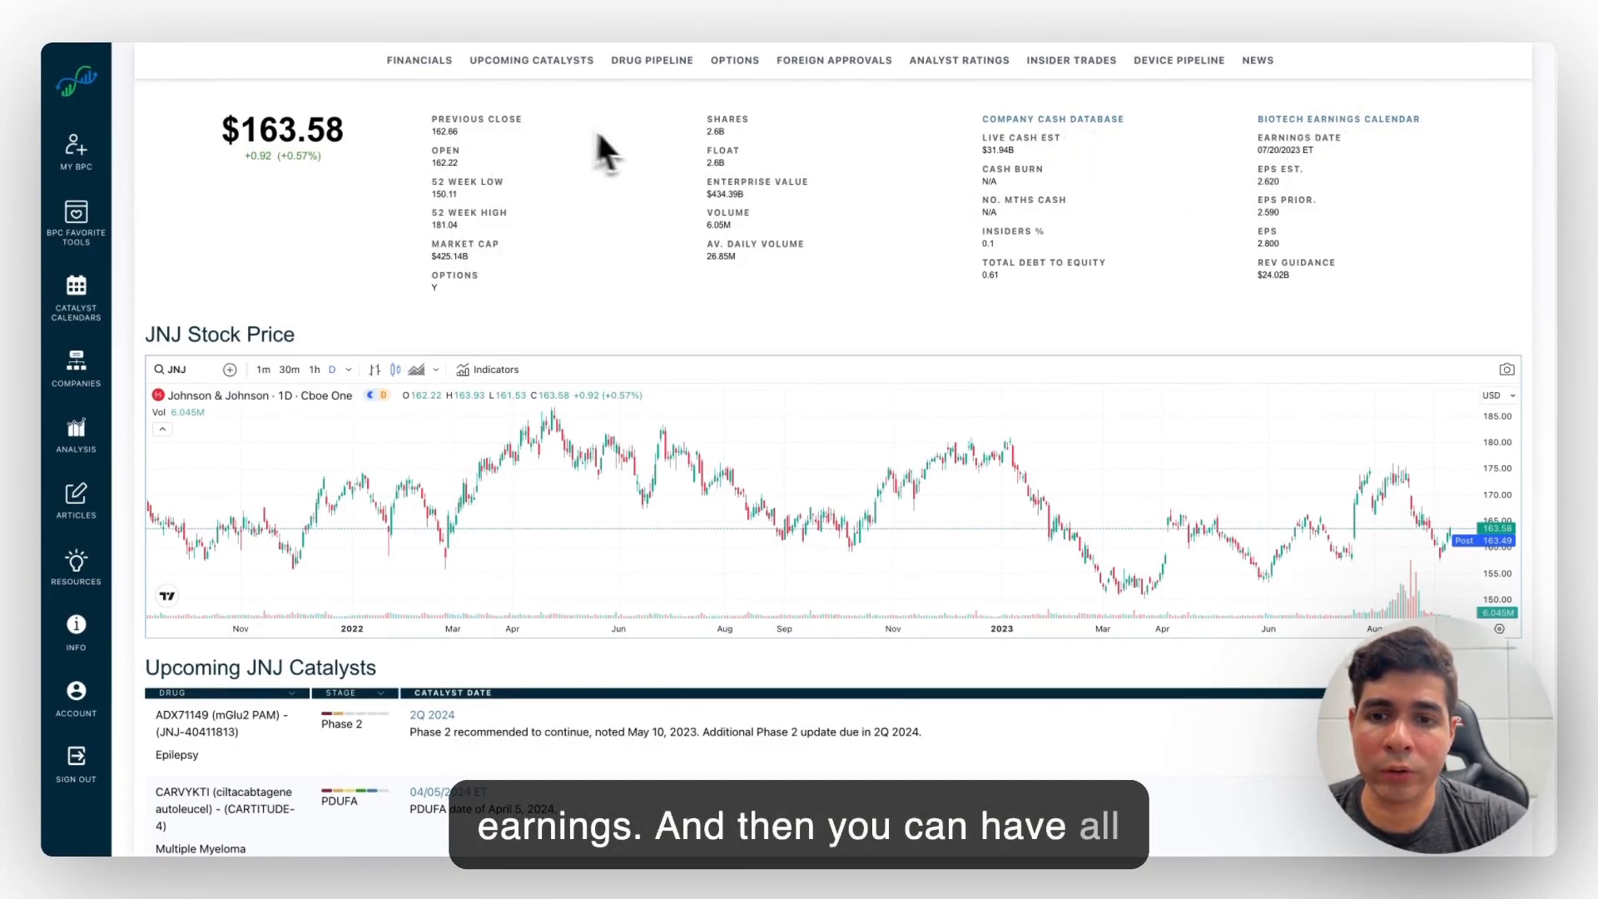
scroll("down", 3)
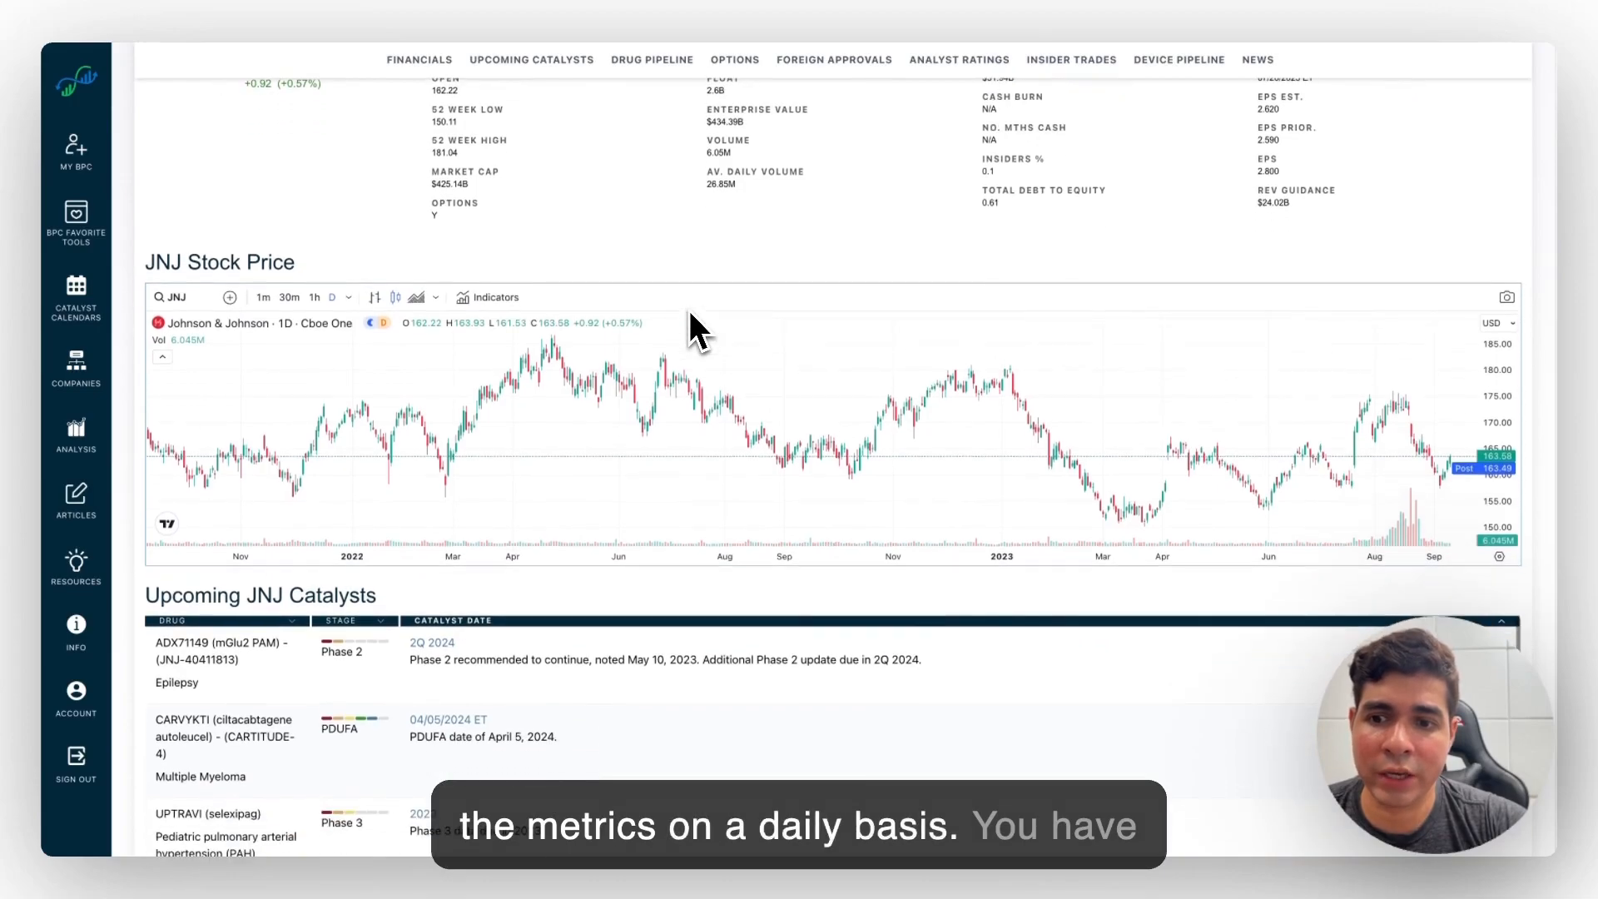
scroll("down", 3)
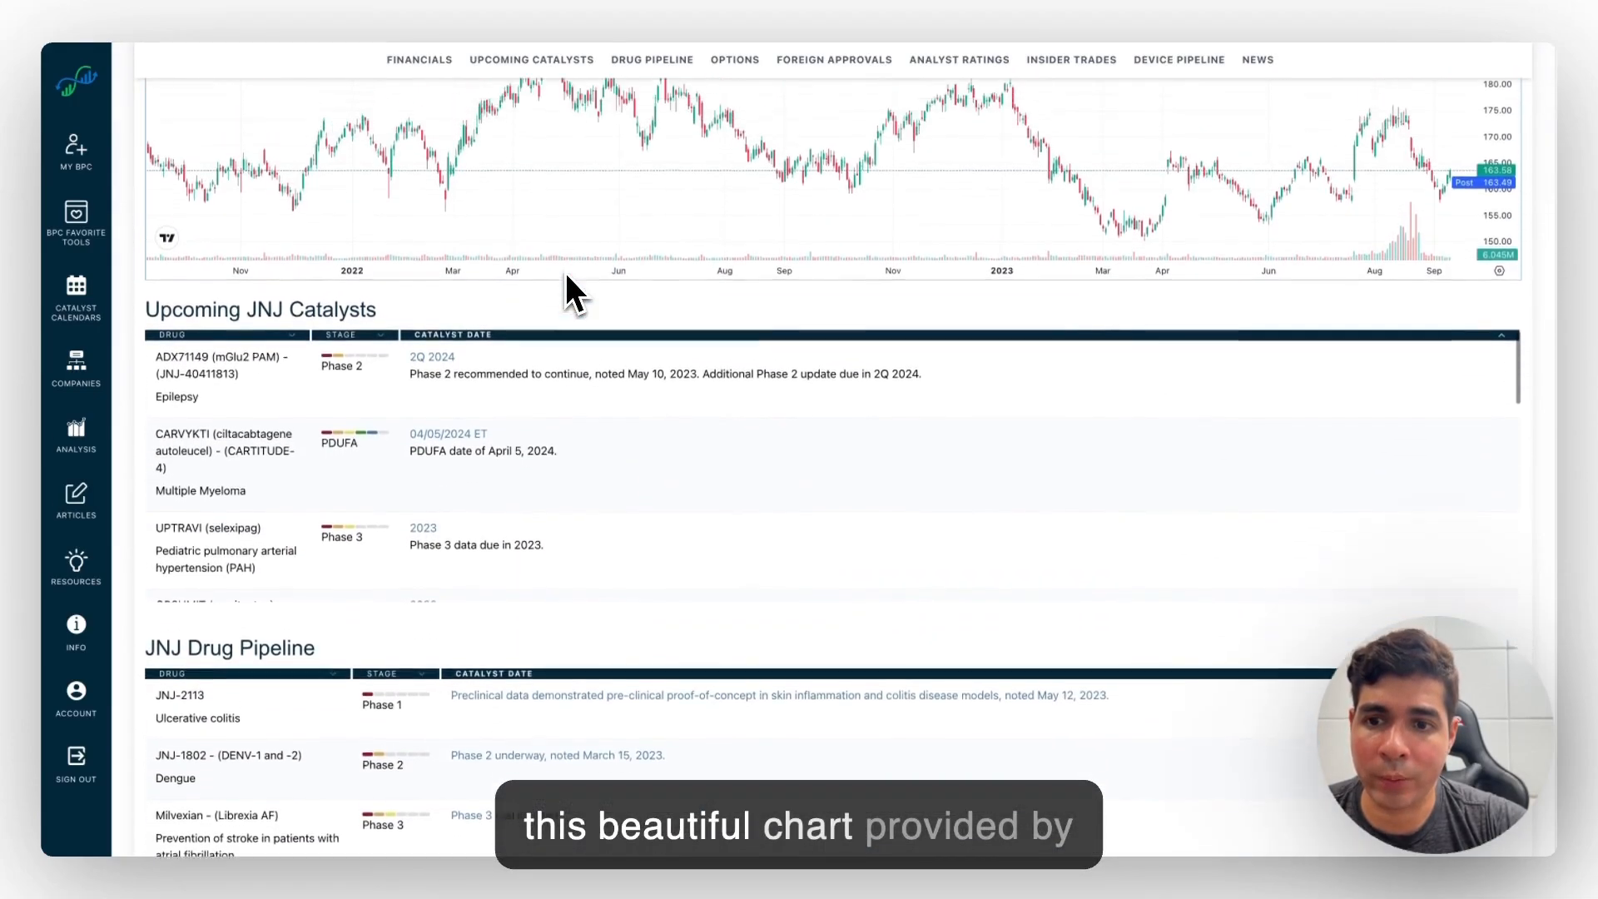
scroll("up", 3)
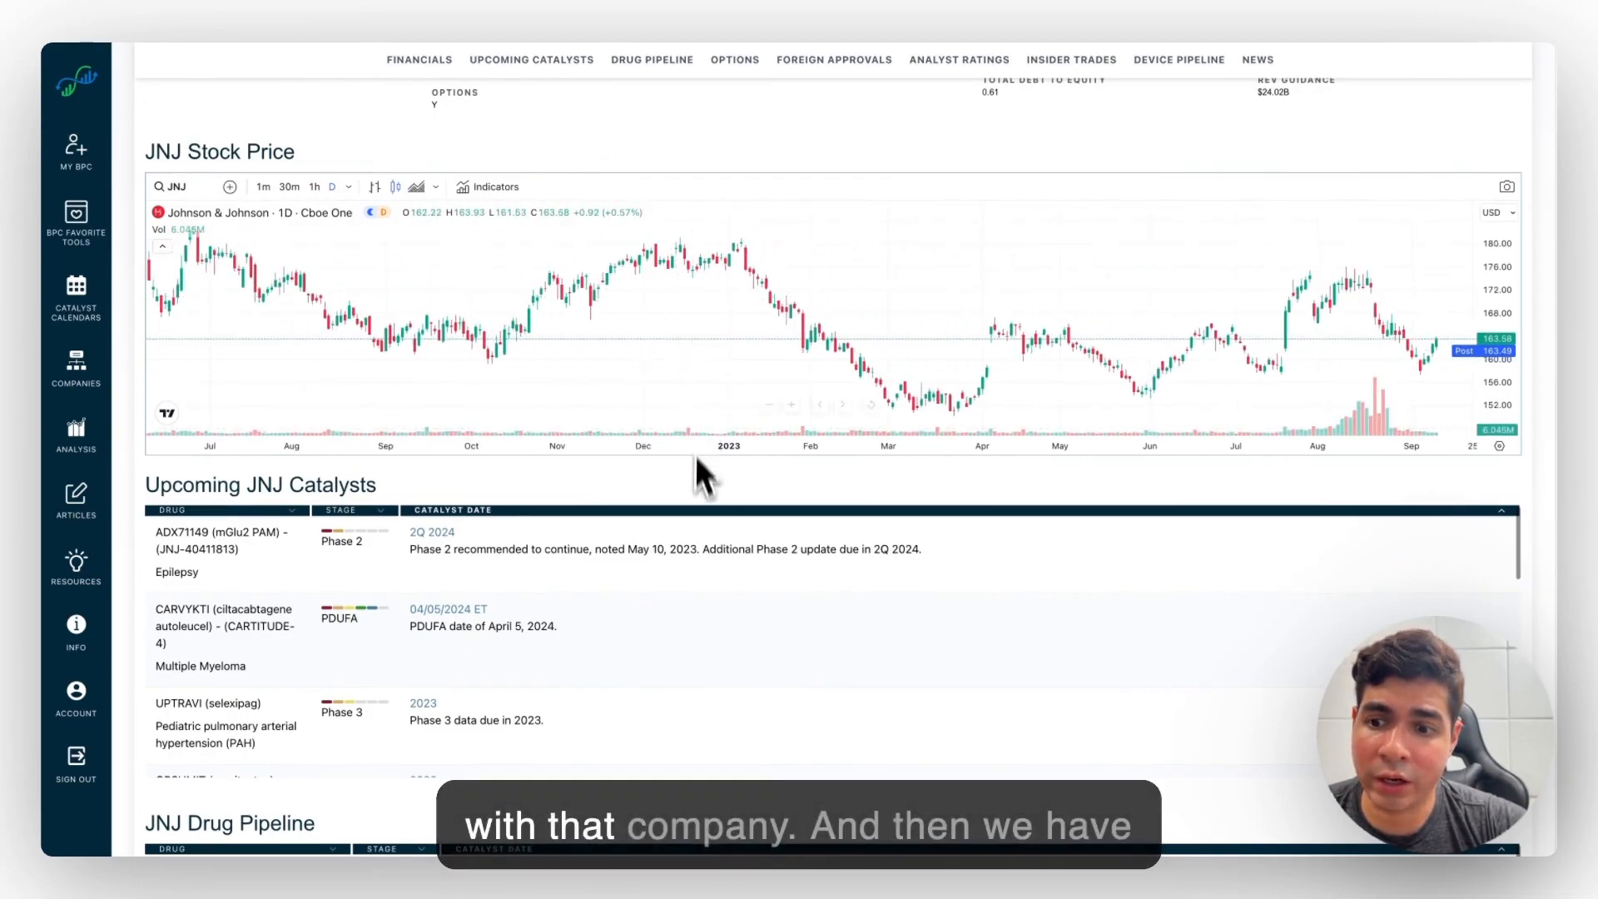
scroll("down", 3)
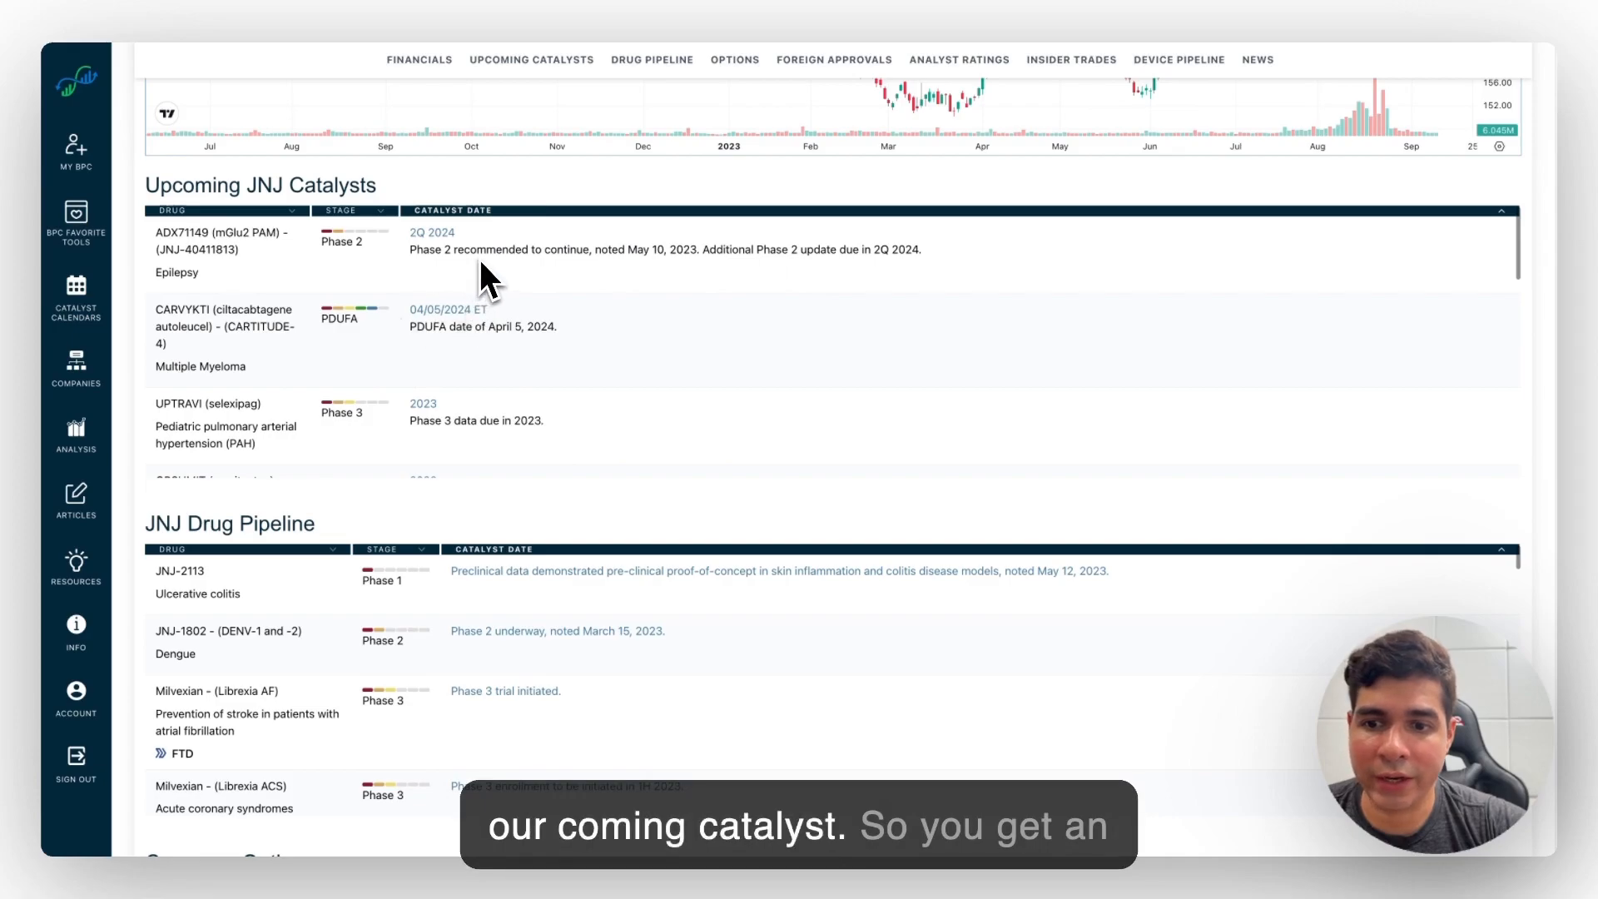
scroll("down", 3)
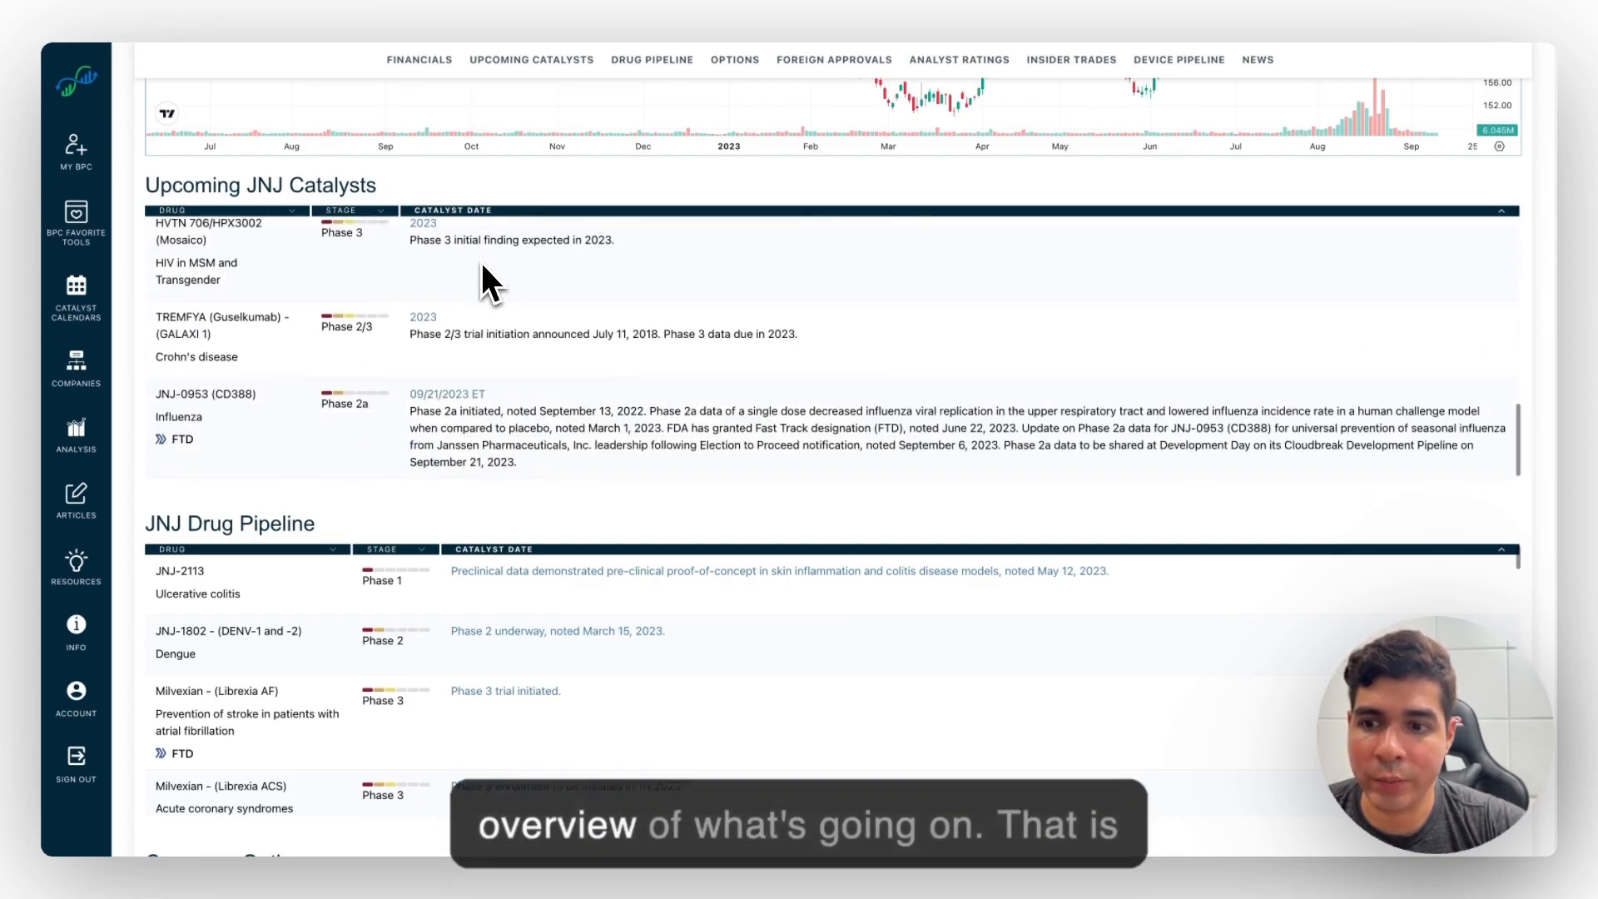
scroll("down", 3)
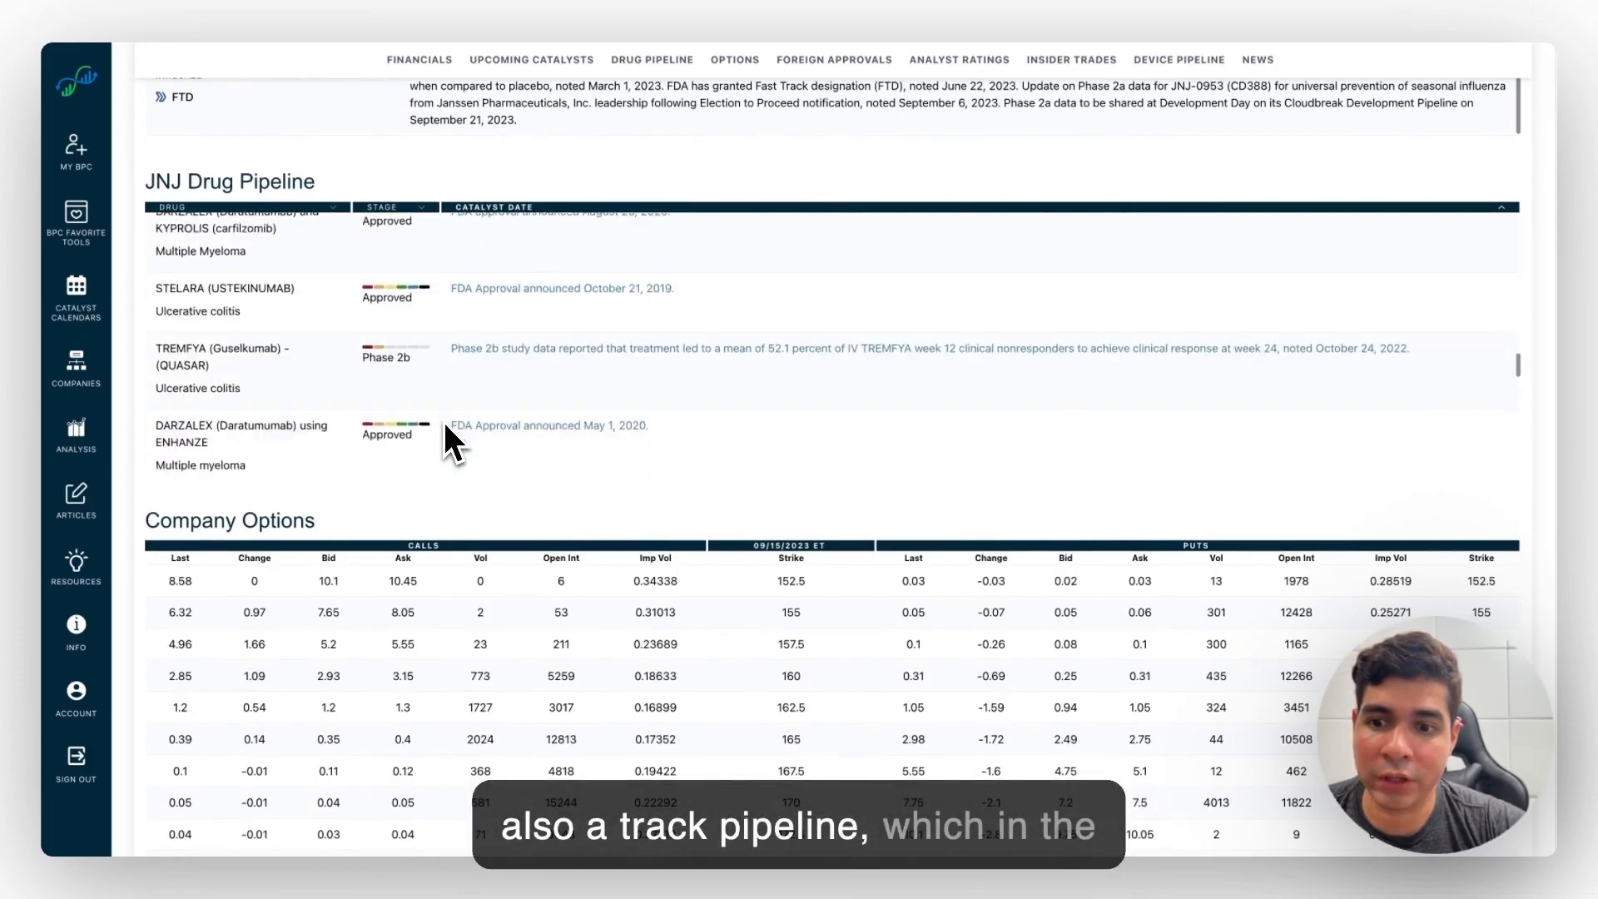
scroll("down", 3)
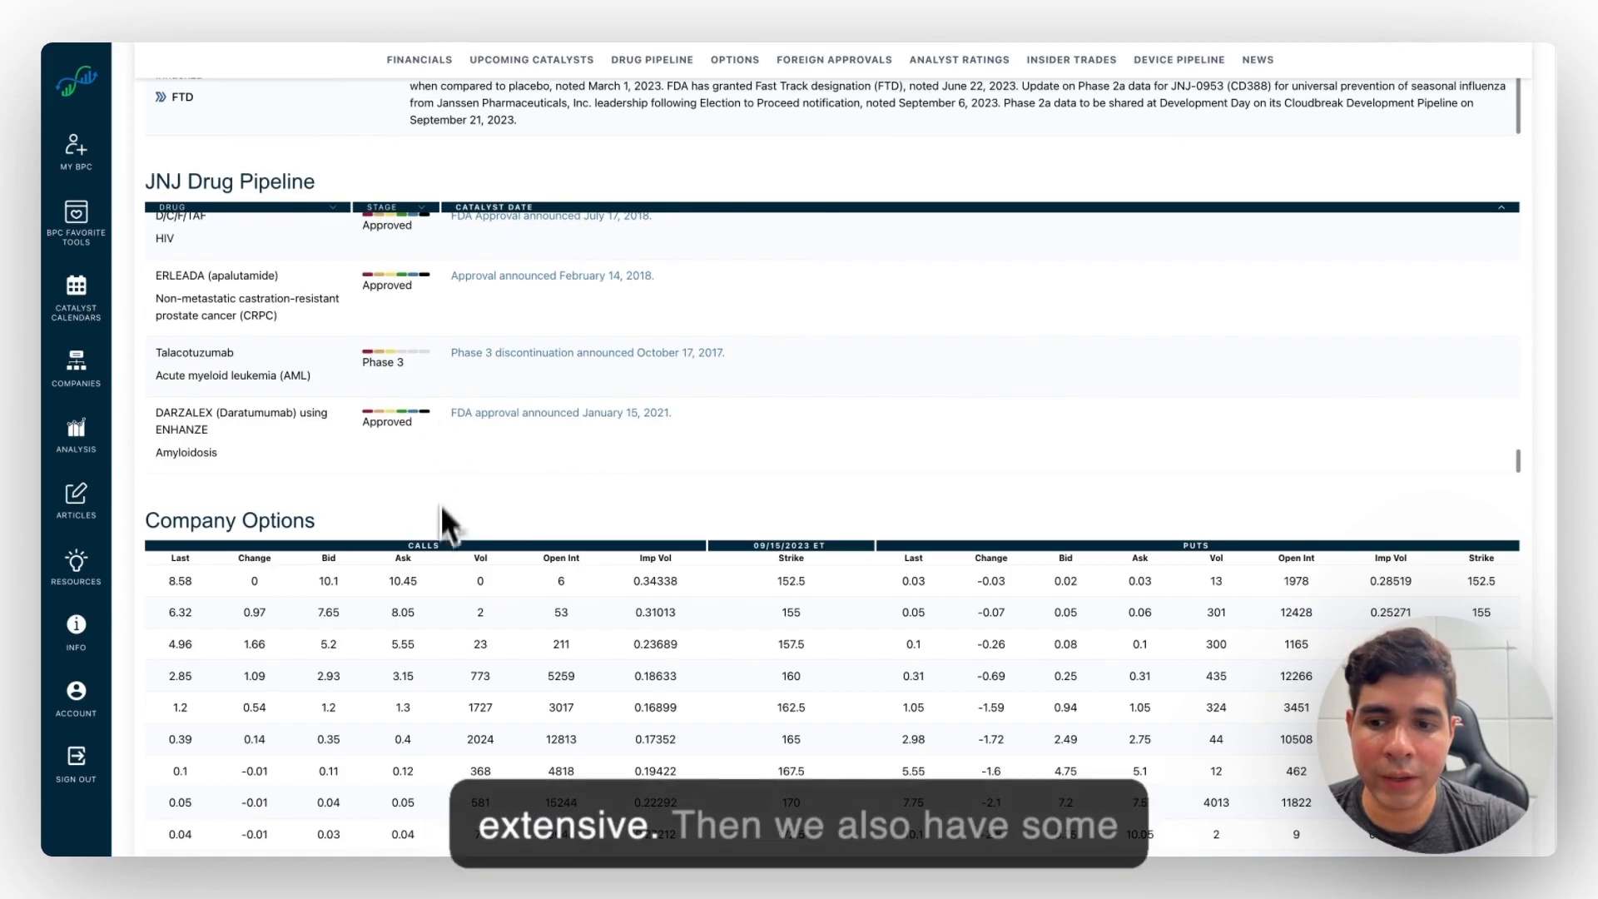
scroll("down", 3)
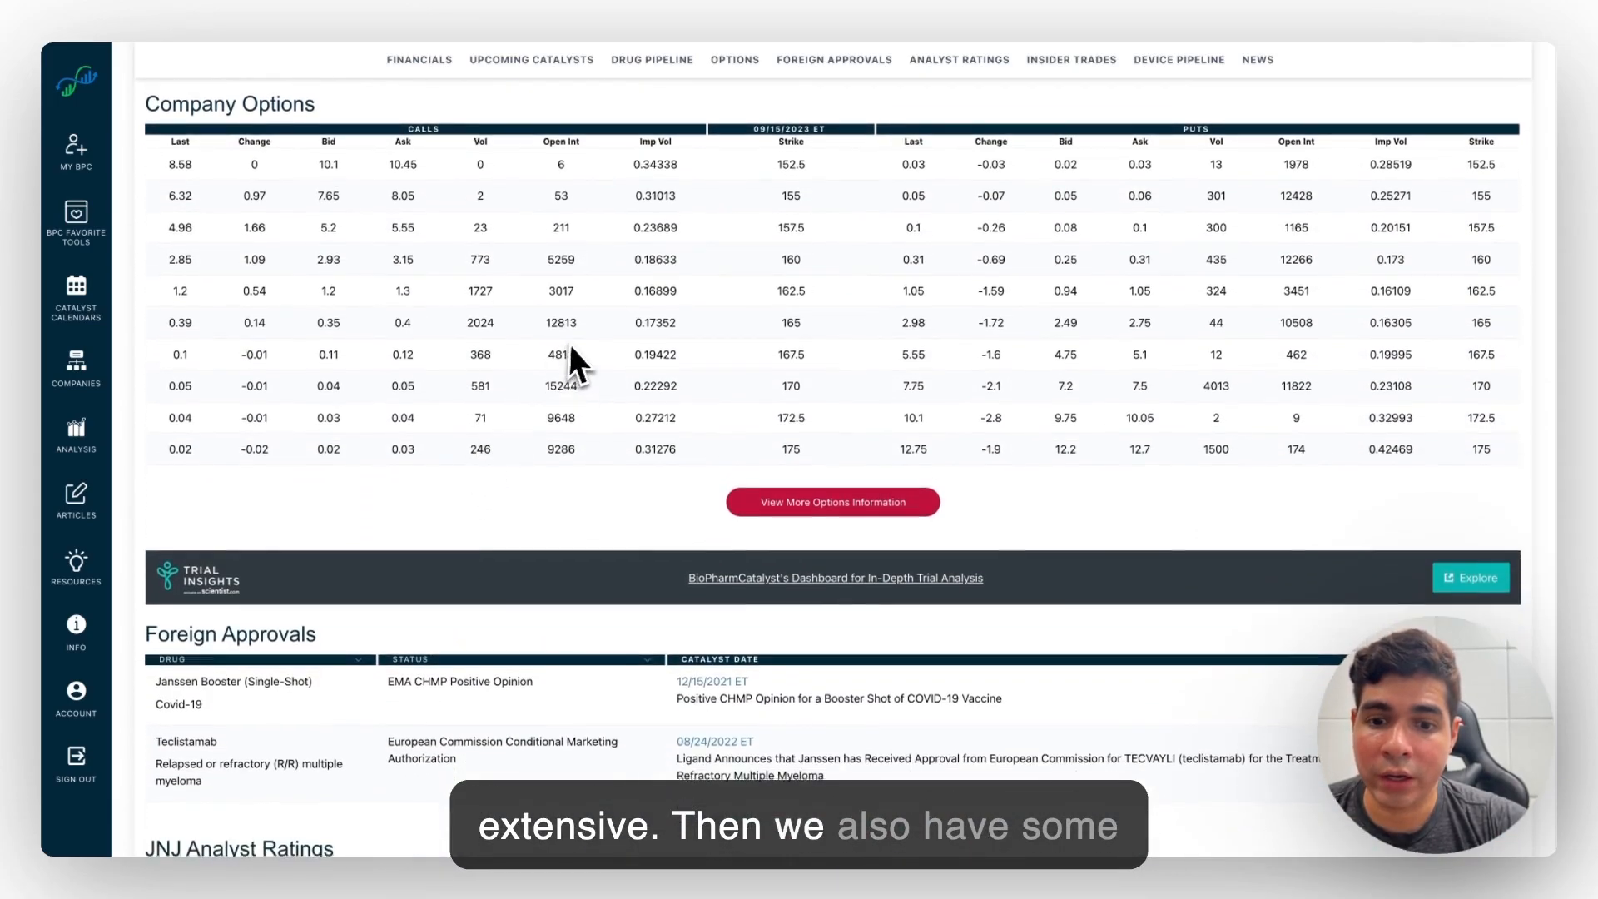
scroll("down", 3)
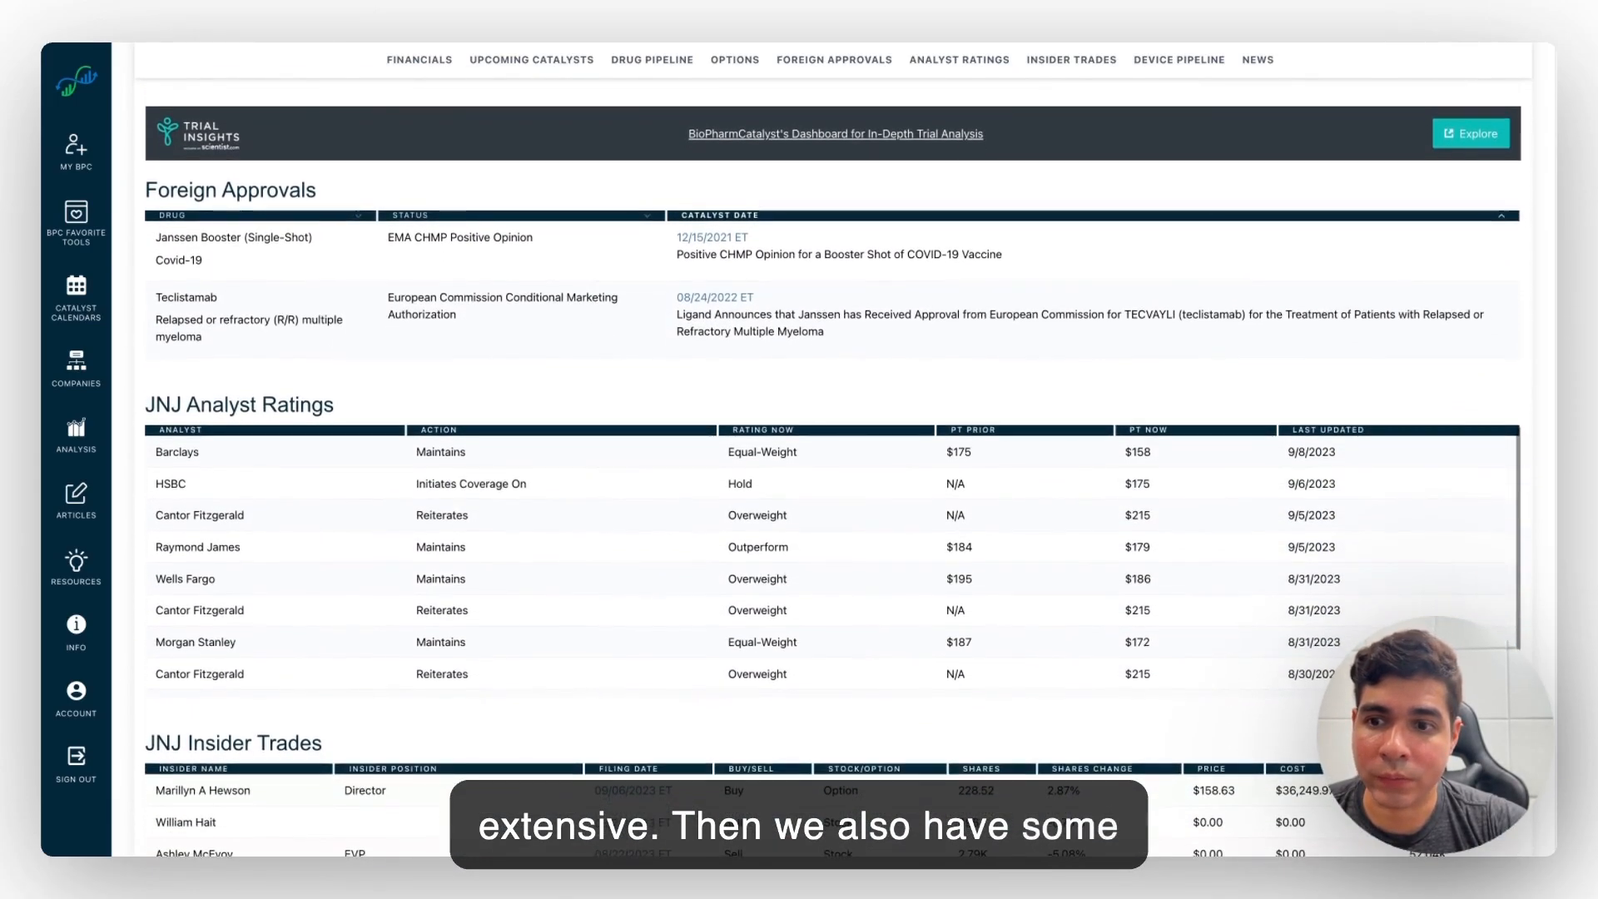
scroll("down", 3)
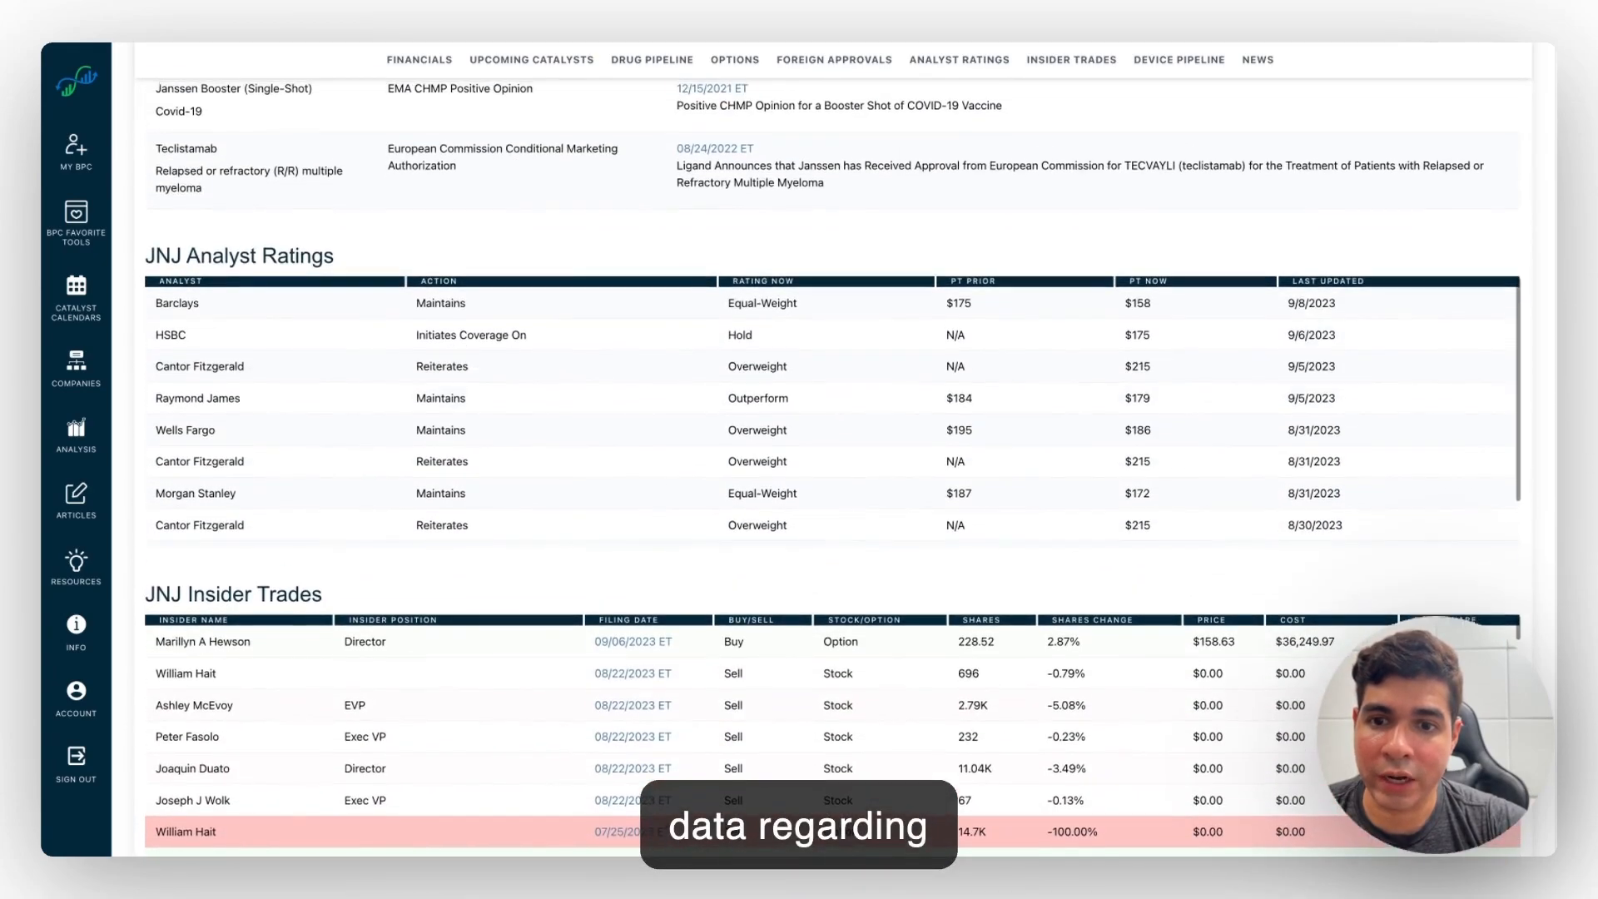
scroll("up", 3)
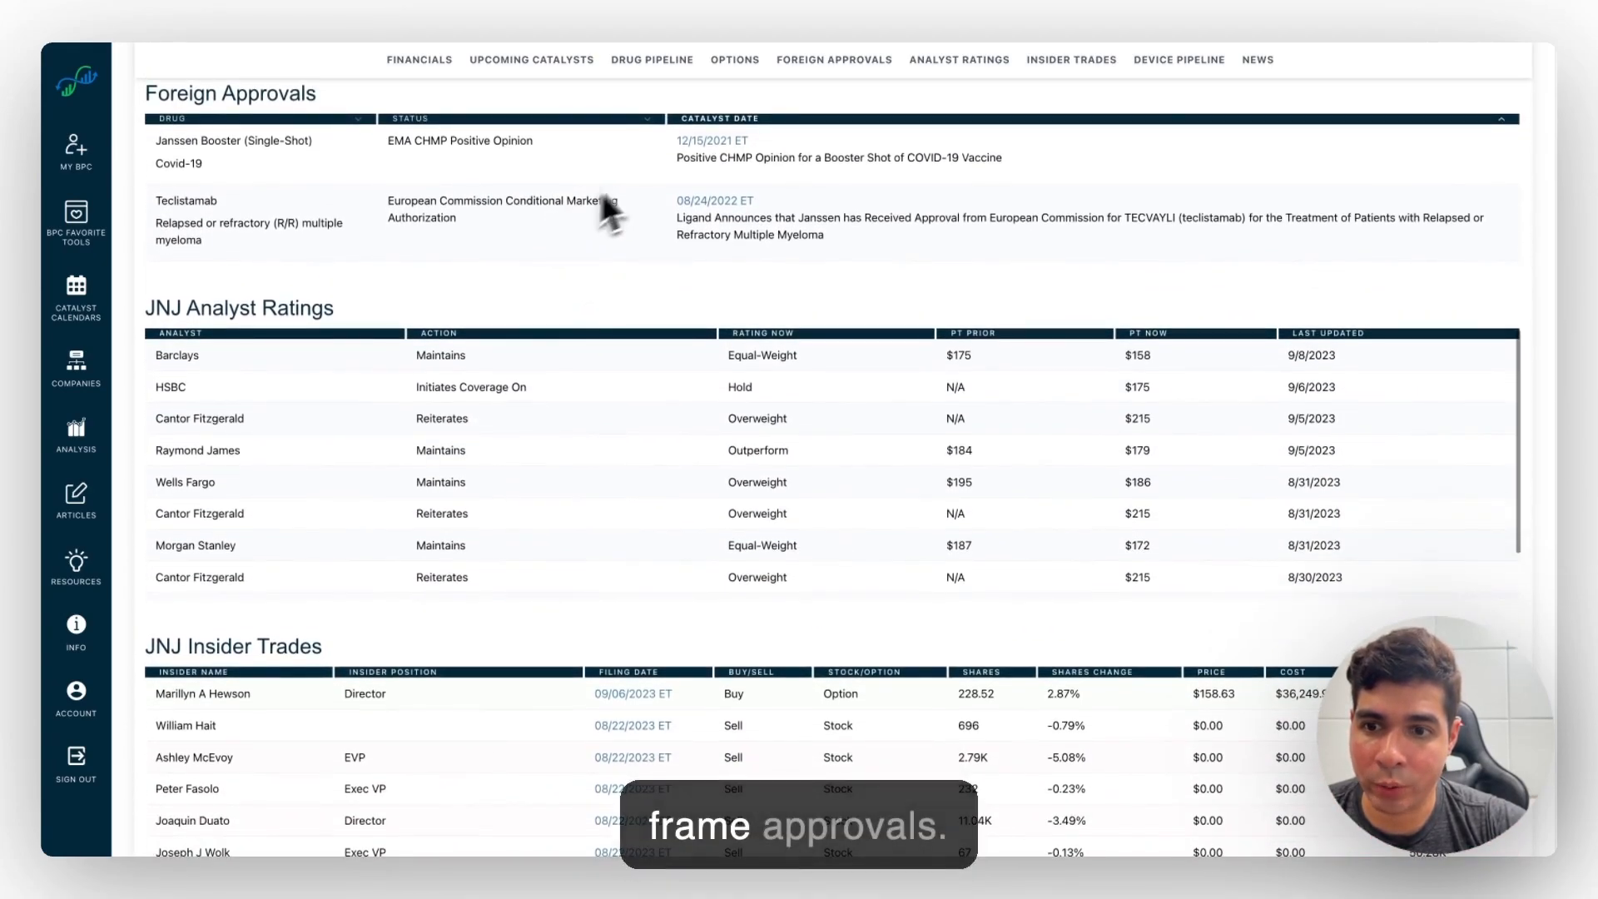
scroll("down", 3)
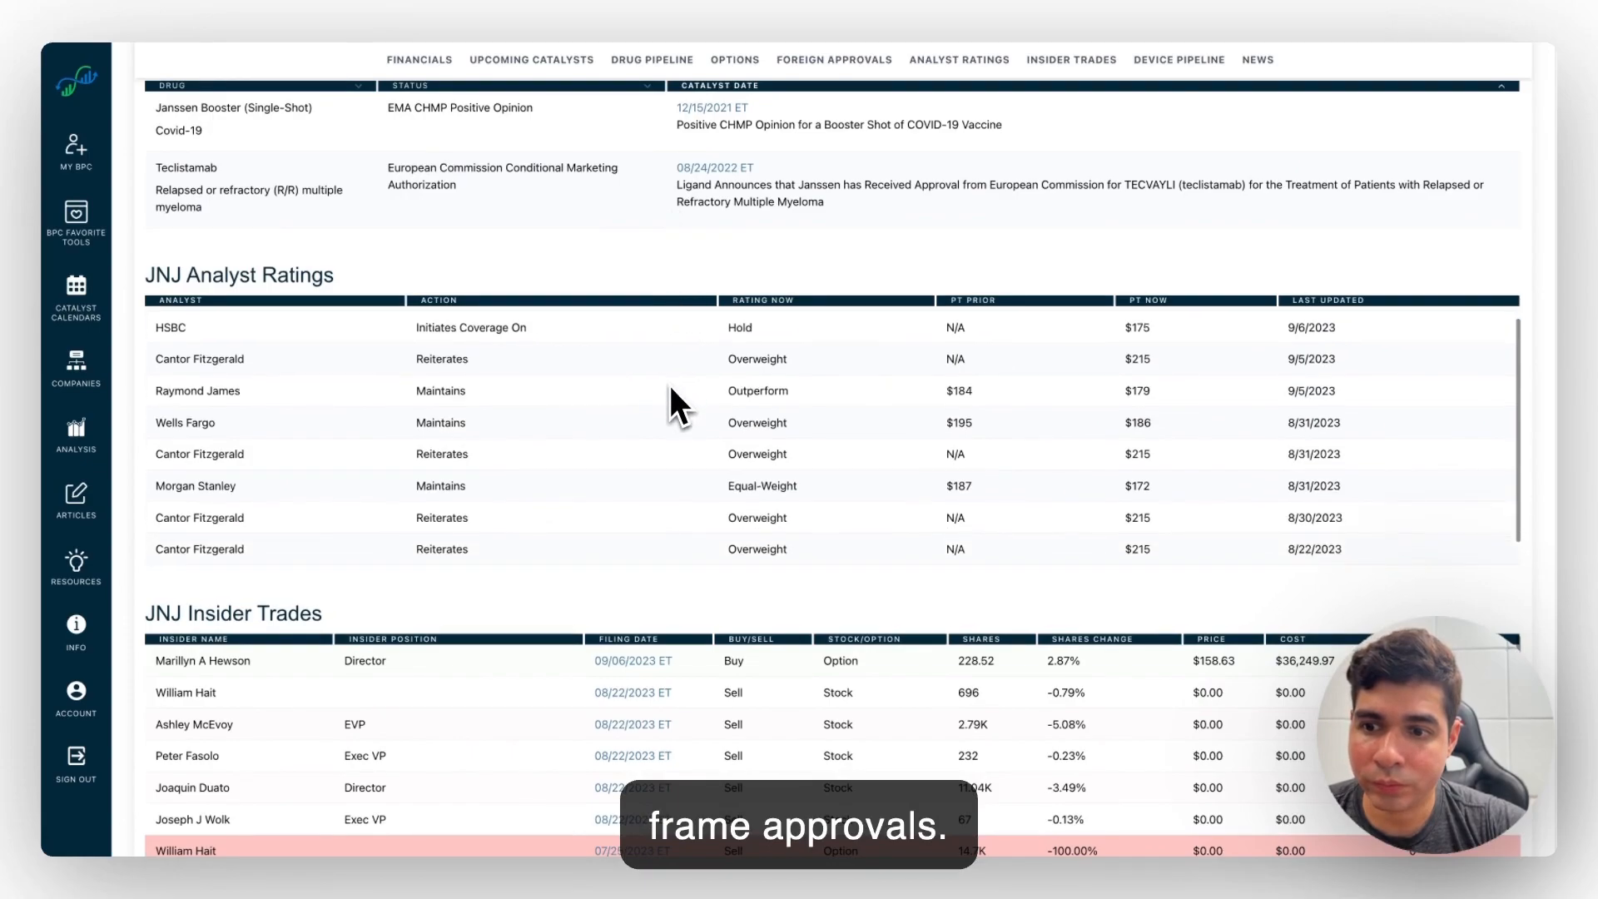
scroll("down", 3)
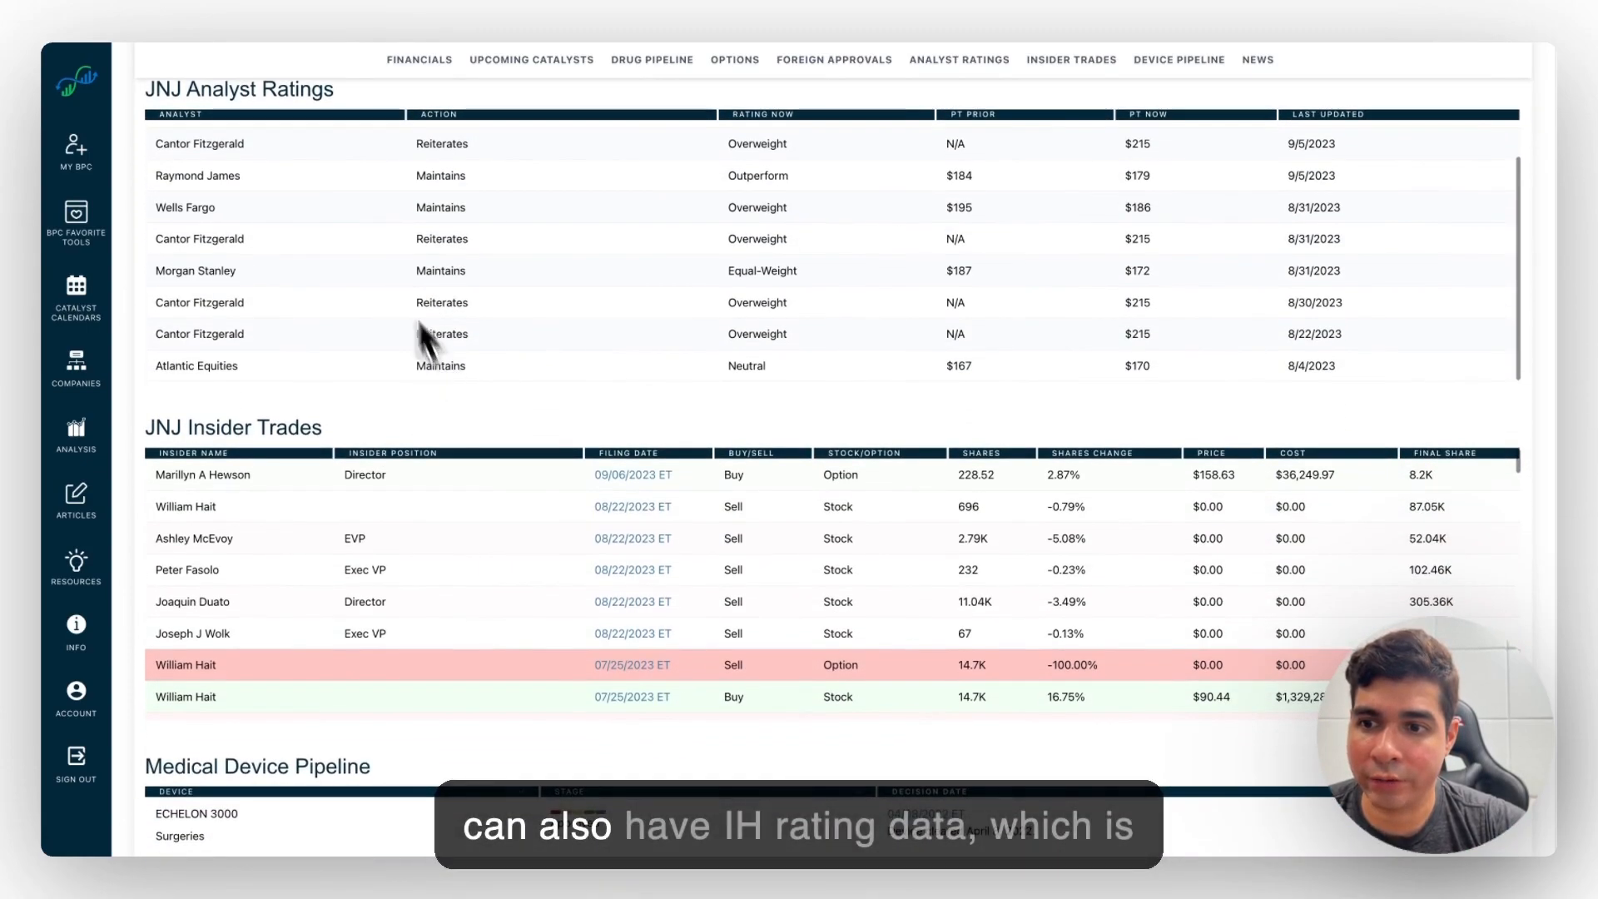
scroll("up", 3)
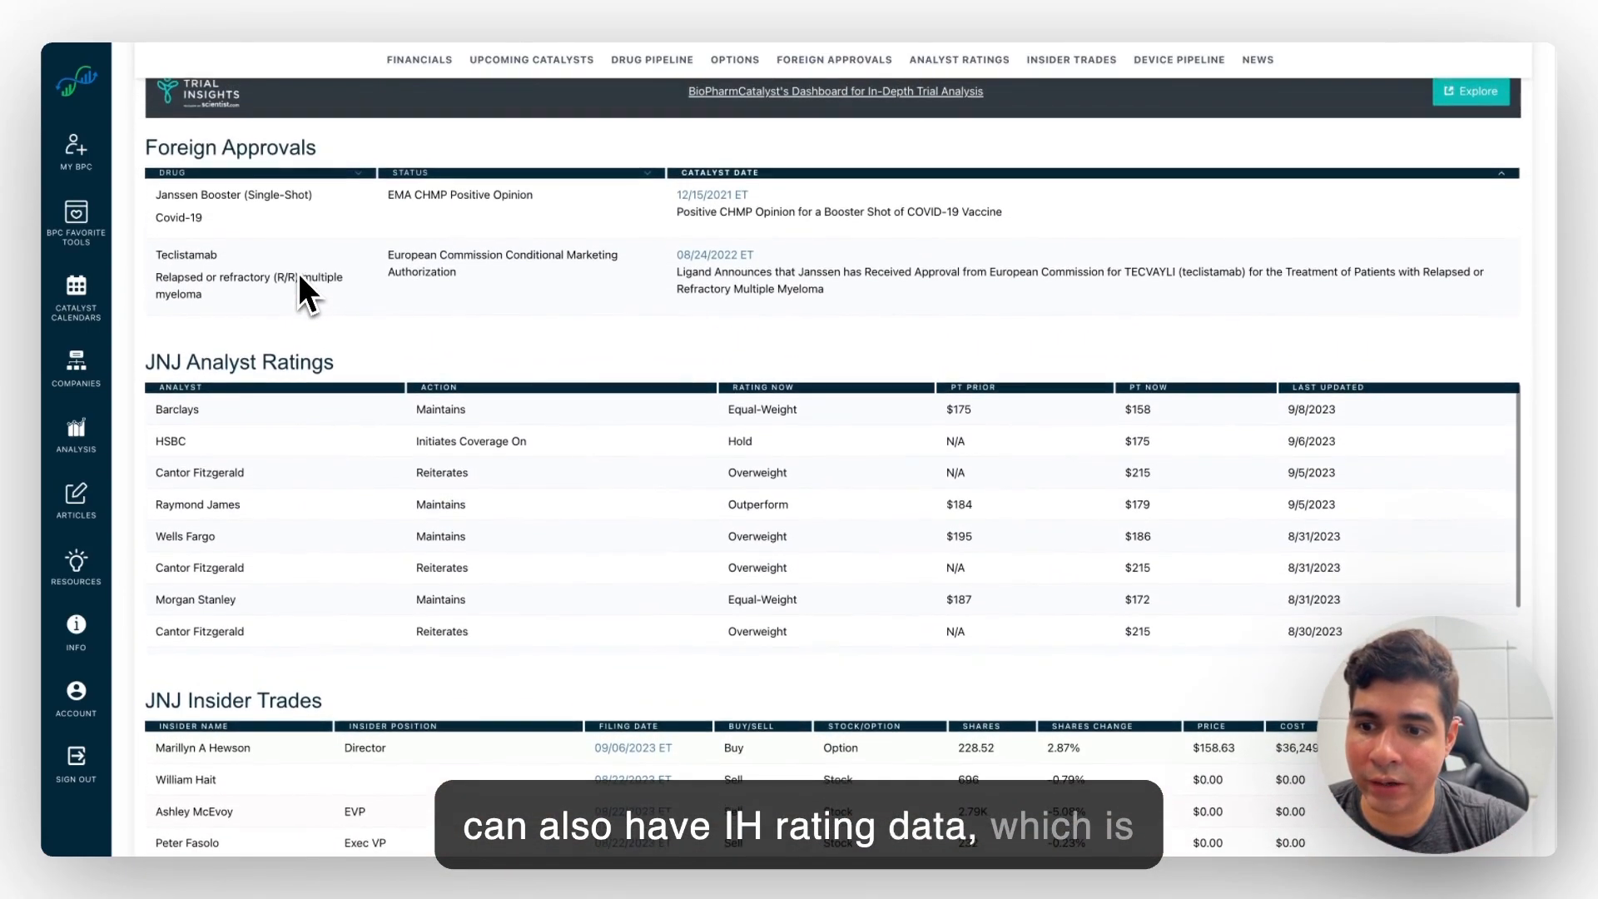
scroll("down", 3)
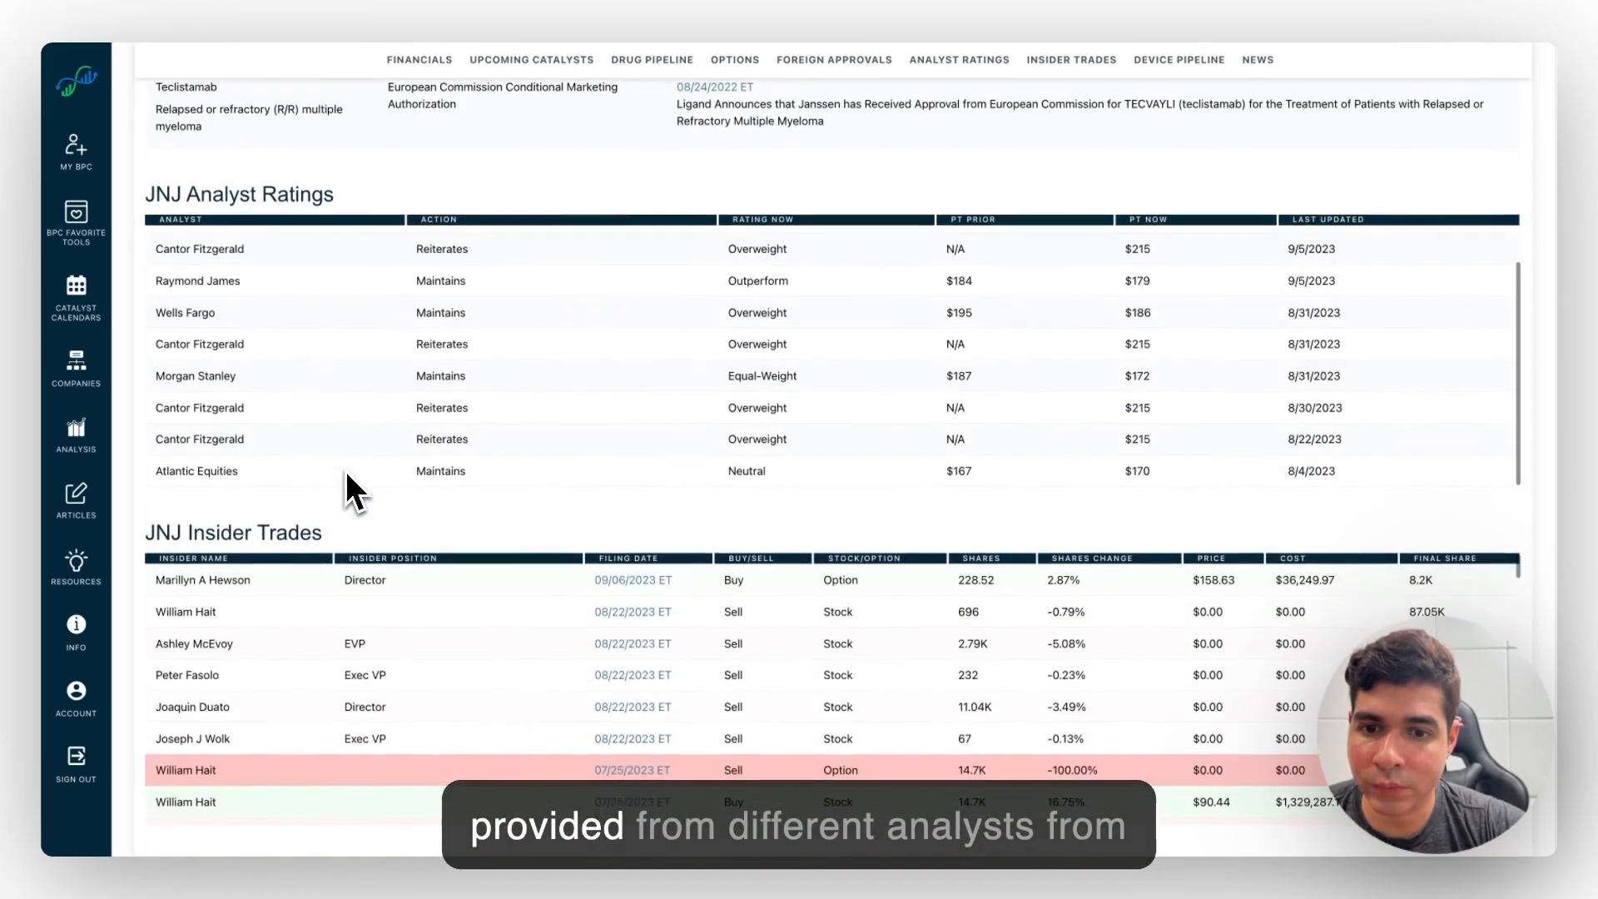
scroll("down", 3)
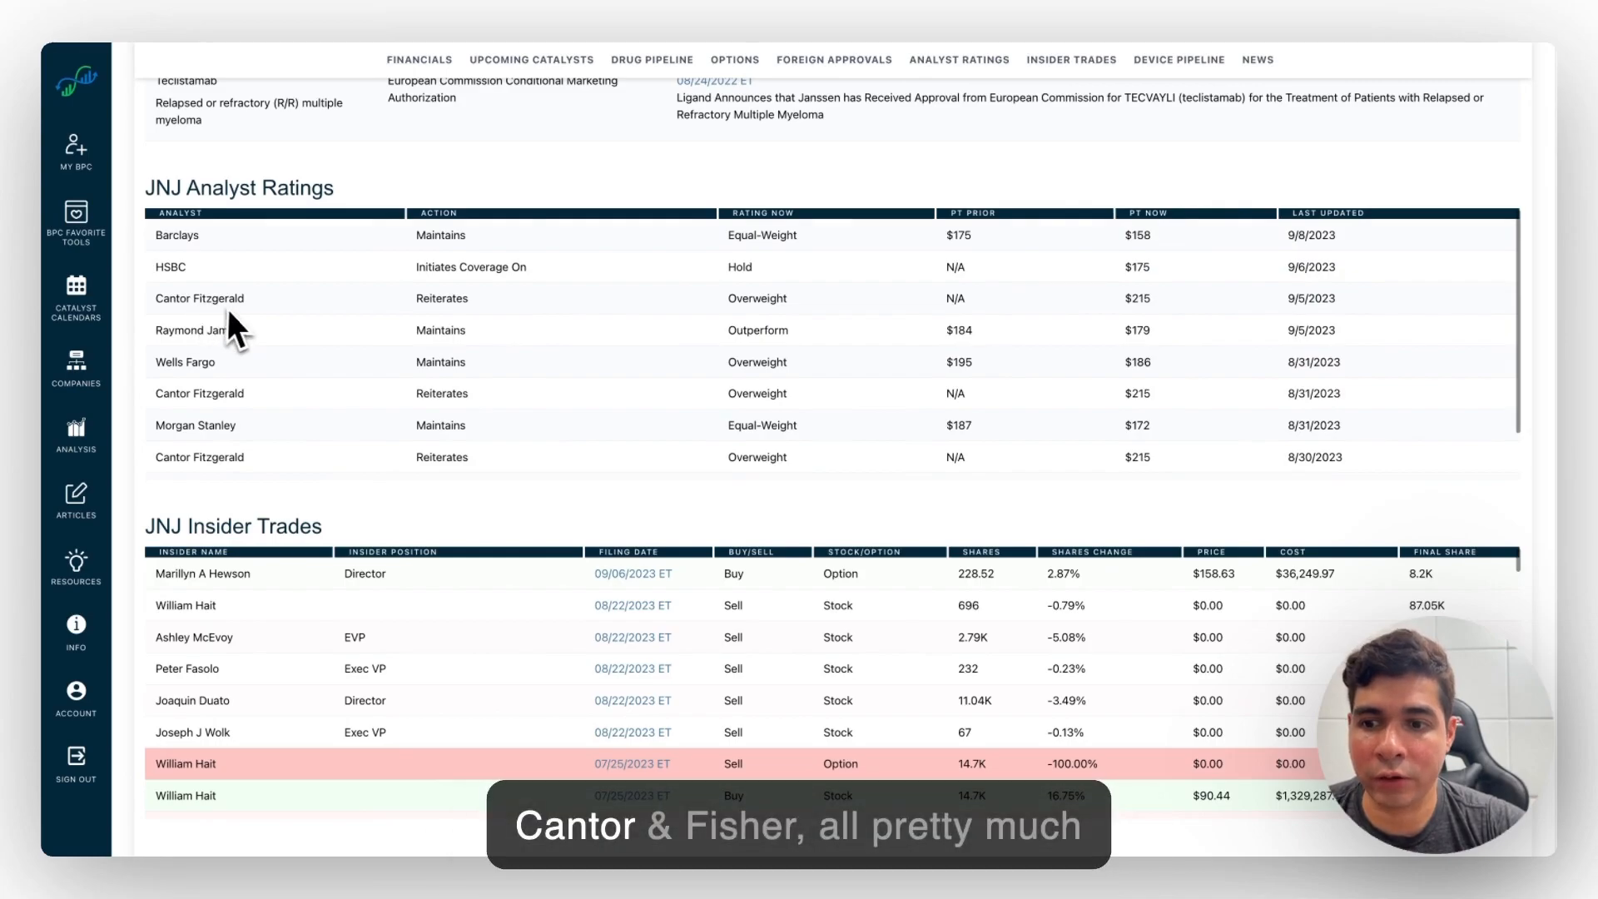
mouse_move(369, 385)
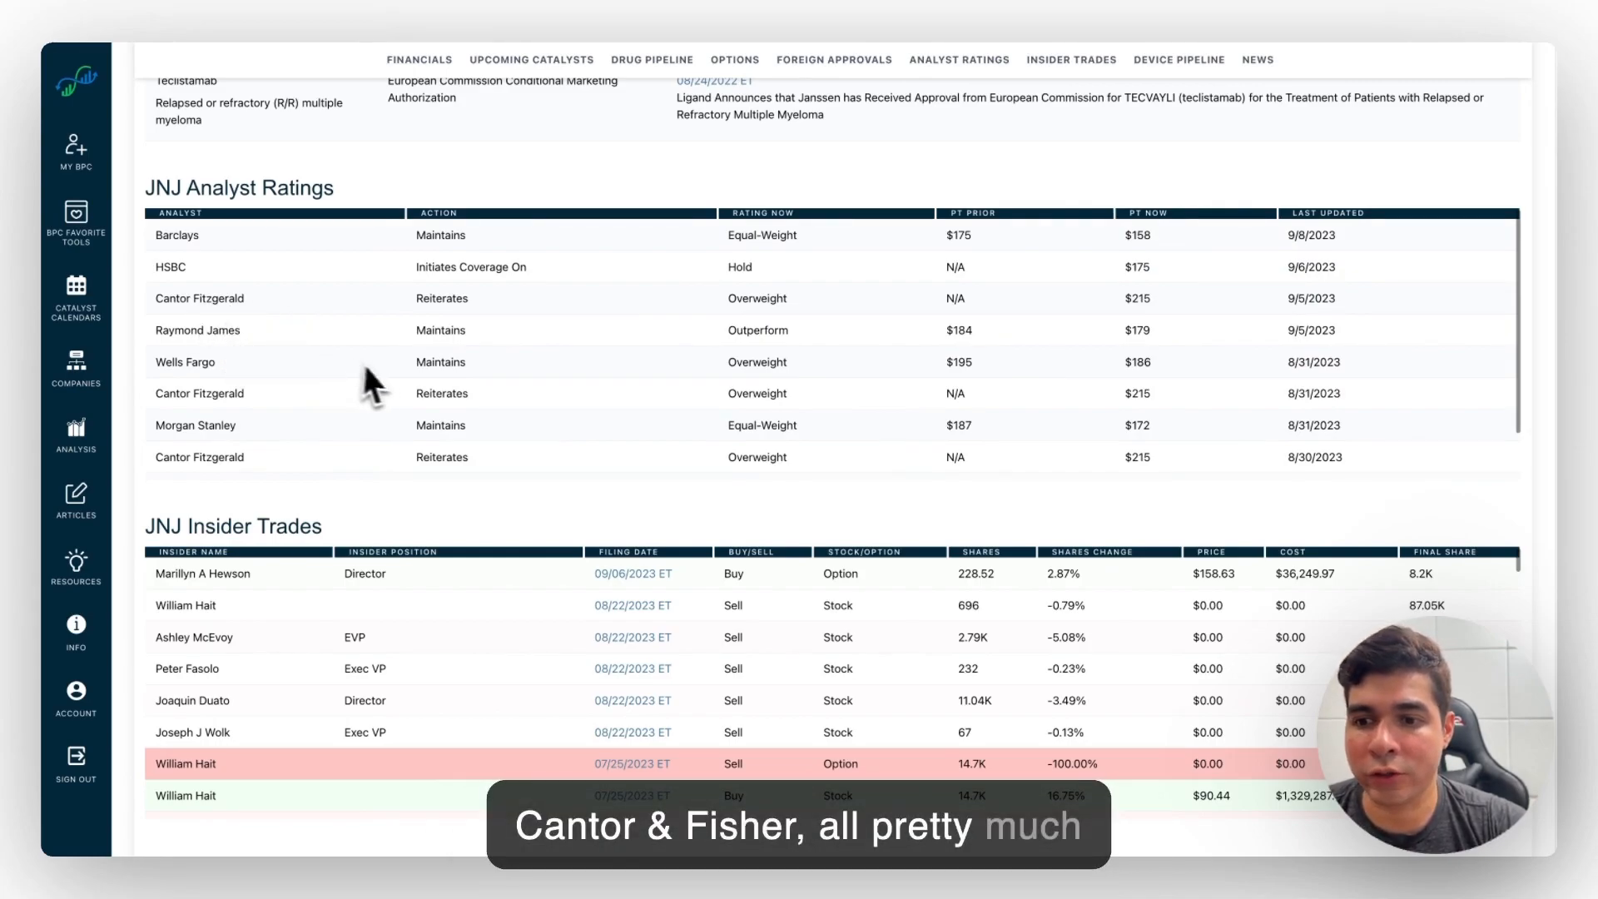
mouse_move(248, 296)
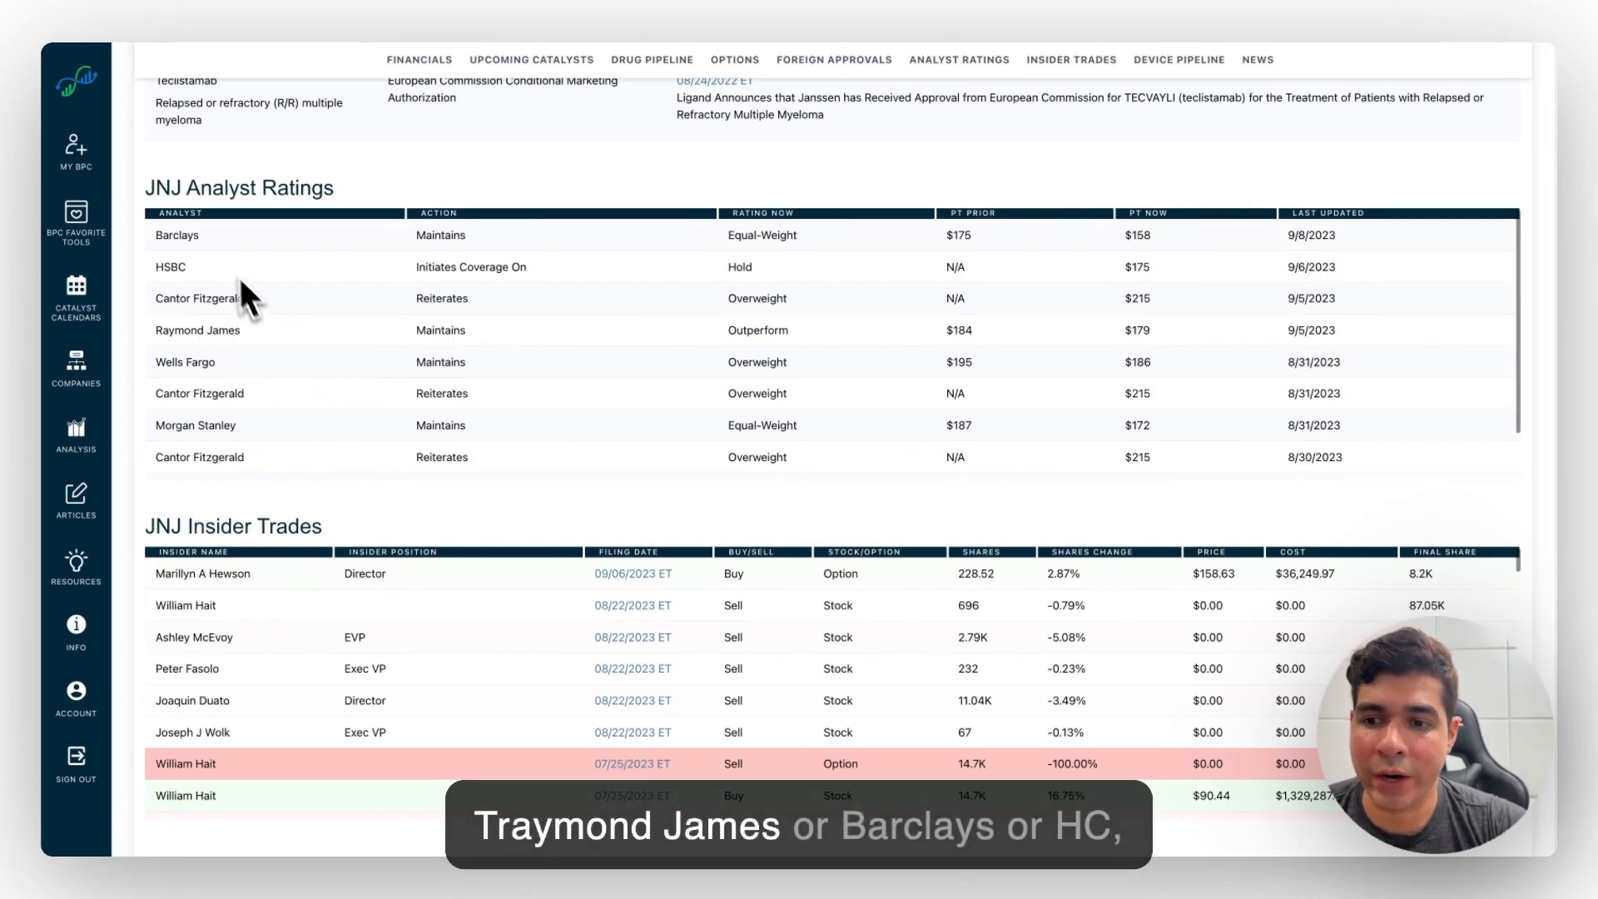
scroll("down", 3)
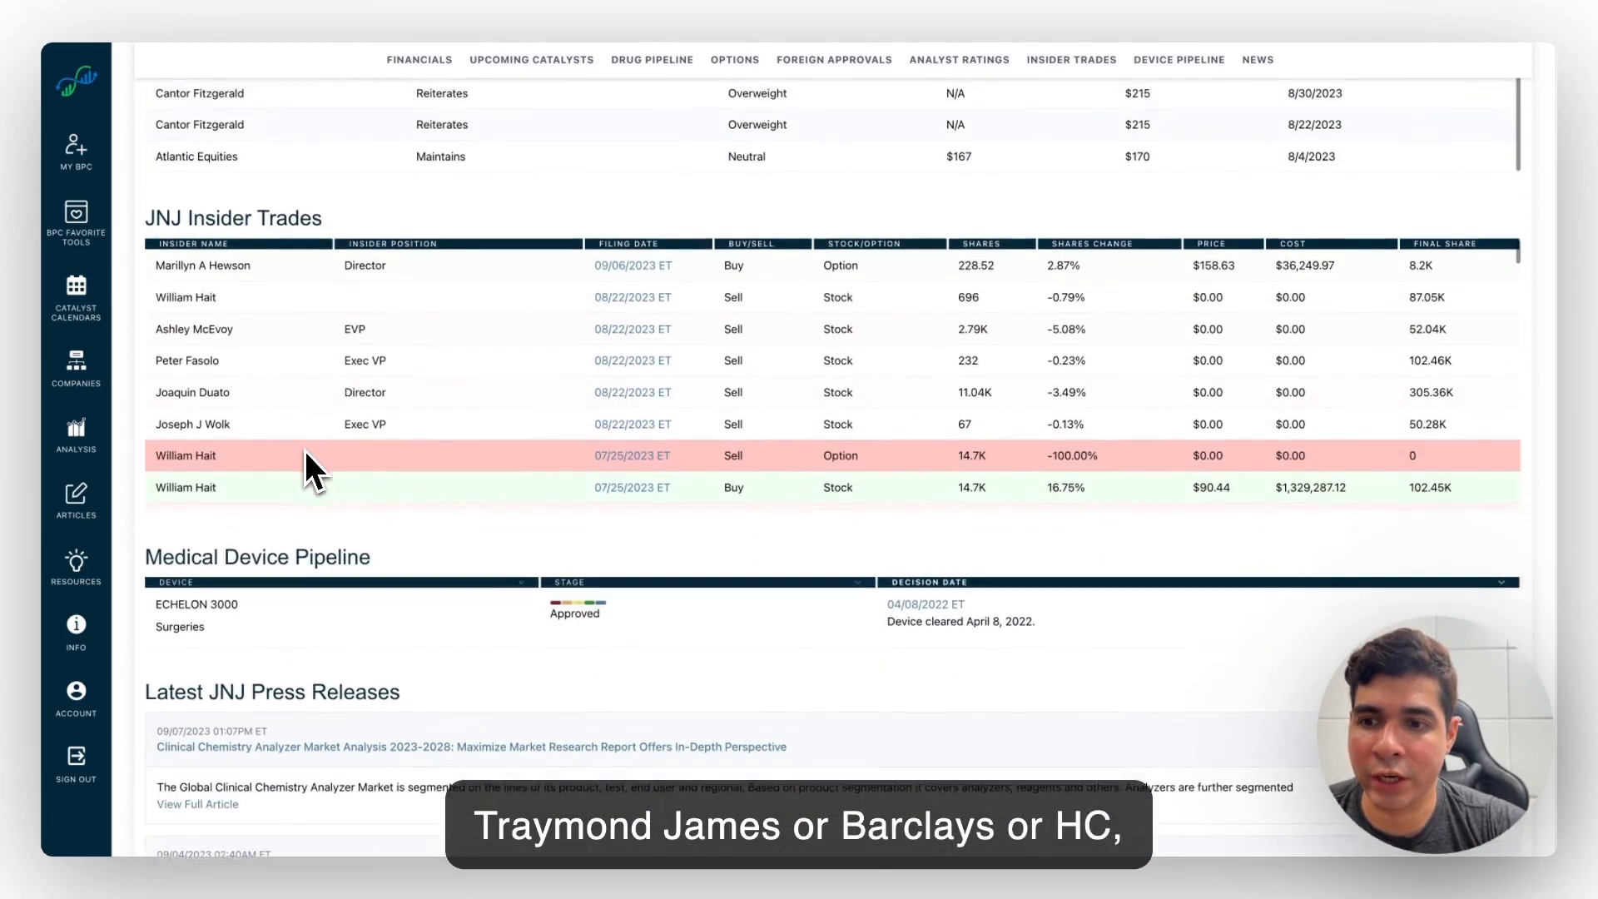
scroll("down", 3)
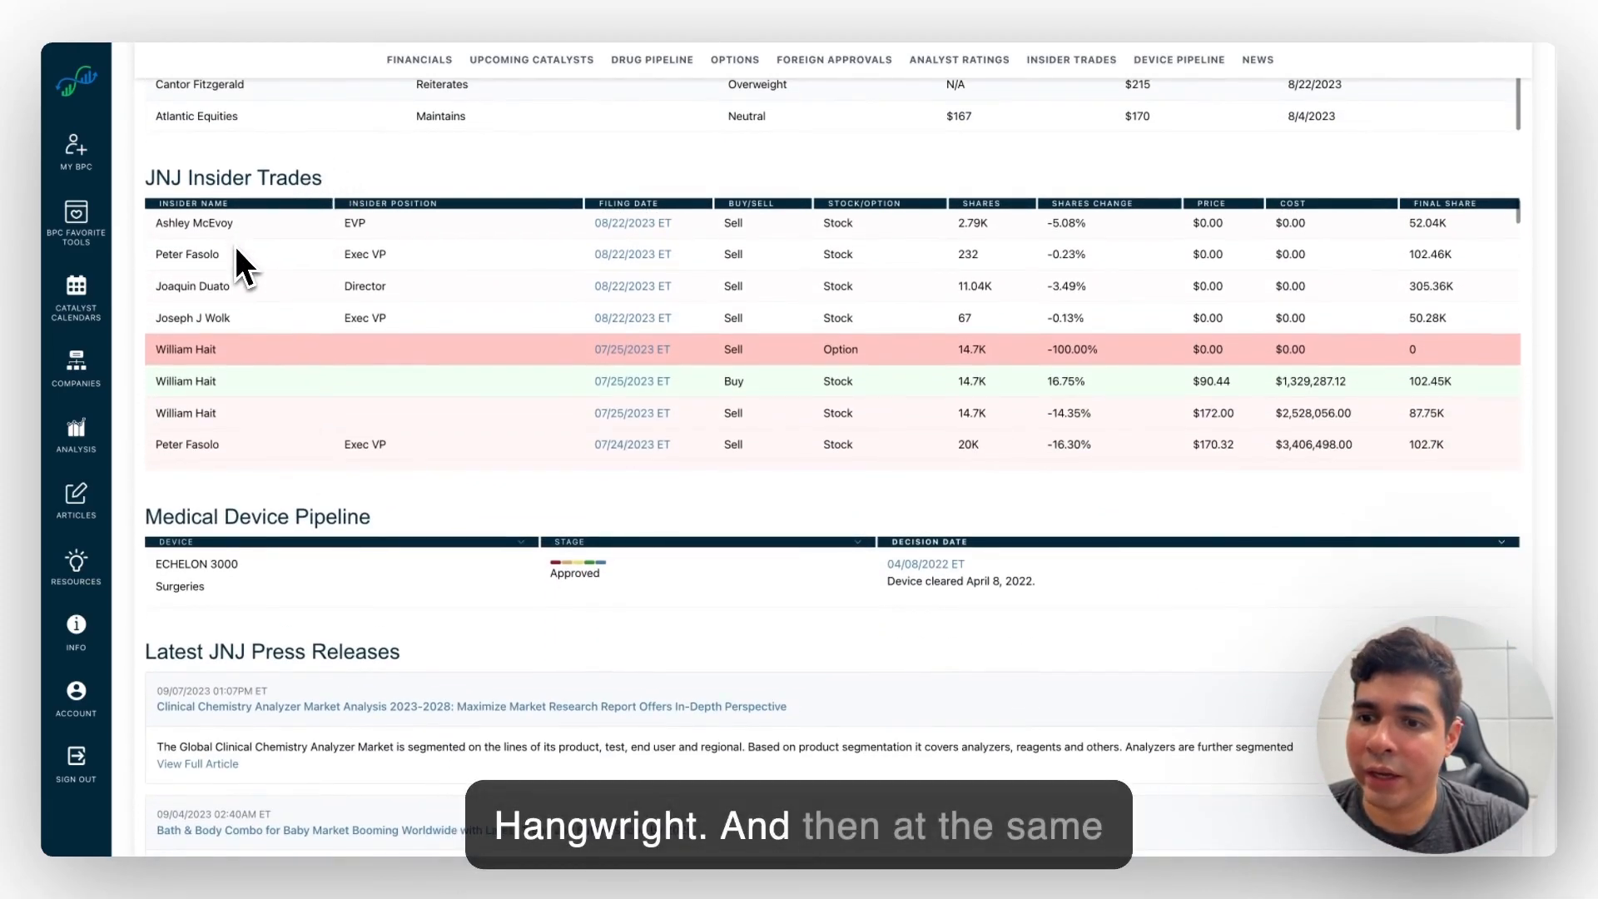
scroll("down", 3)
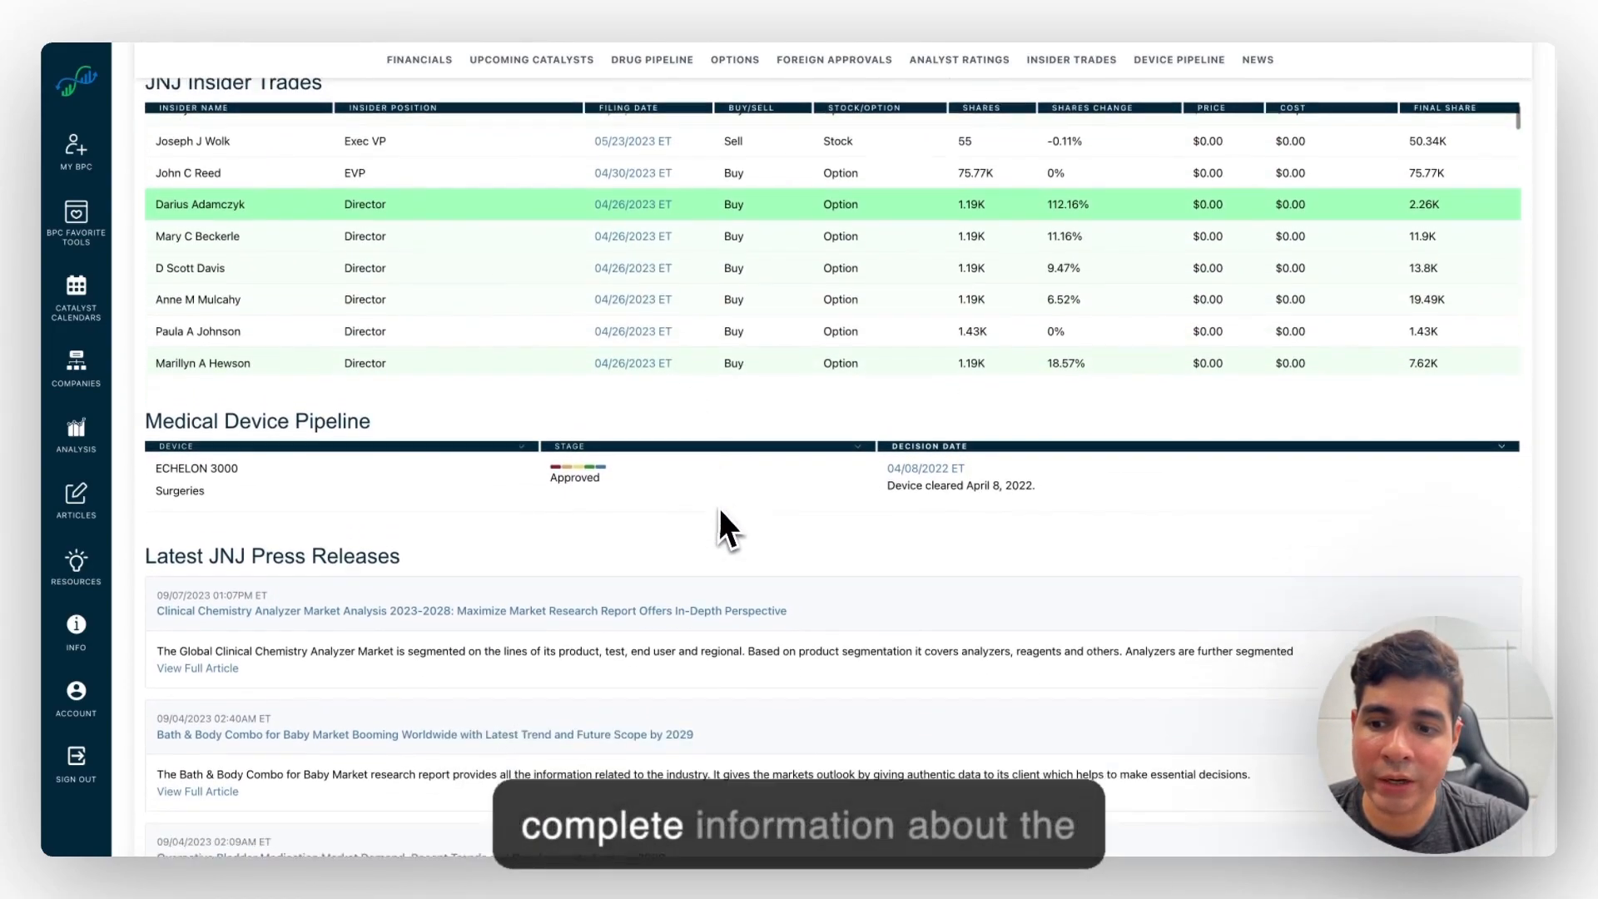
scroll("down", 3)
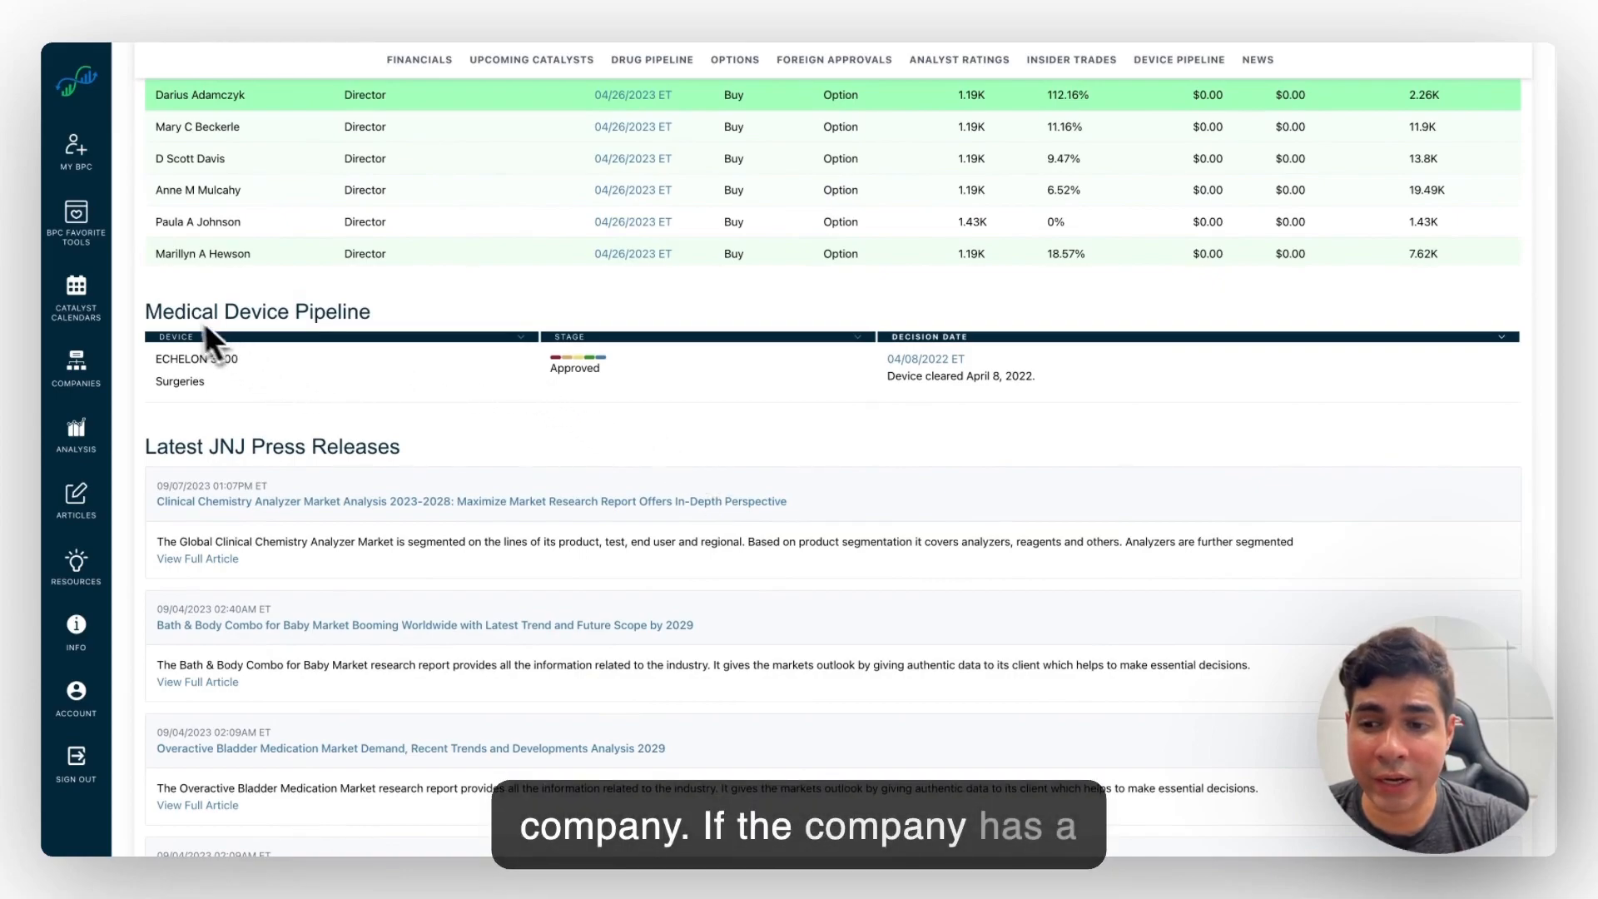
scroll("down", 3)
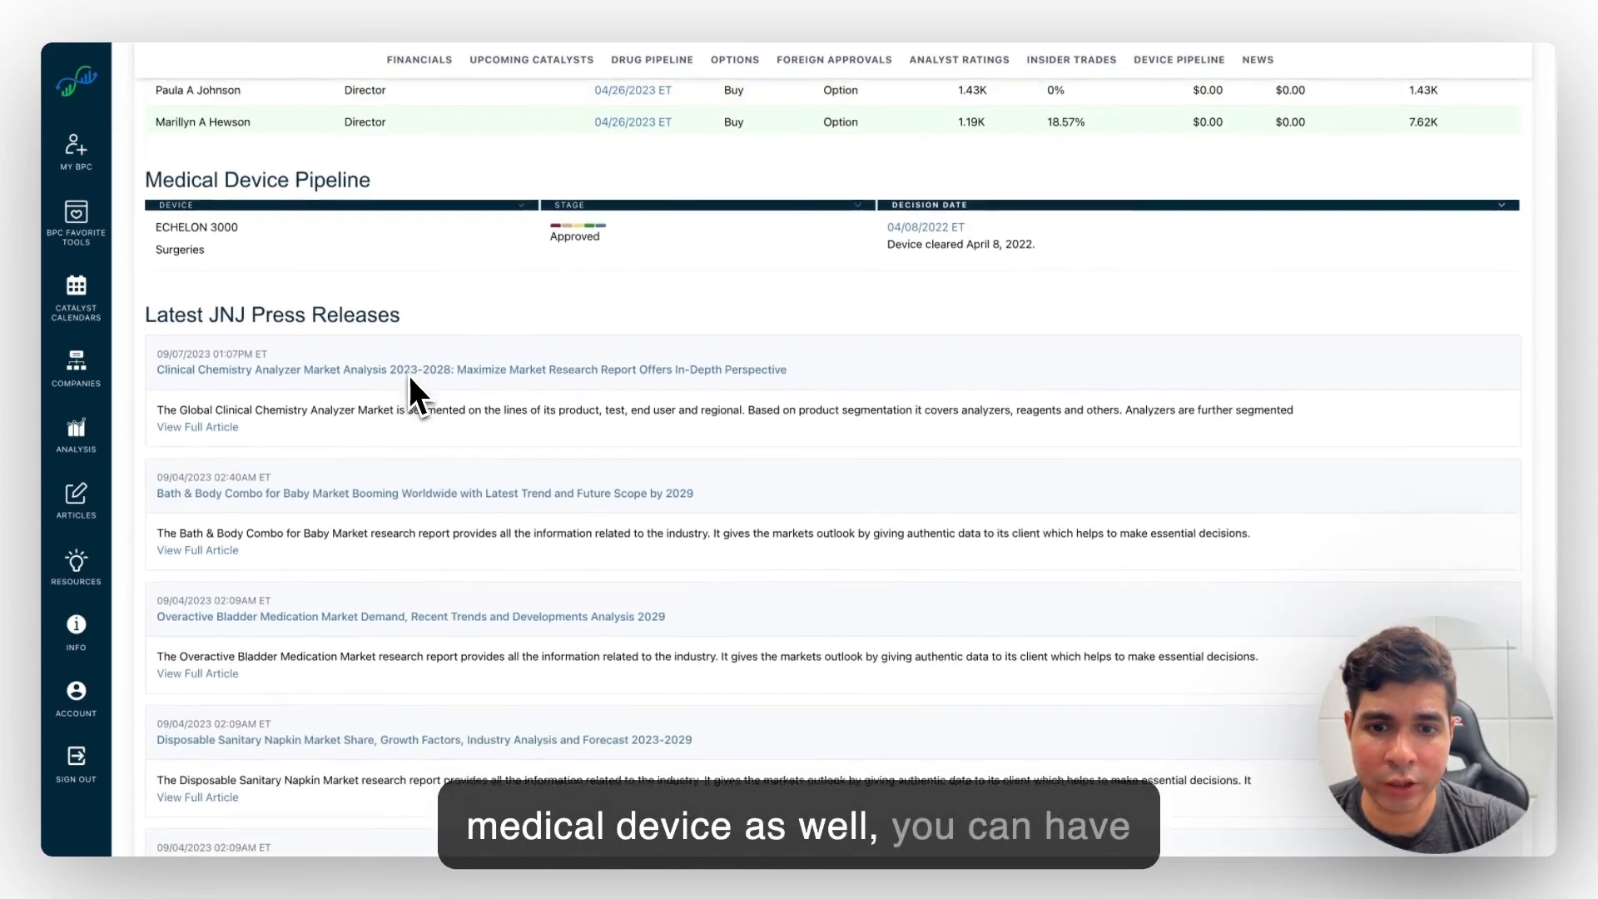
scroll("down", 3)
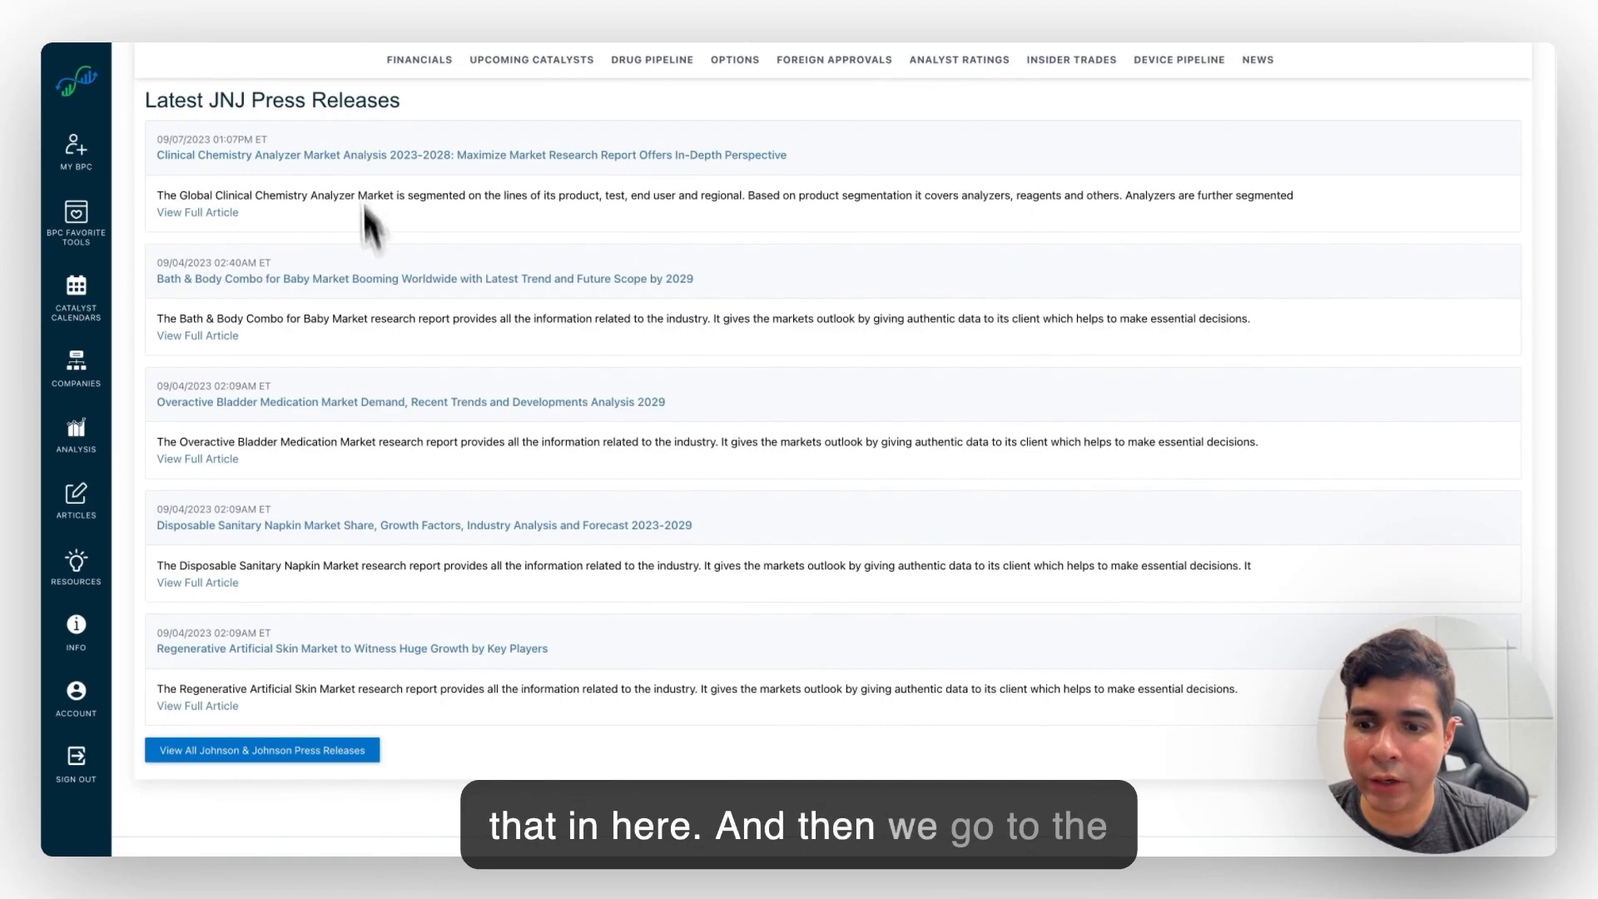
scroll("up", 3)
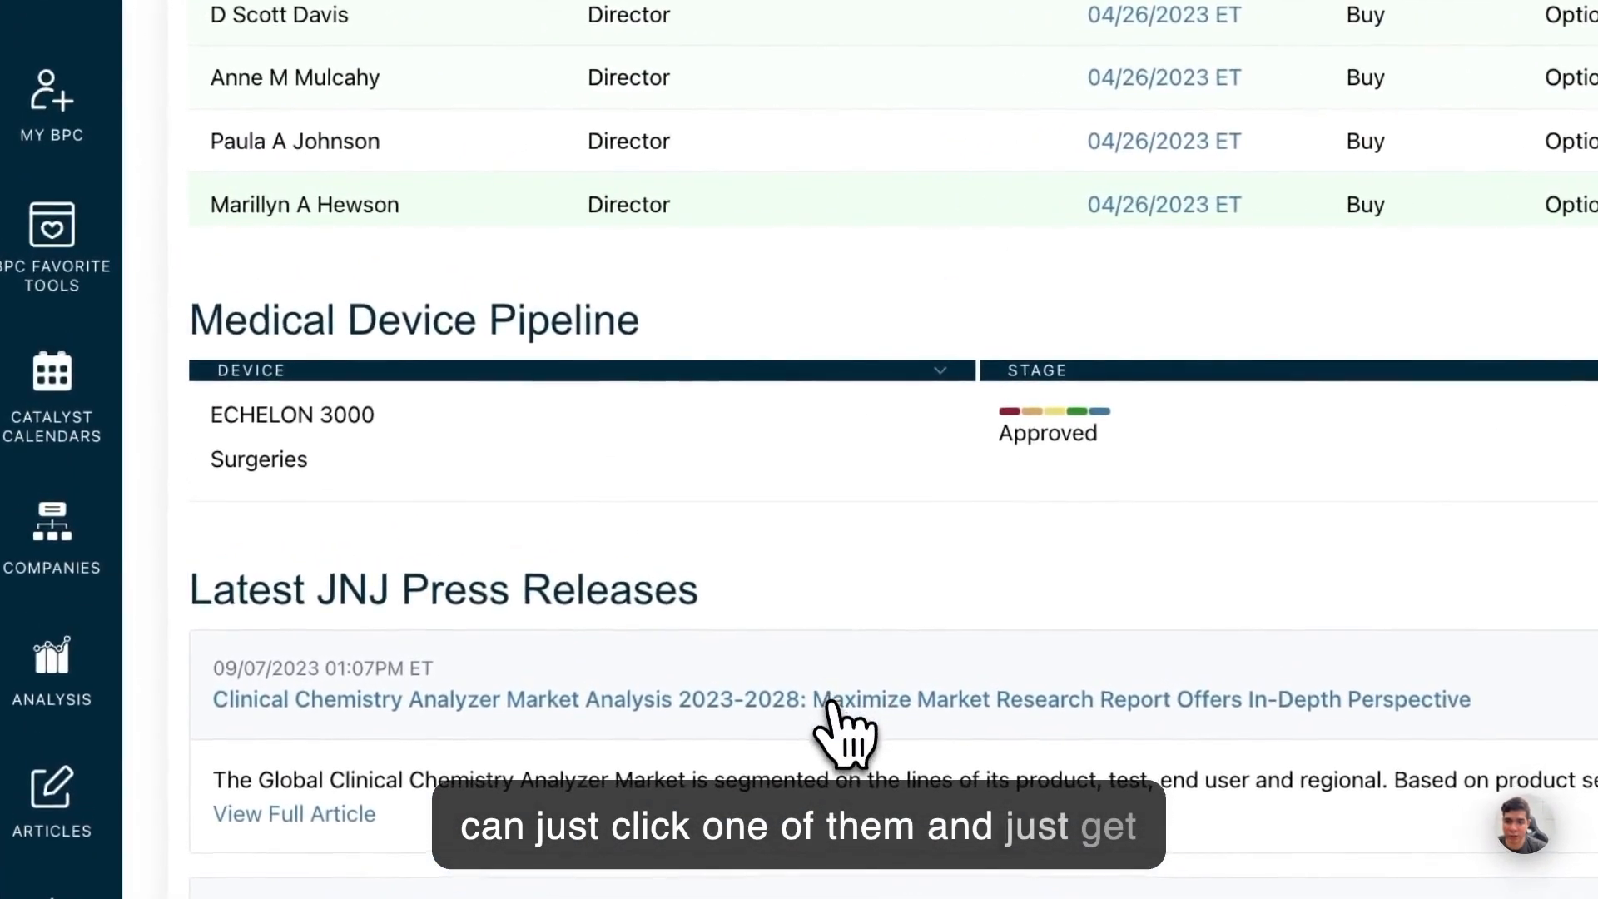
left_click(825, 699)
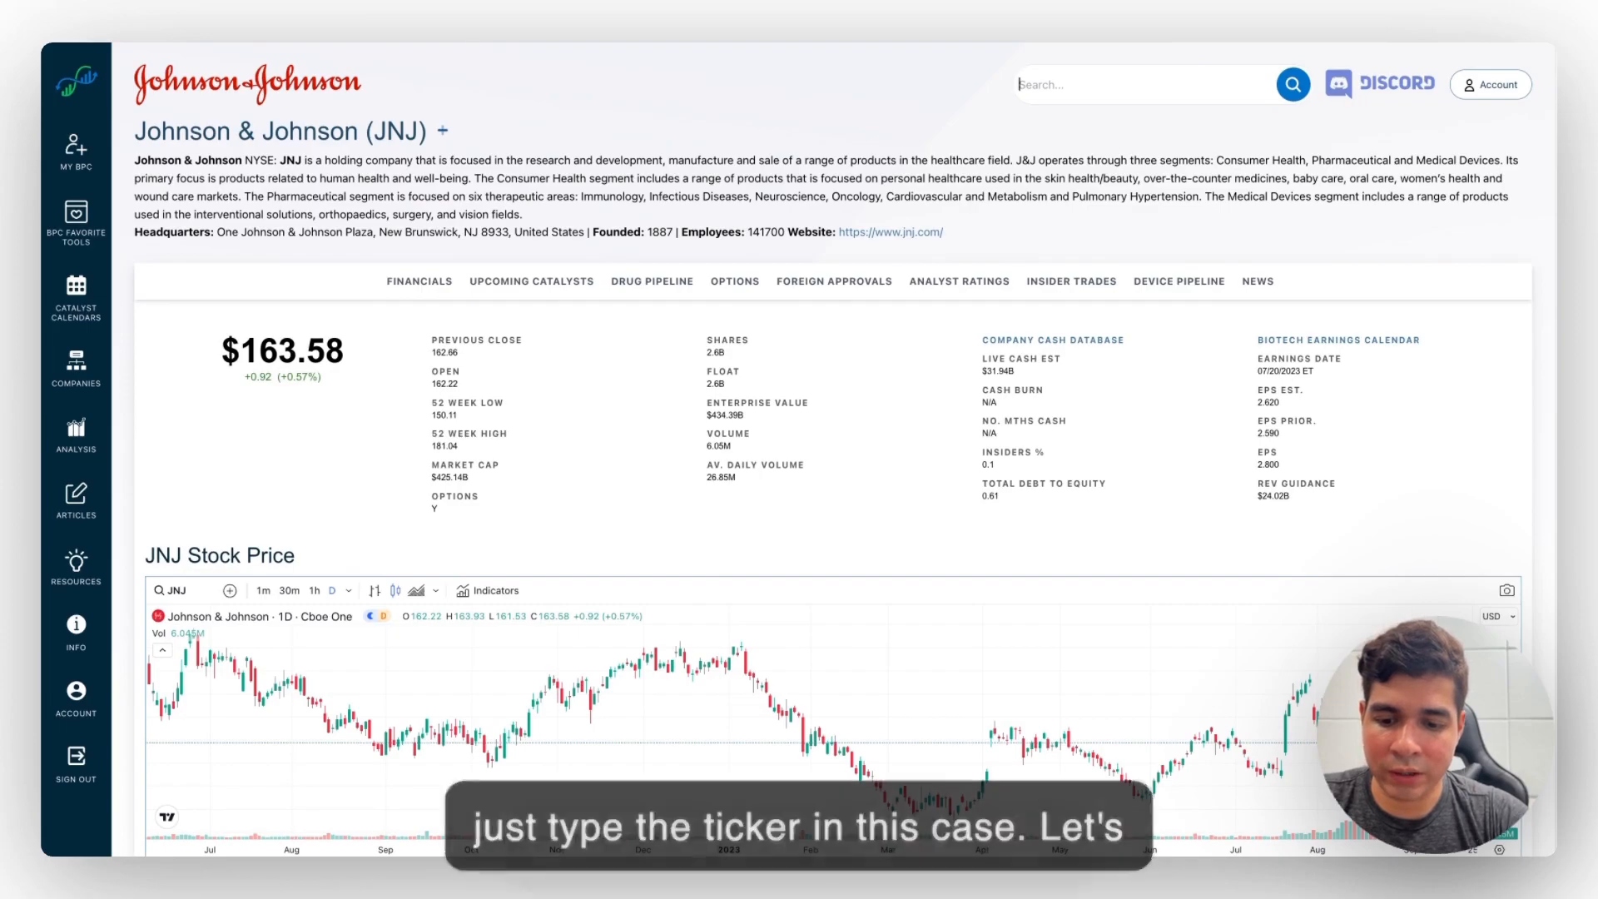
Step: Search the CTXR ticker and land on the Citius Pharmaceuticals company page
type("CX")
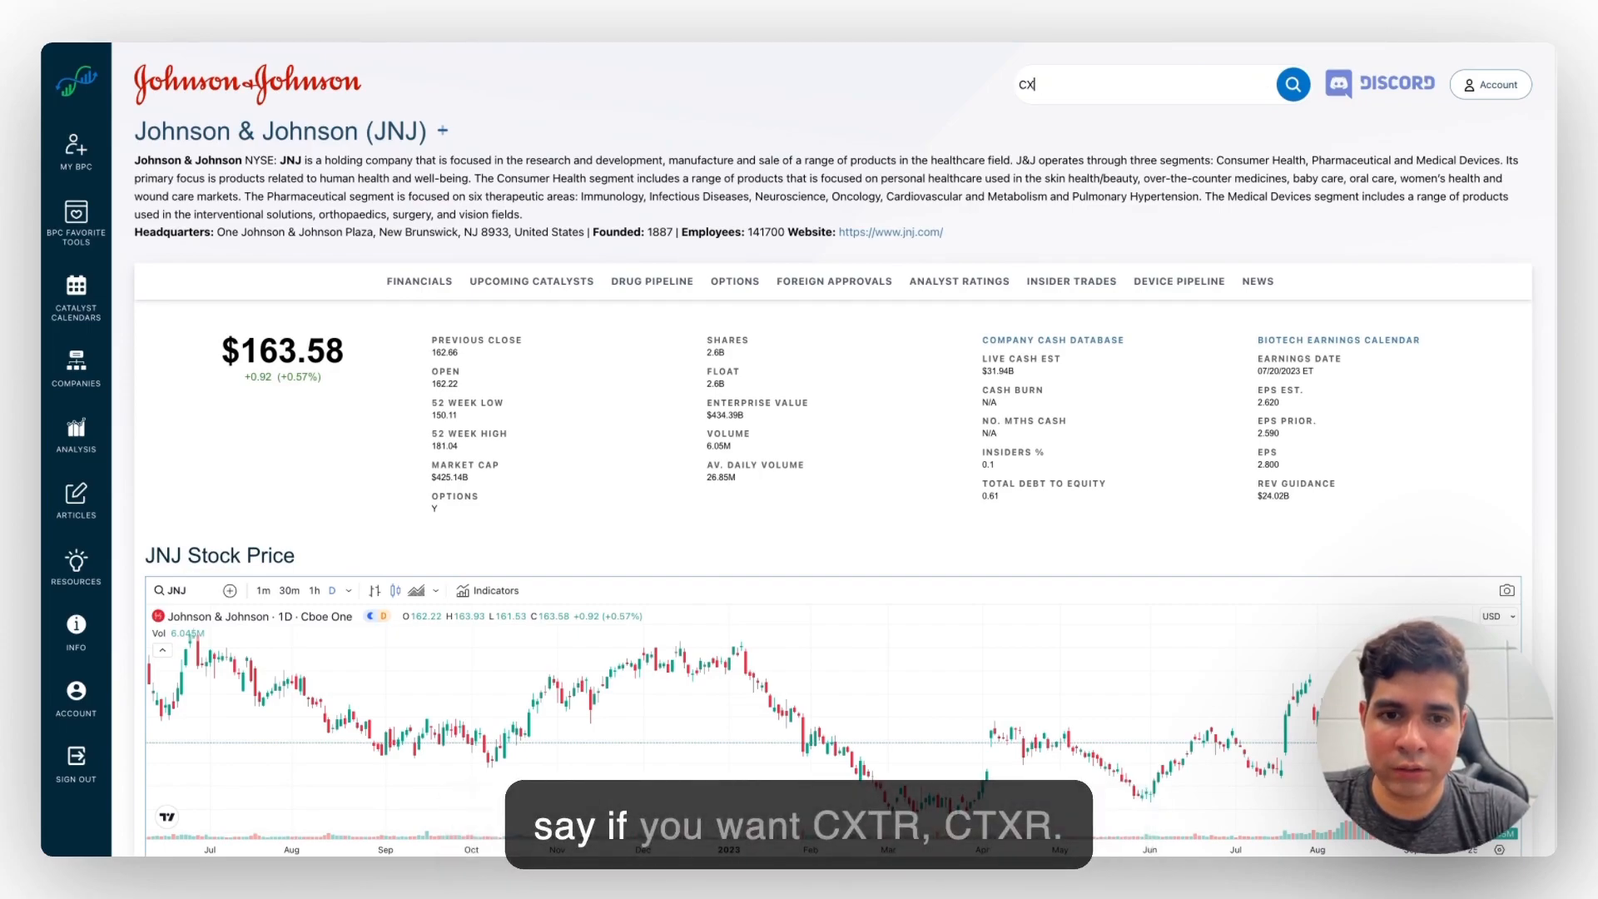
type("TX")
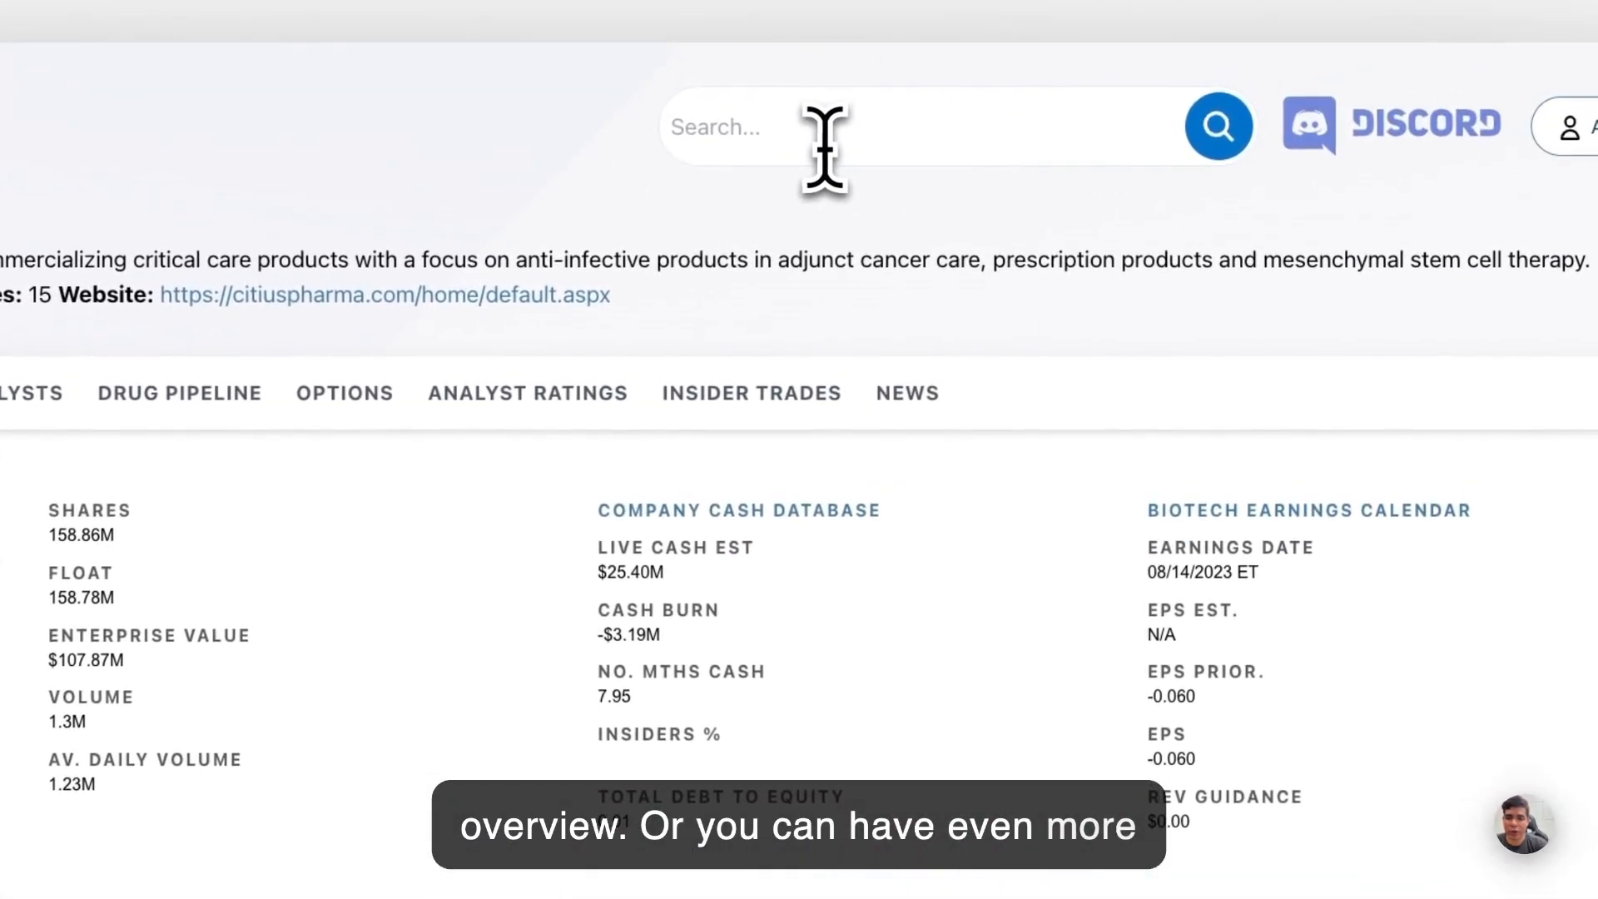
Step: Search the MRNA ticker so Moderna shows in the suggestions
type("M")
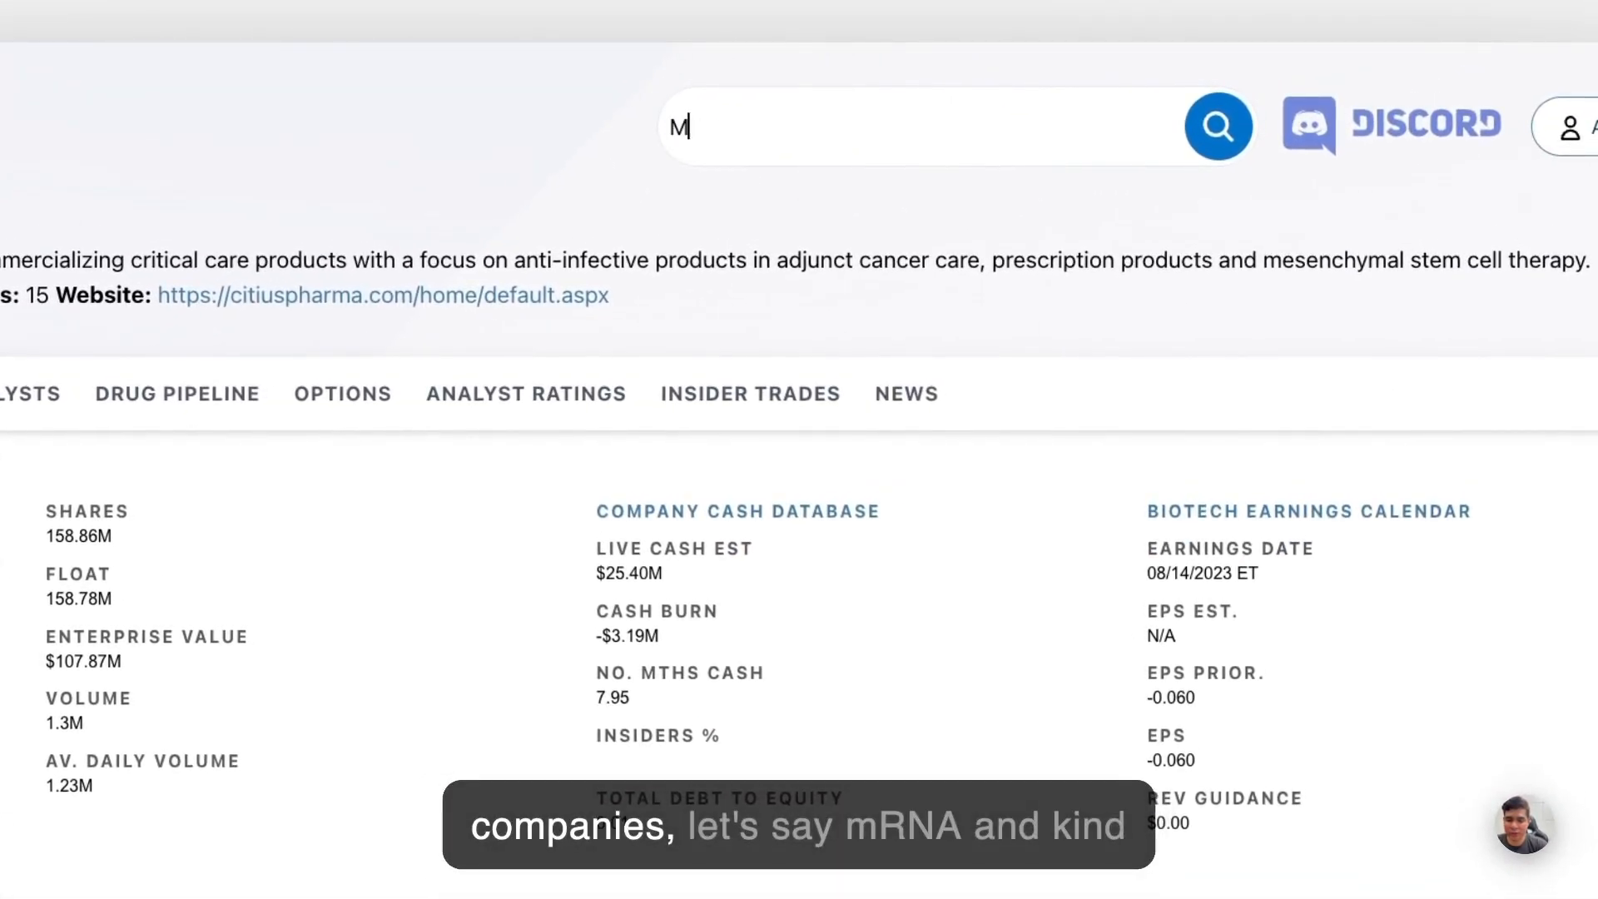
type("RNA")
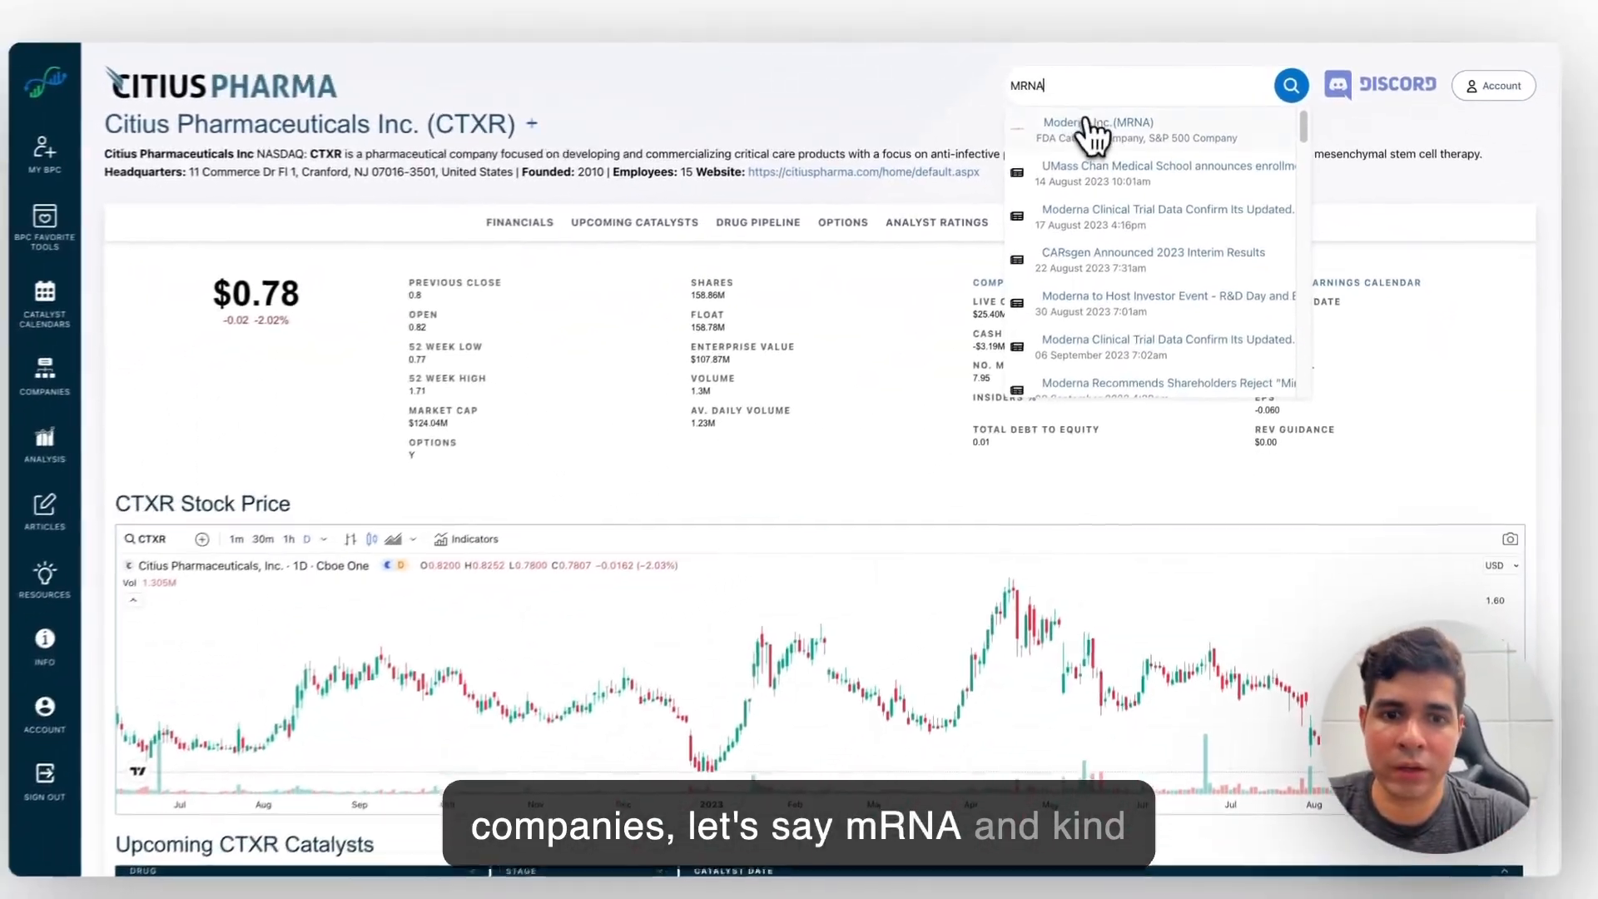
Step: On Moderna's (MRNA) page, review the Options, Analyst Ratings and Drug Pipeline sections
left_click(1098, 122)
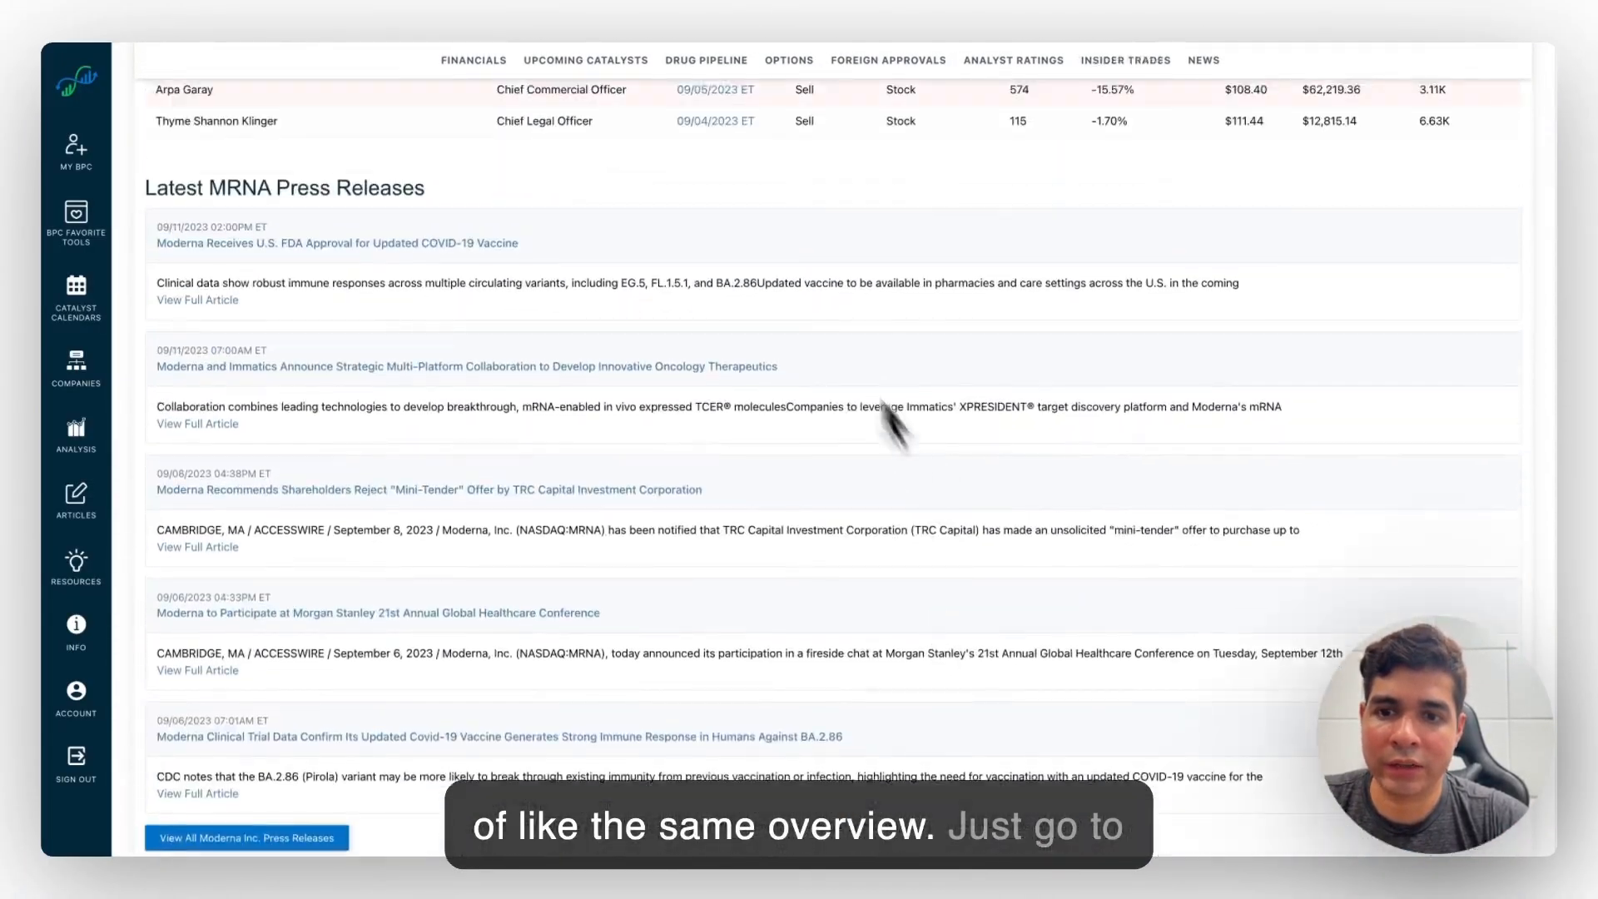
left_click(787, 59)
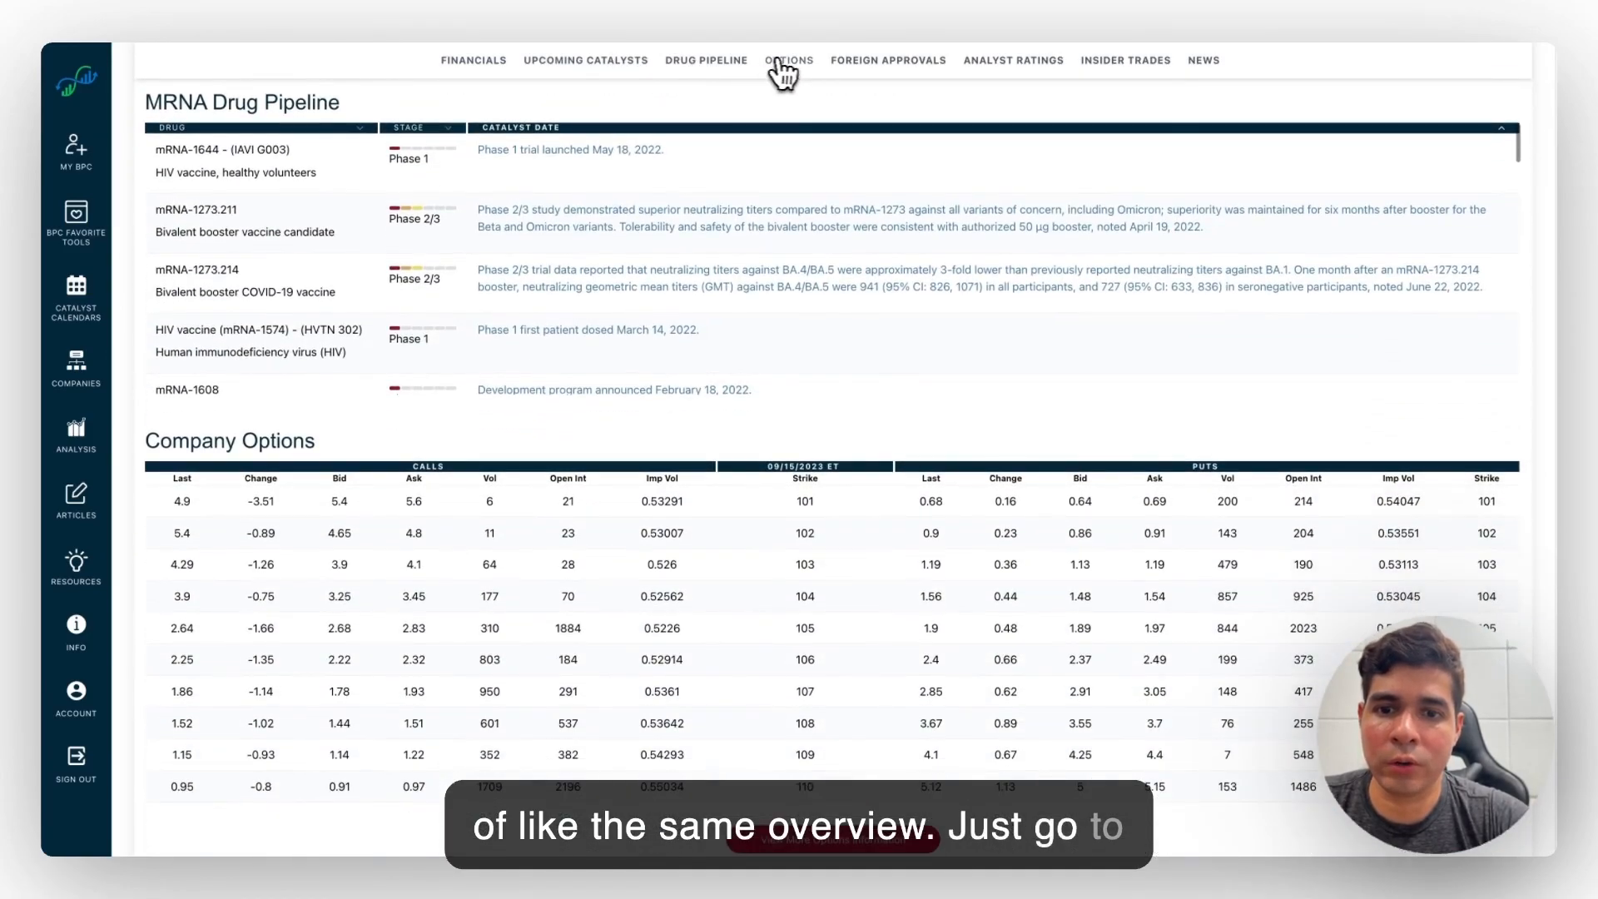
left_click(1013, 60)
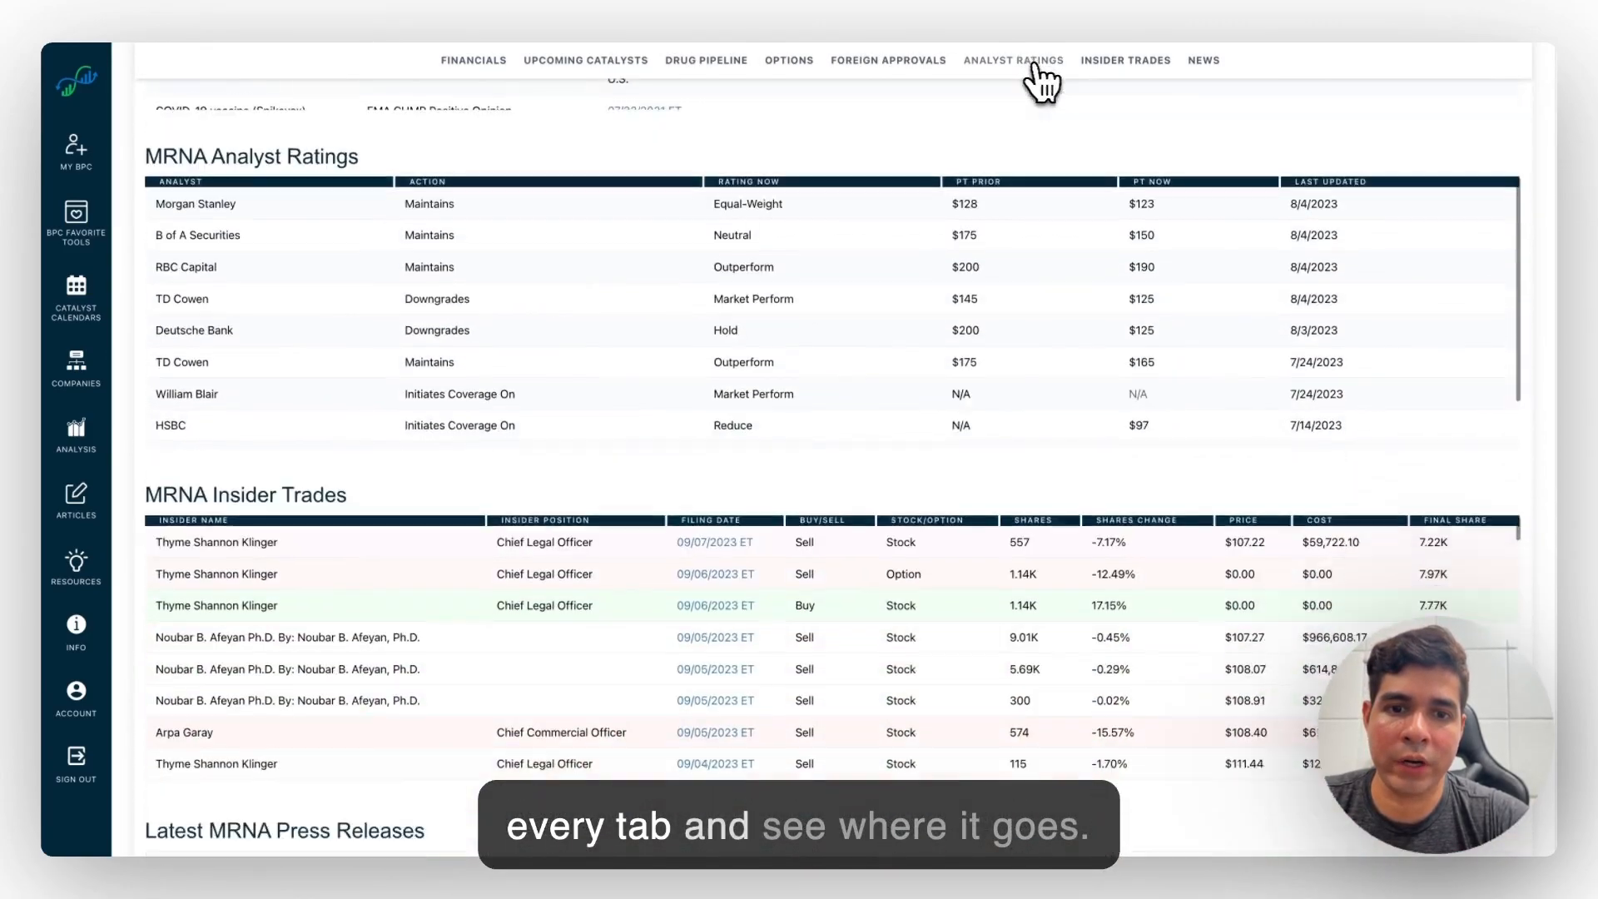
left_click(705, 60)
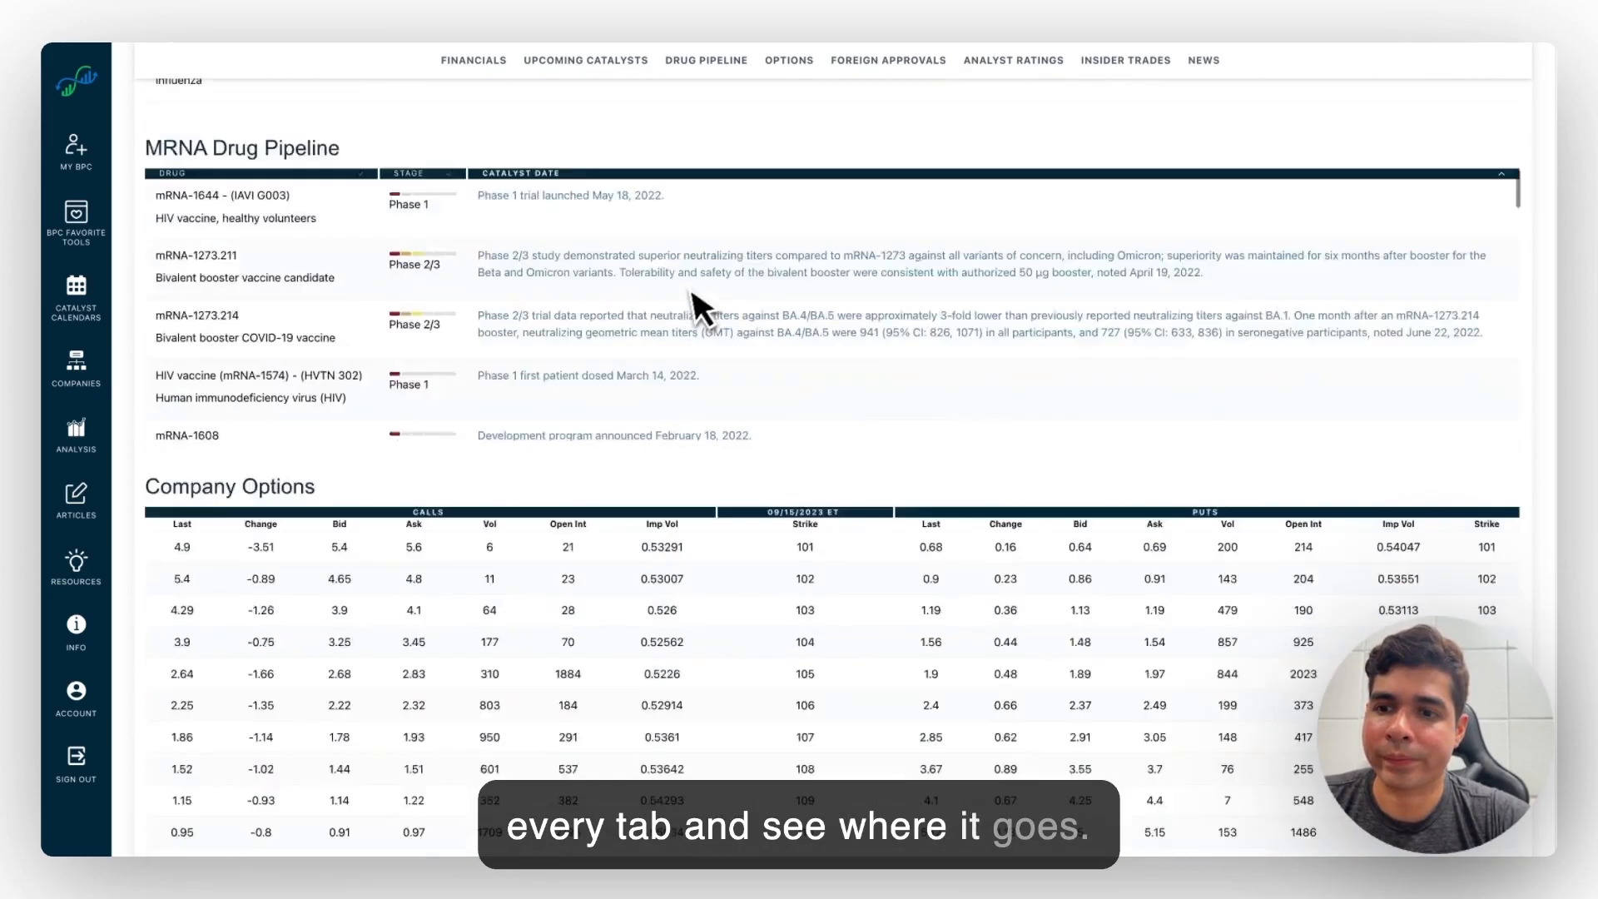
scroll("up", 3)
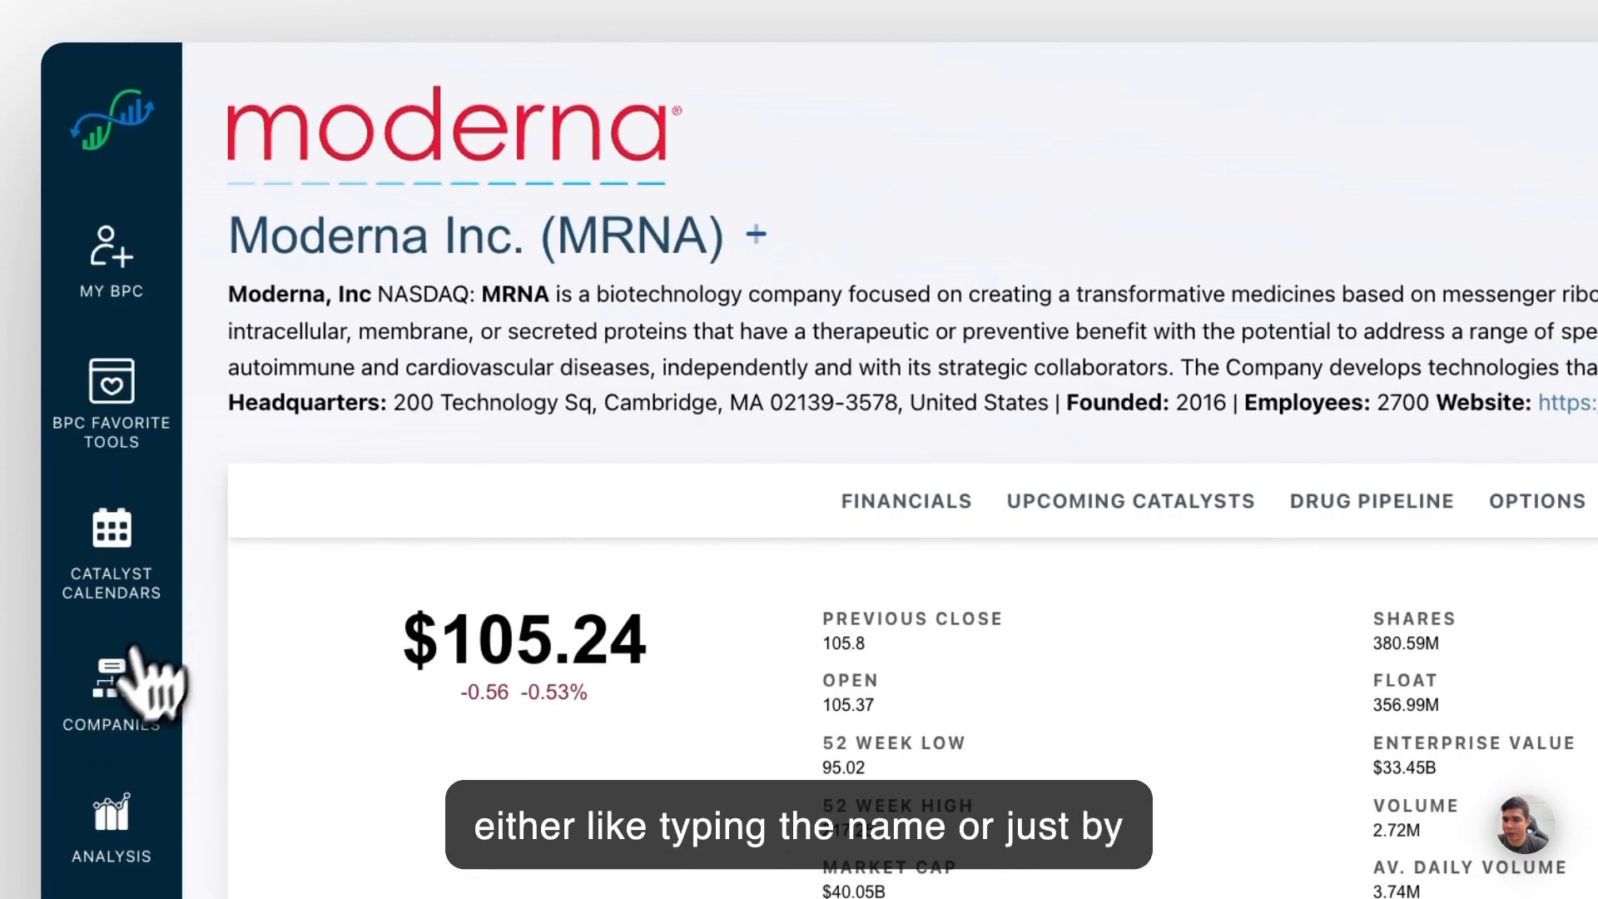
Step: Reach the Biotech Heatmap from the Companies tools list, starting at Large Caps
left_click(110, 556)
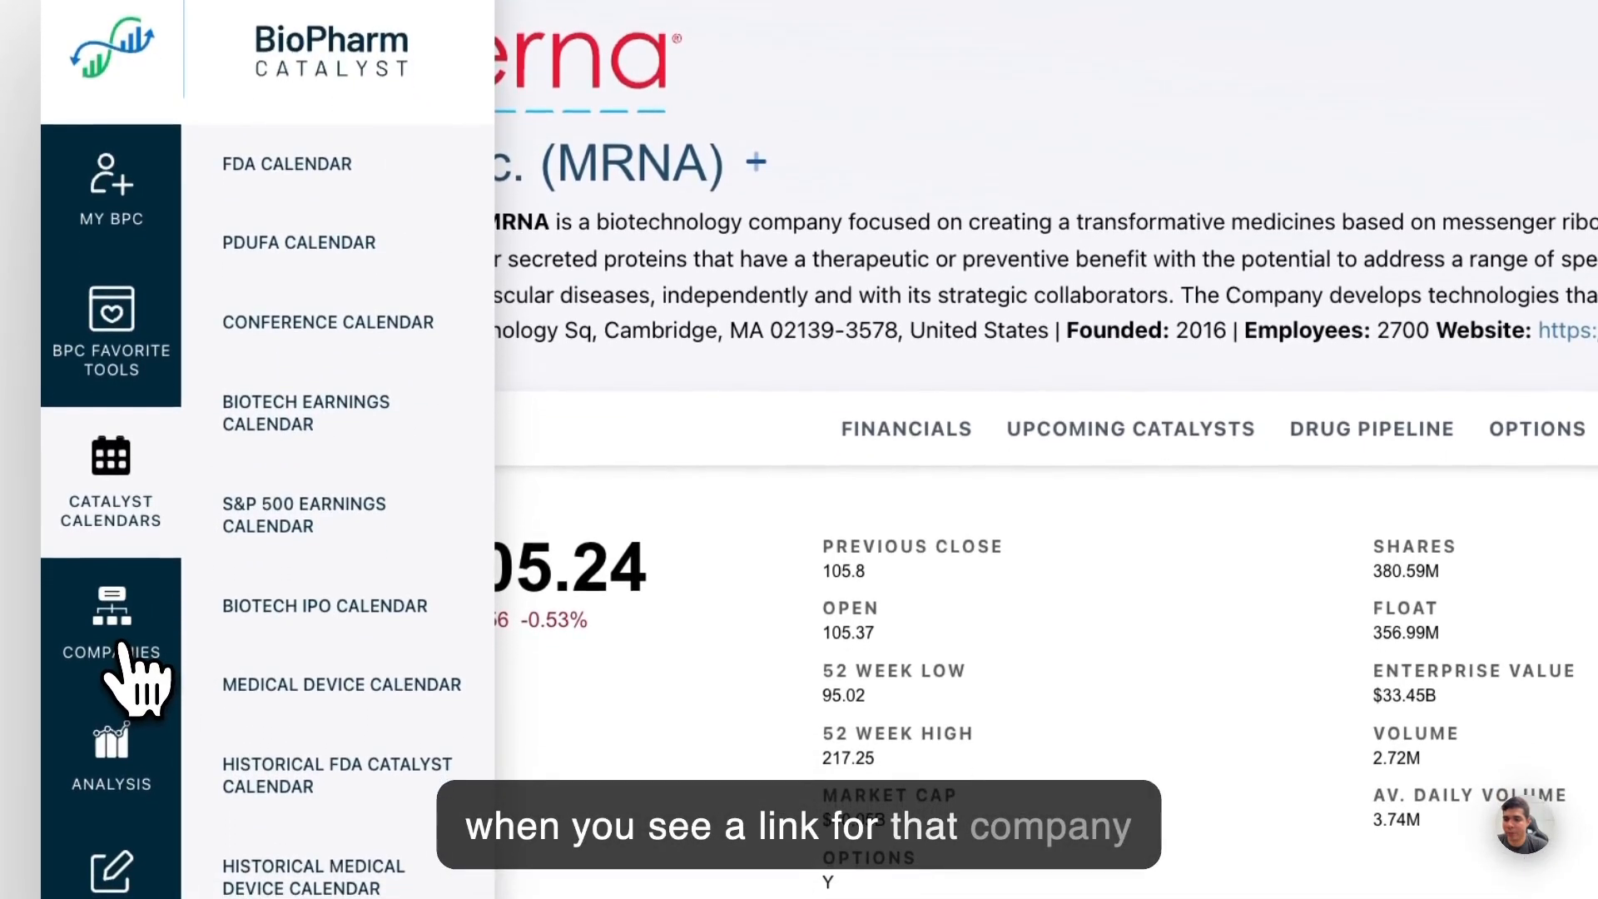
left_click(110, 620)
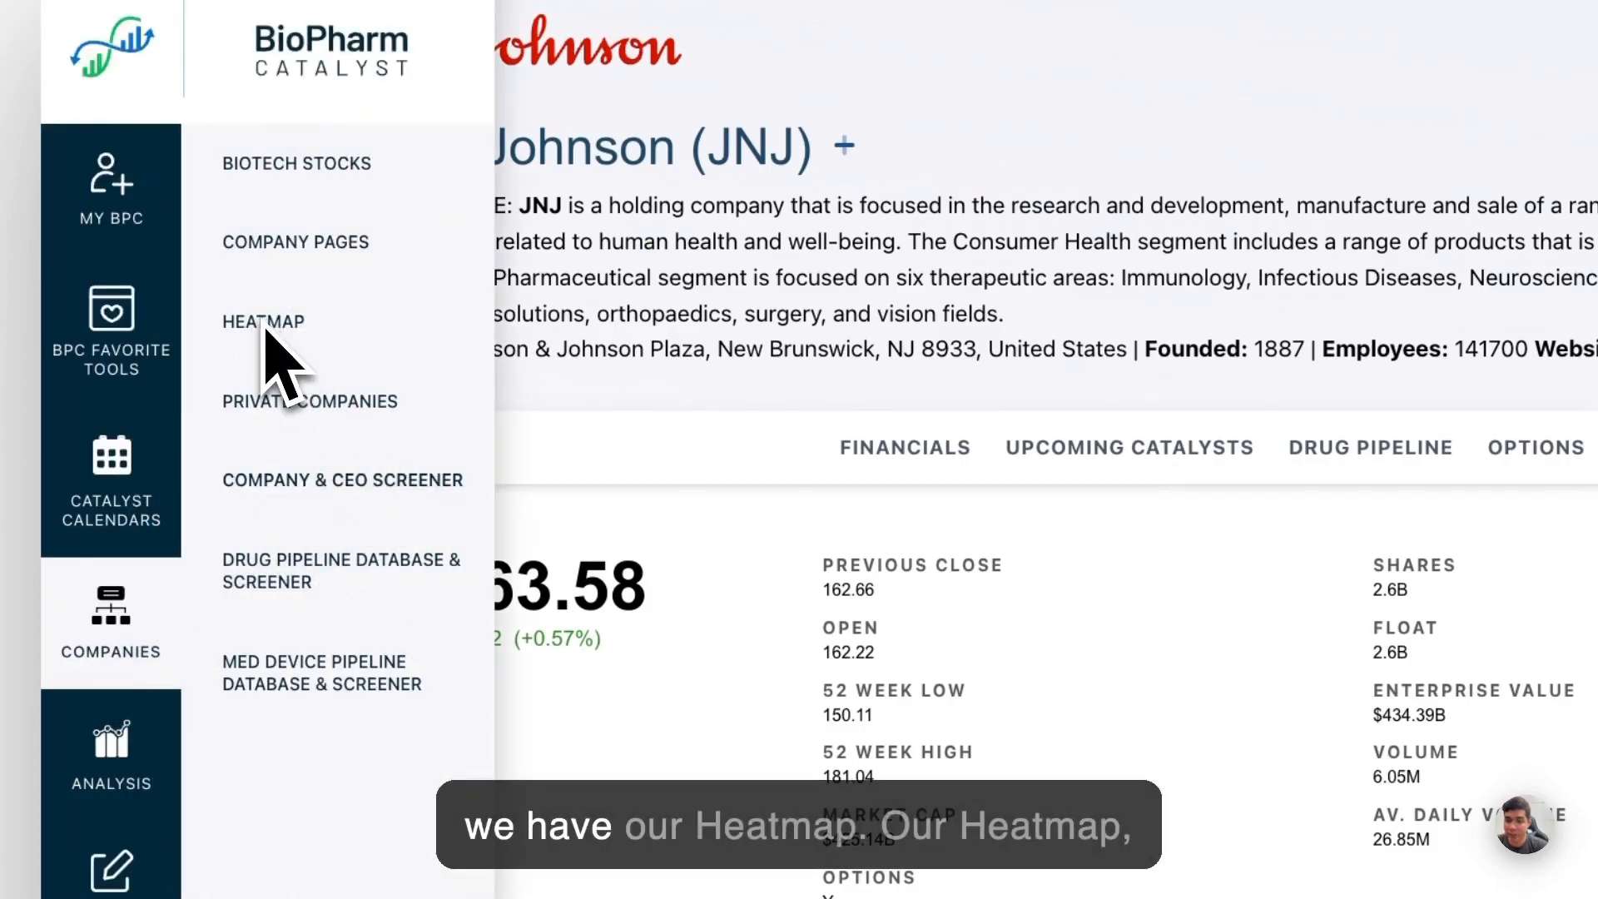
left_click(263, 321)
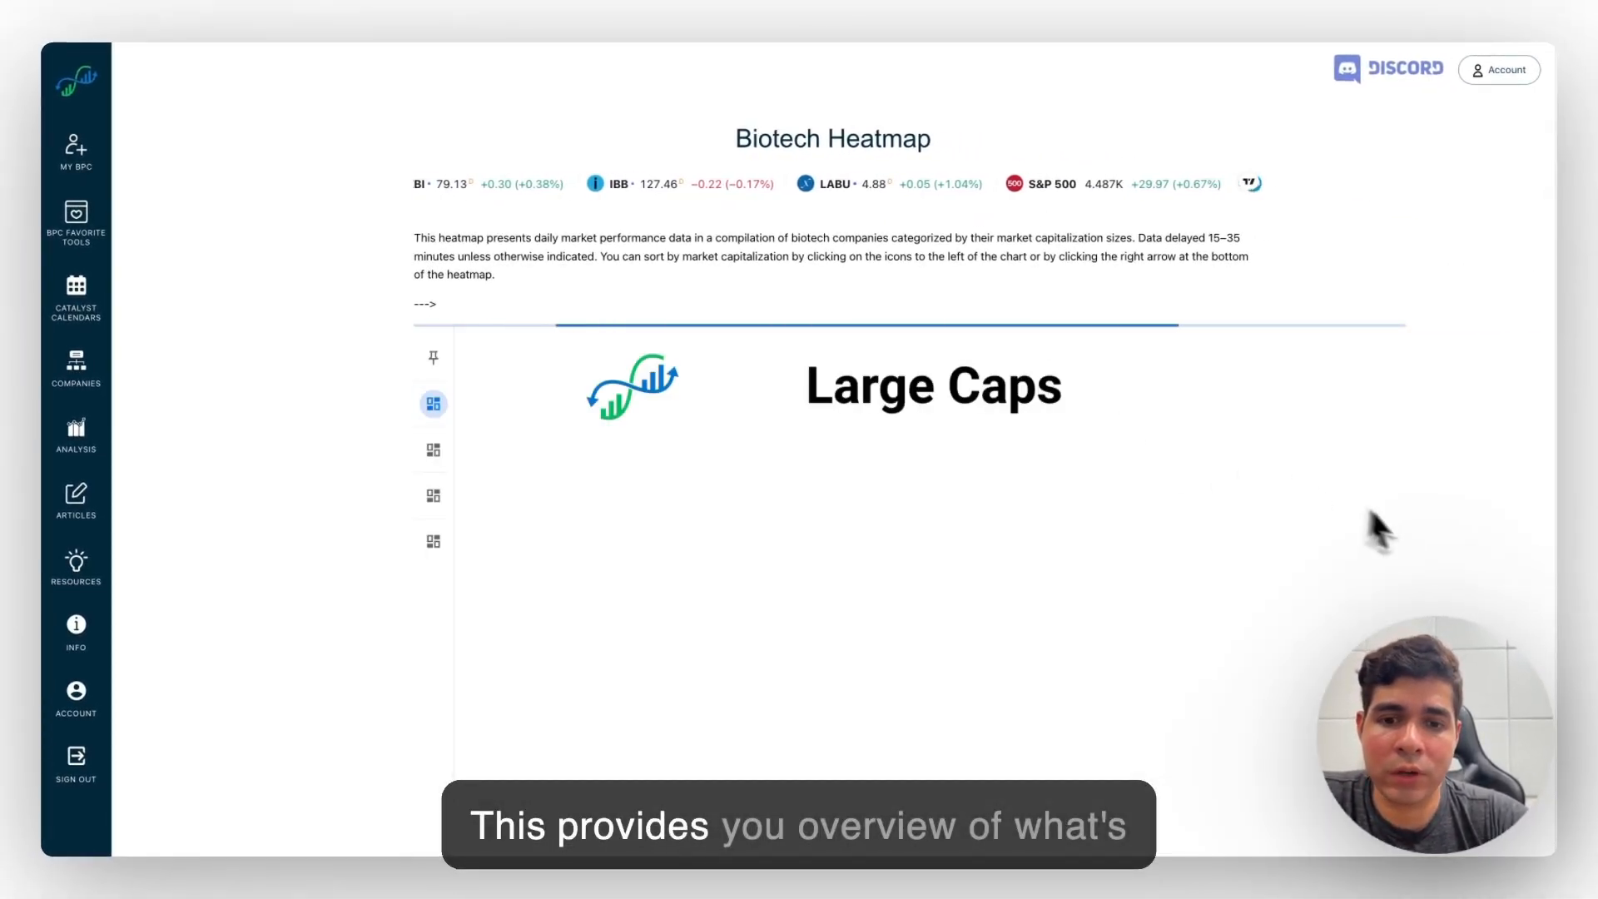
Step: Cycle the heatmap through Large Caps, Mid Caps and Small Caps treemaps
scroll("down", 3)
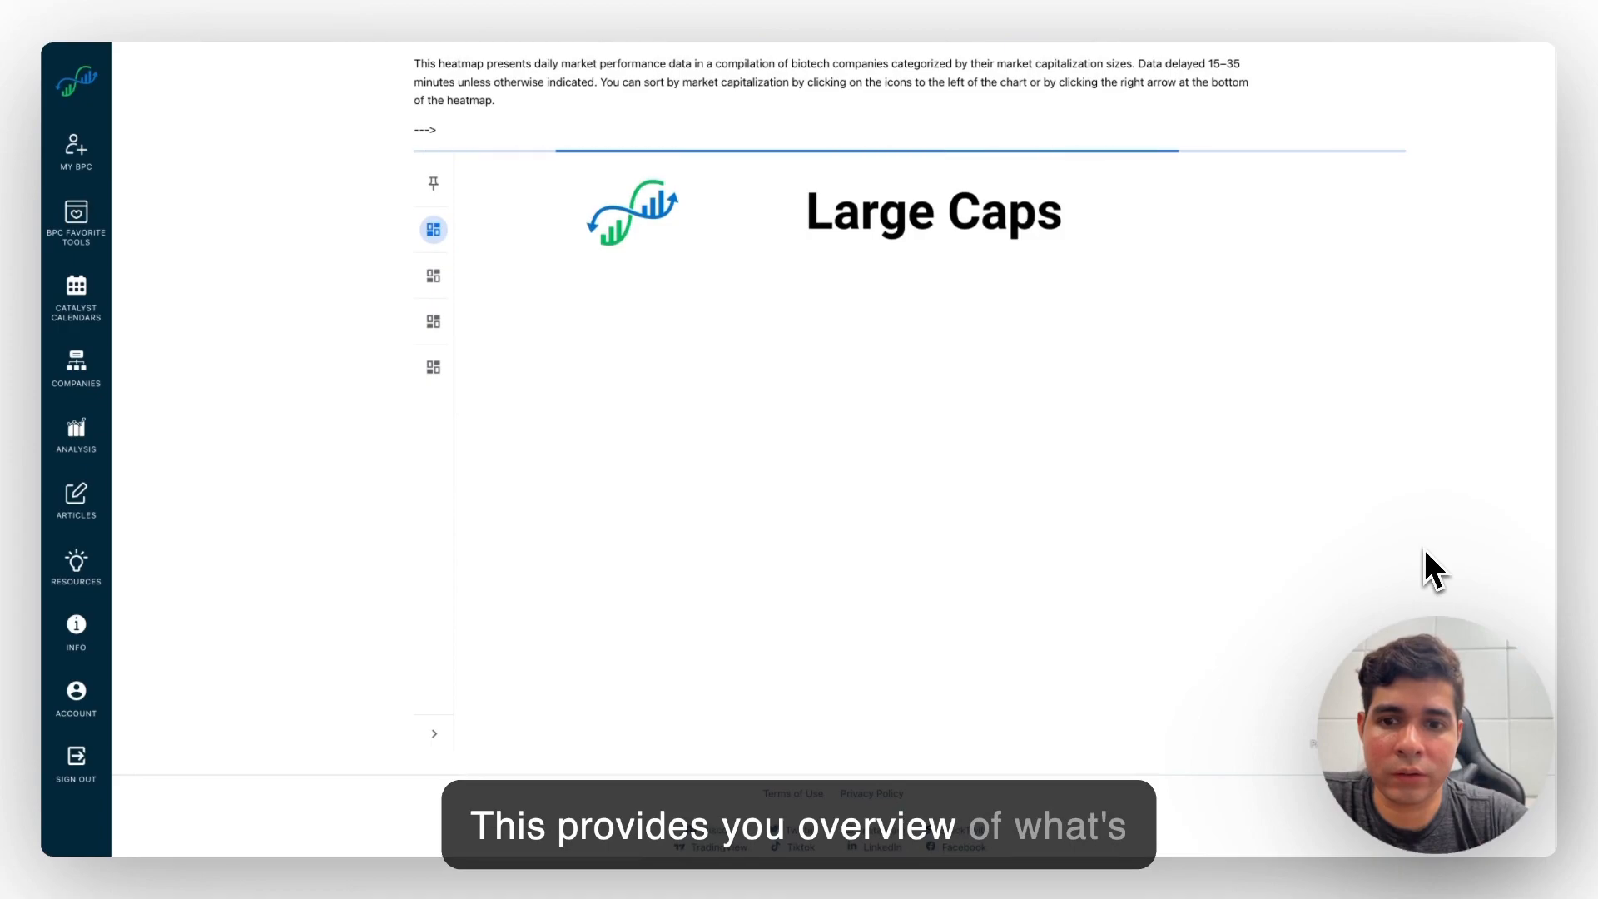
left_click(433, 274)
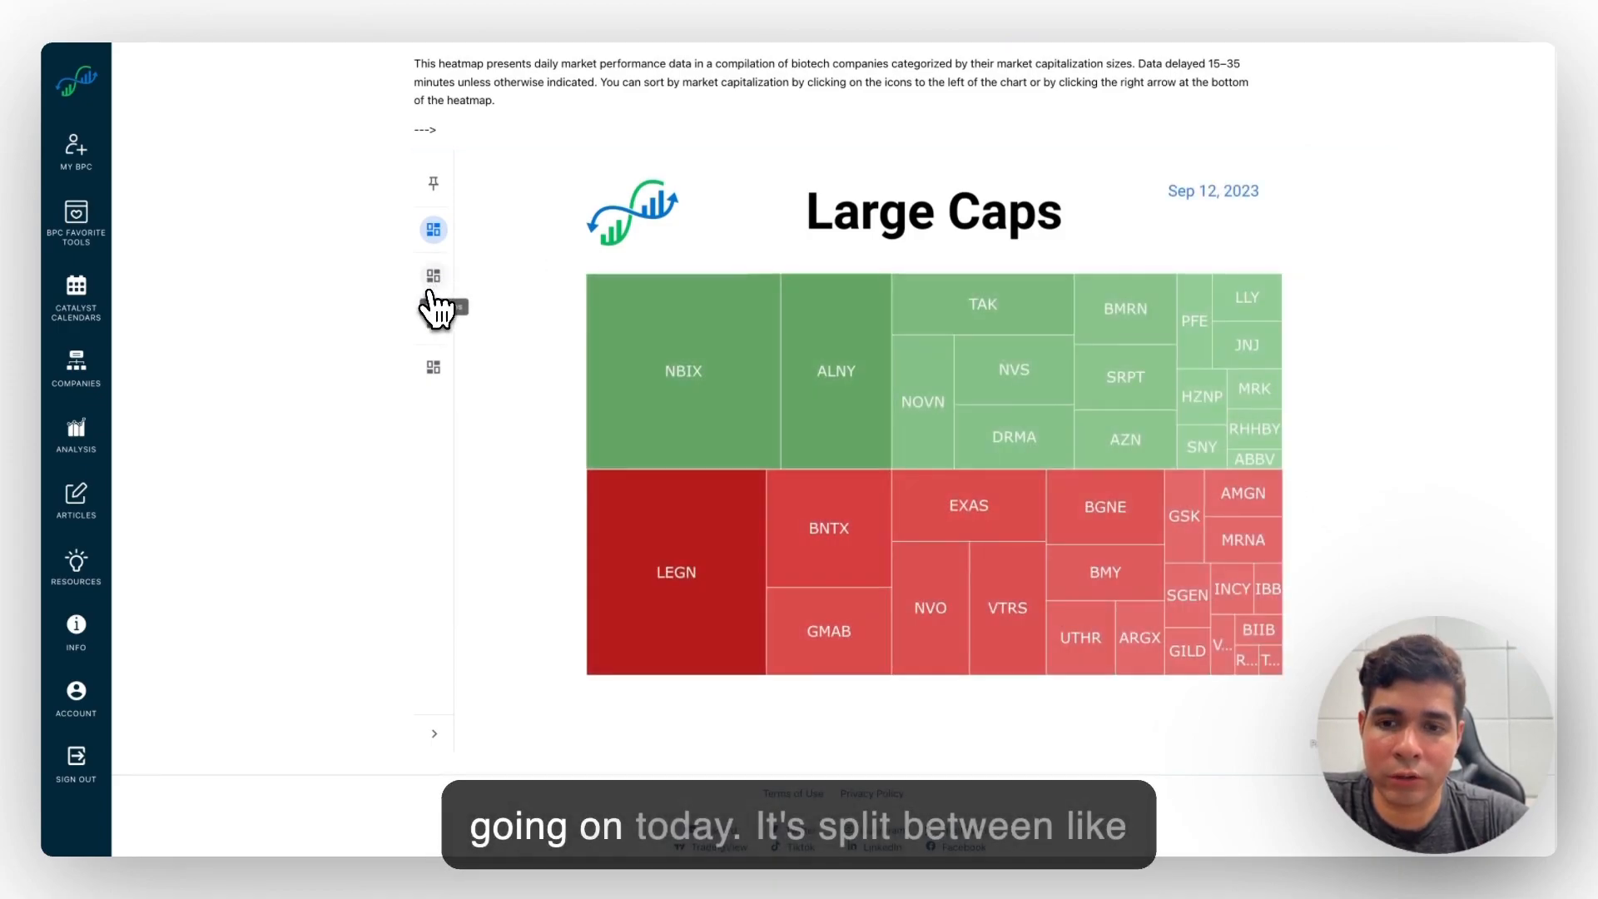
left_click(433, 450)
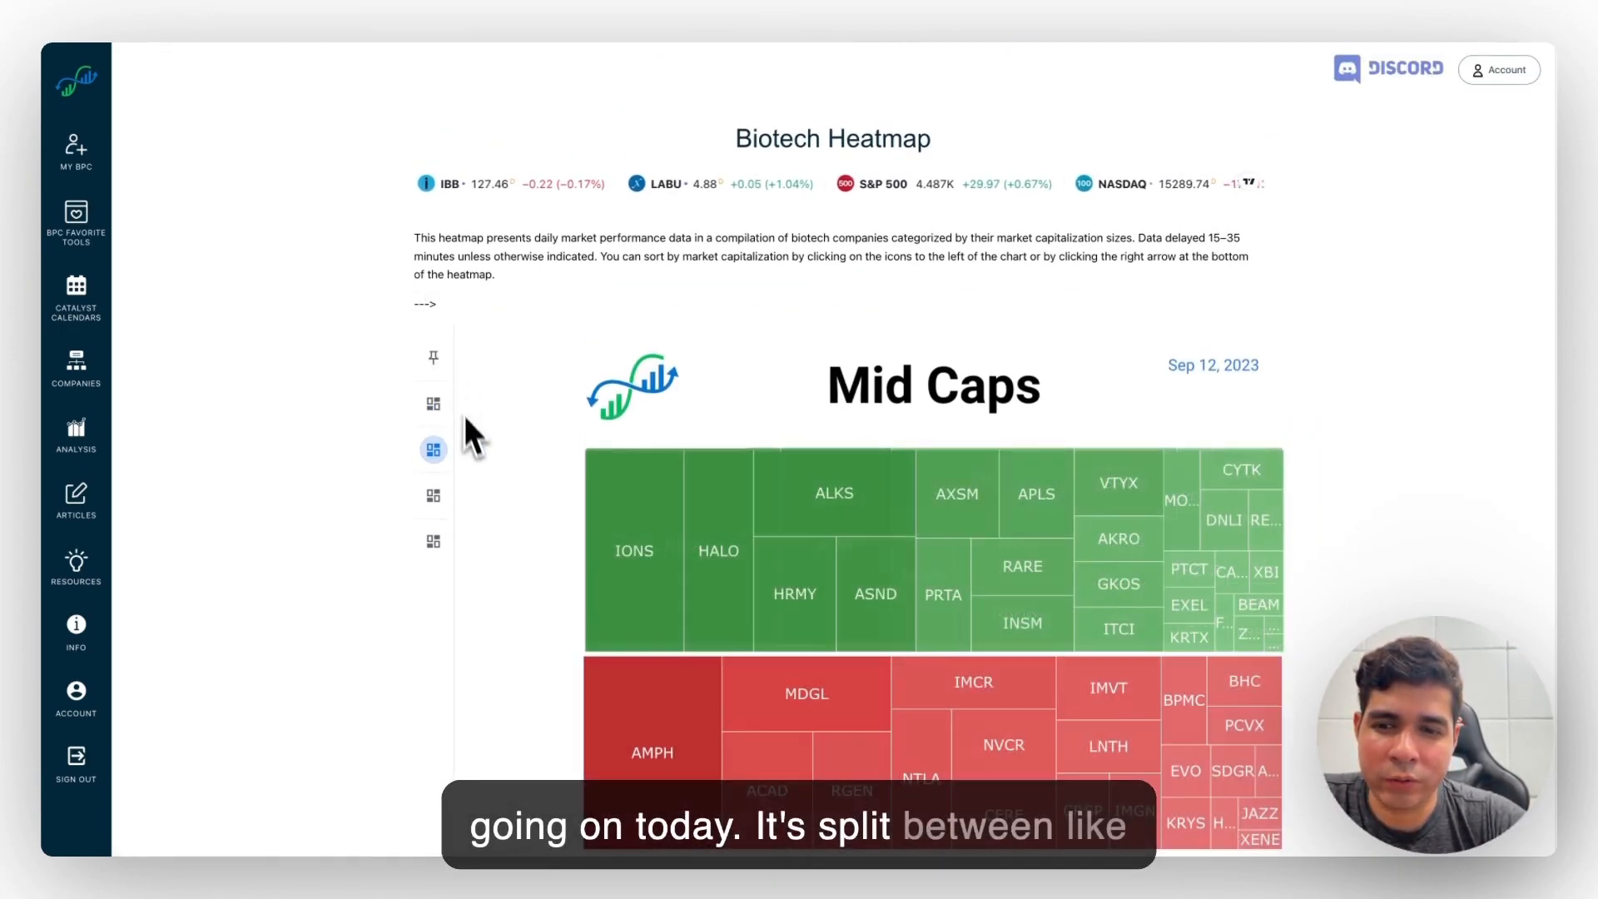
left_click(433, 403)
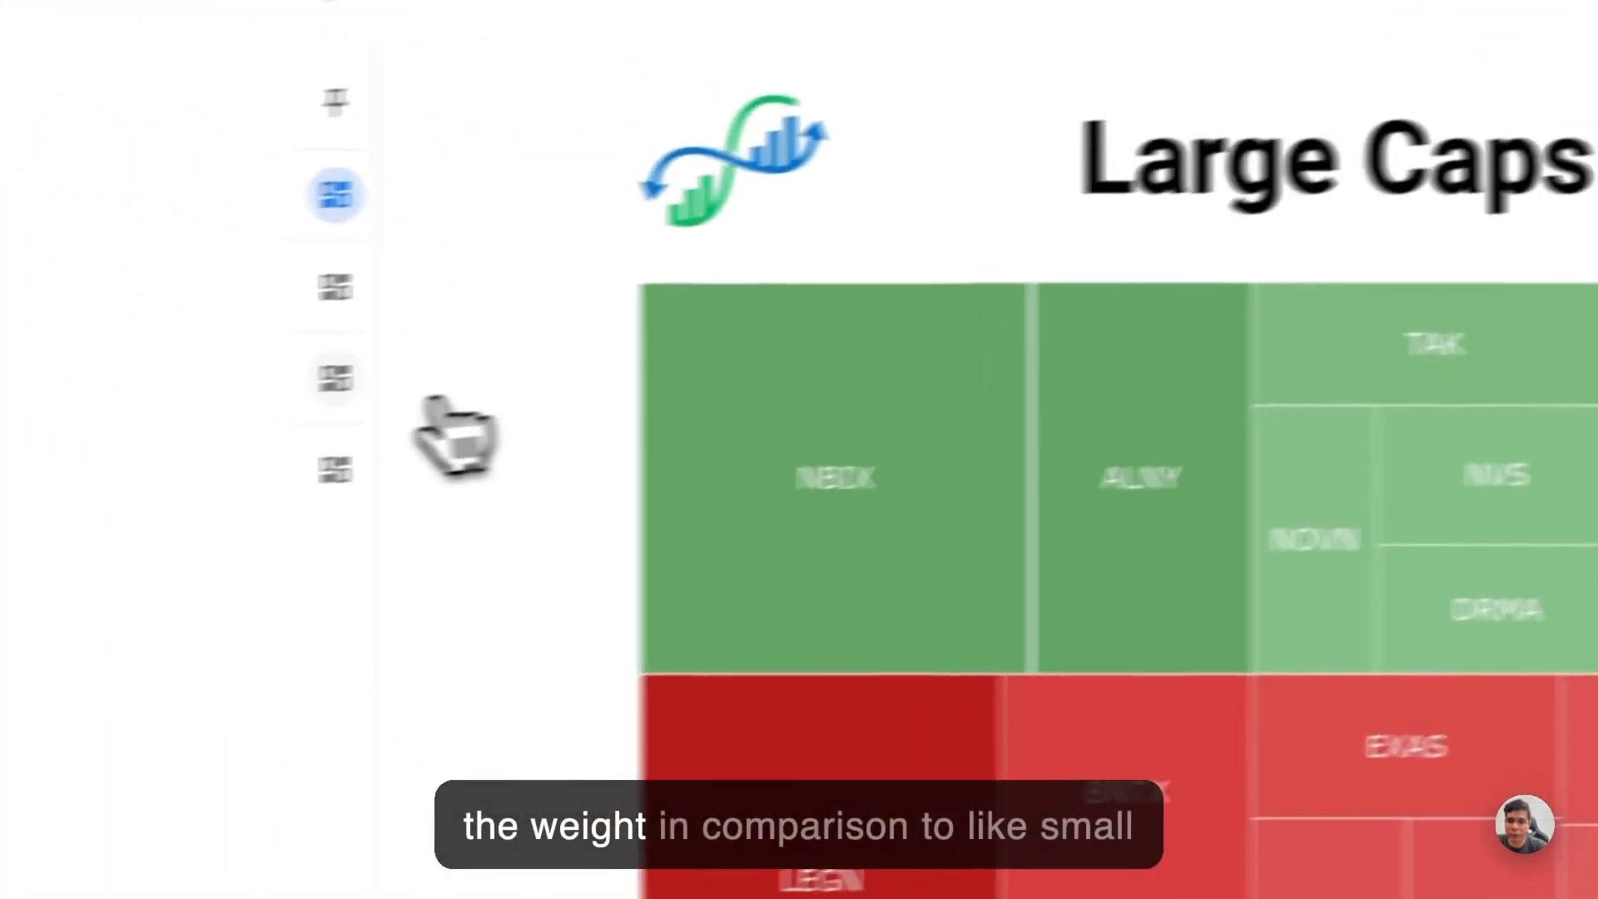
left_click(447, 555)
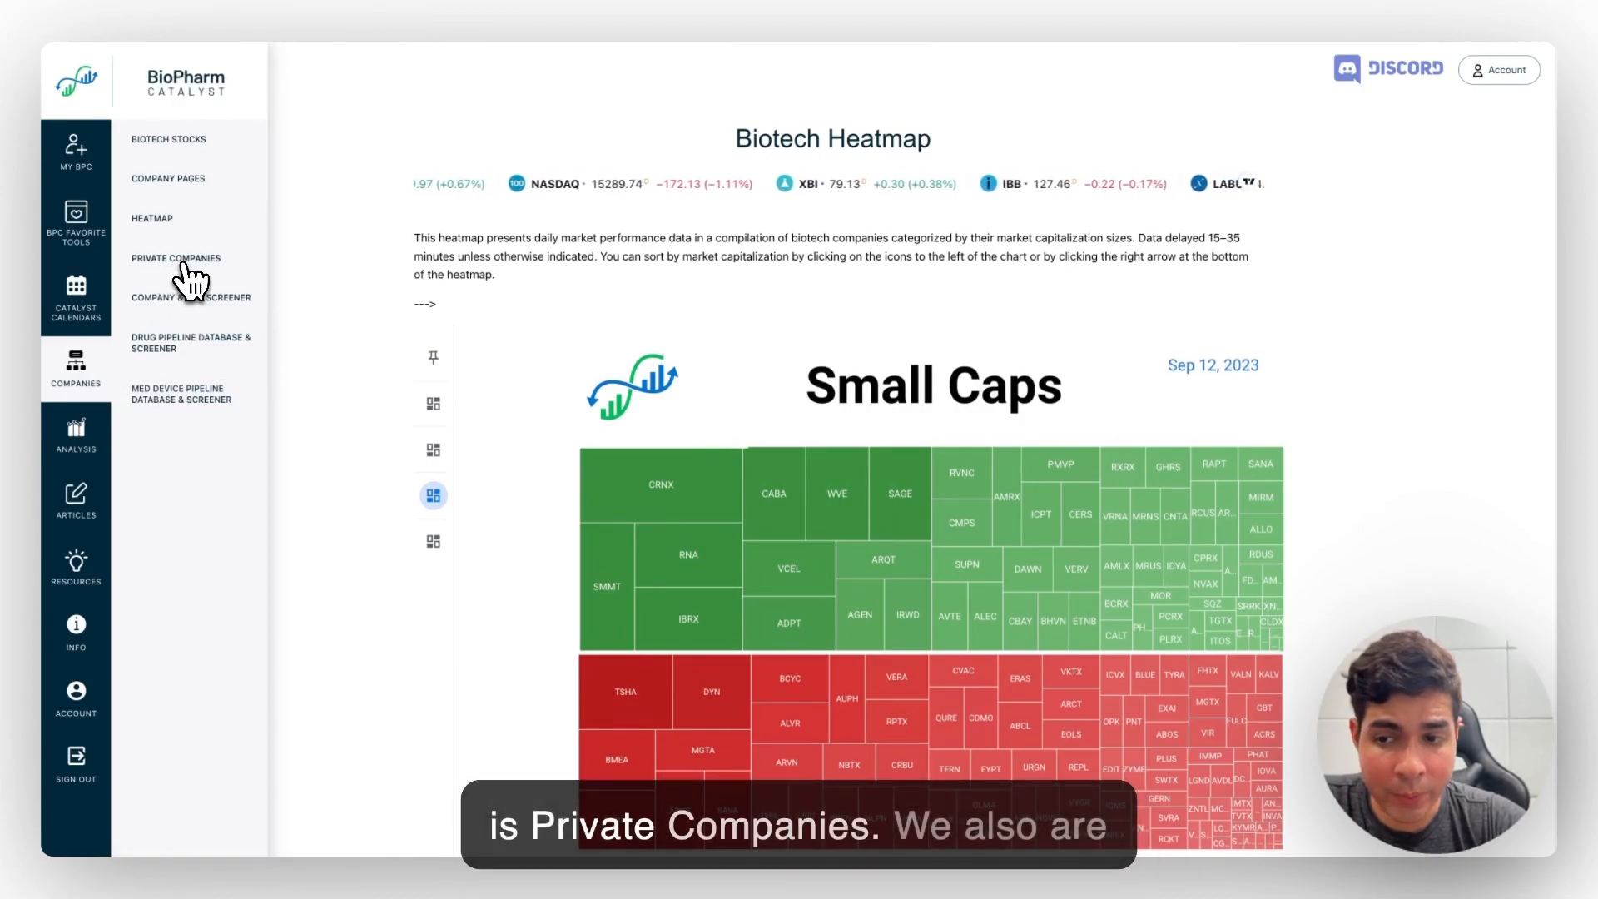
Step: View the Private Companies Table of 791 companies across its funding, contact and acquisition columns
left_click(175, 258)
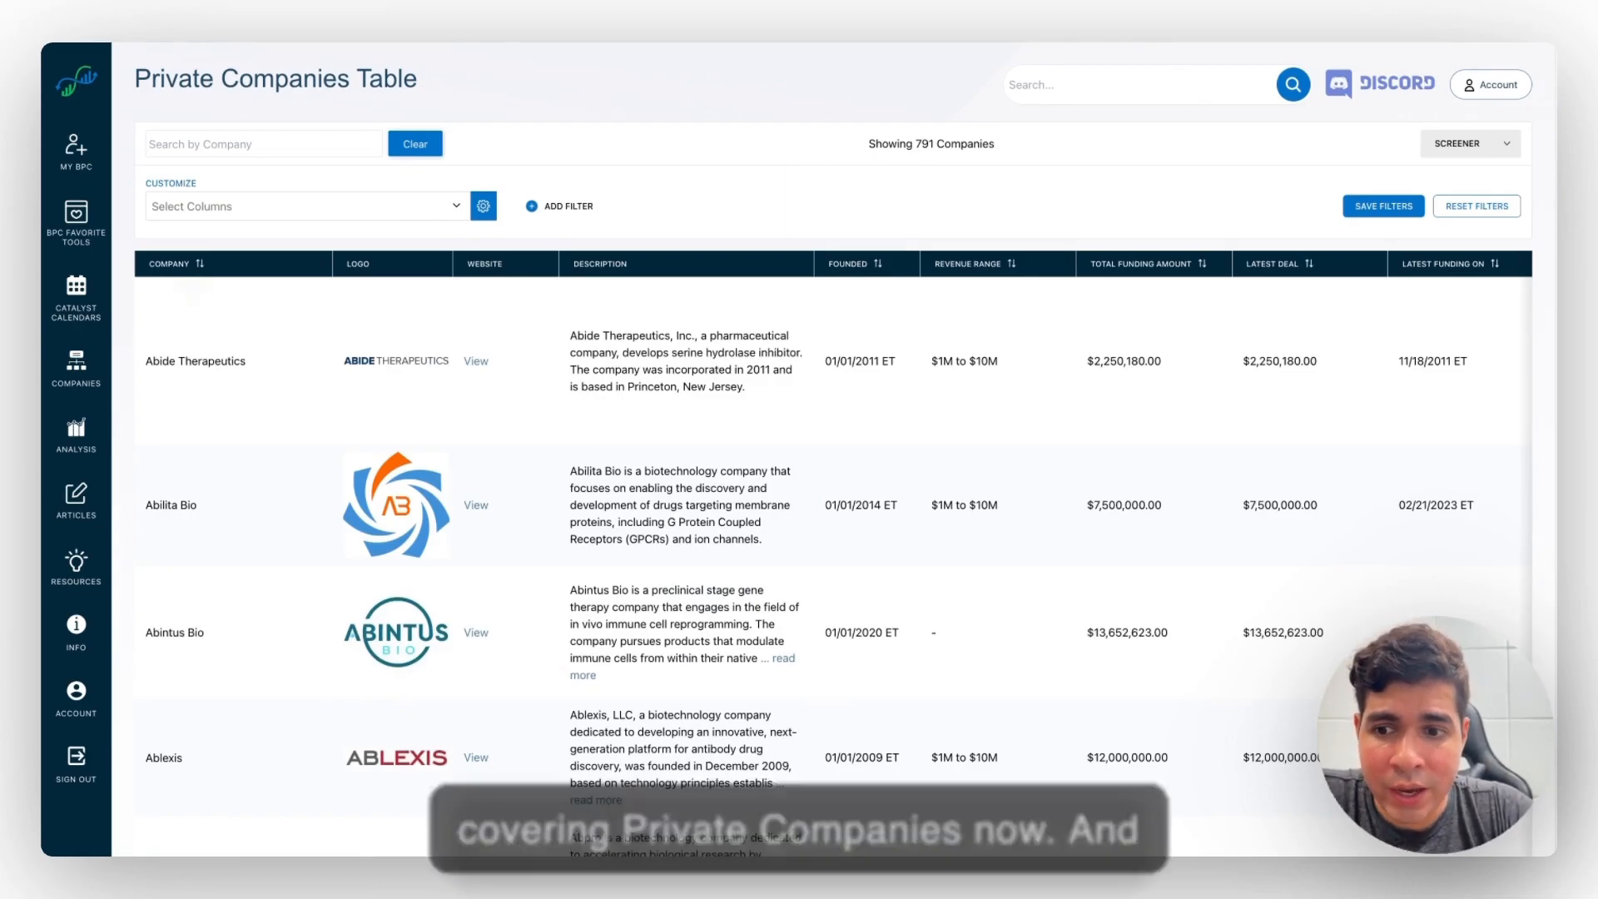
scroll("right", 3)
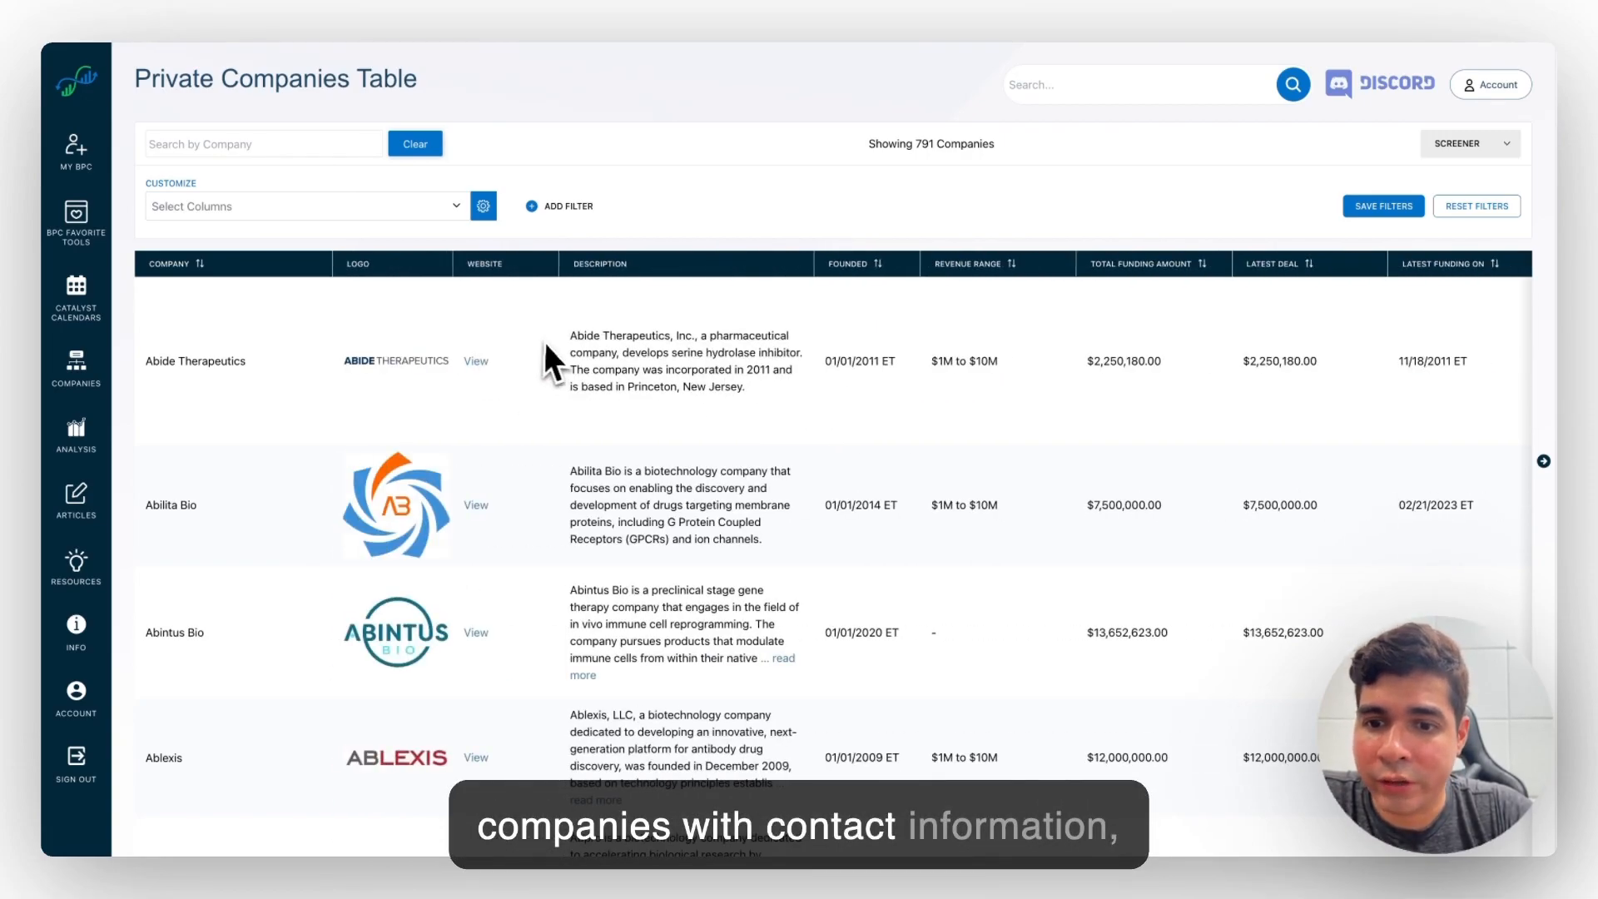
scroll("right", 3)
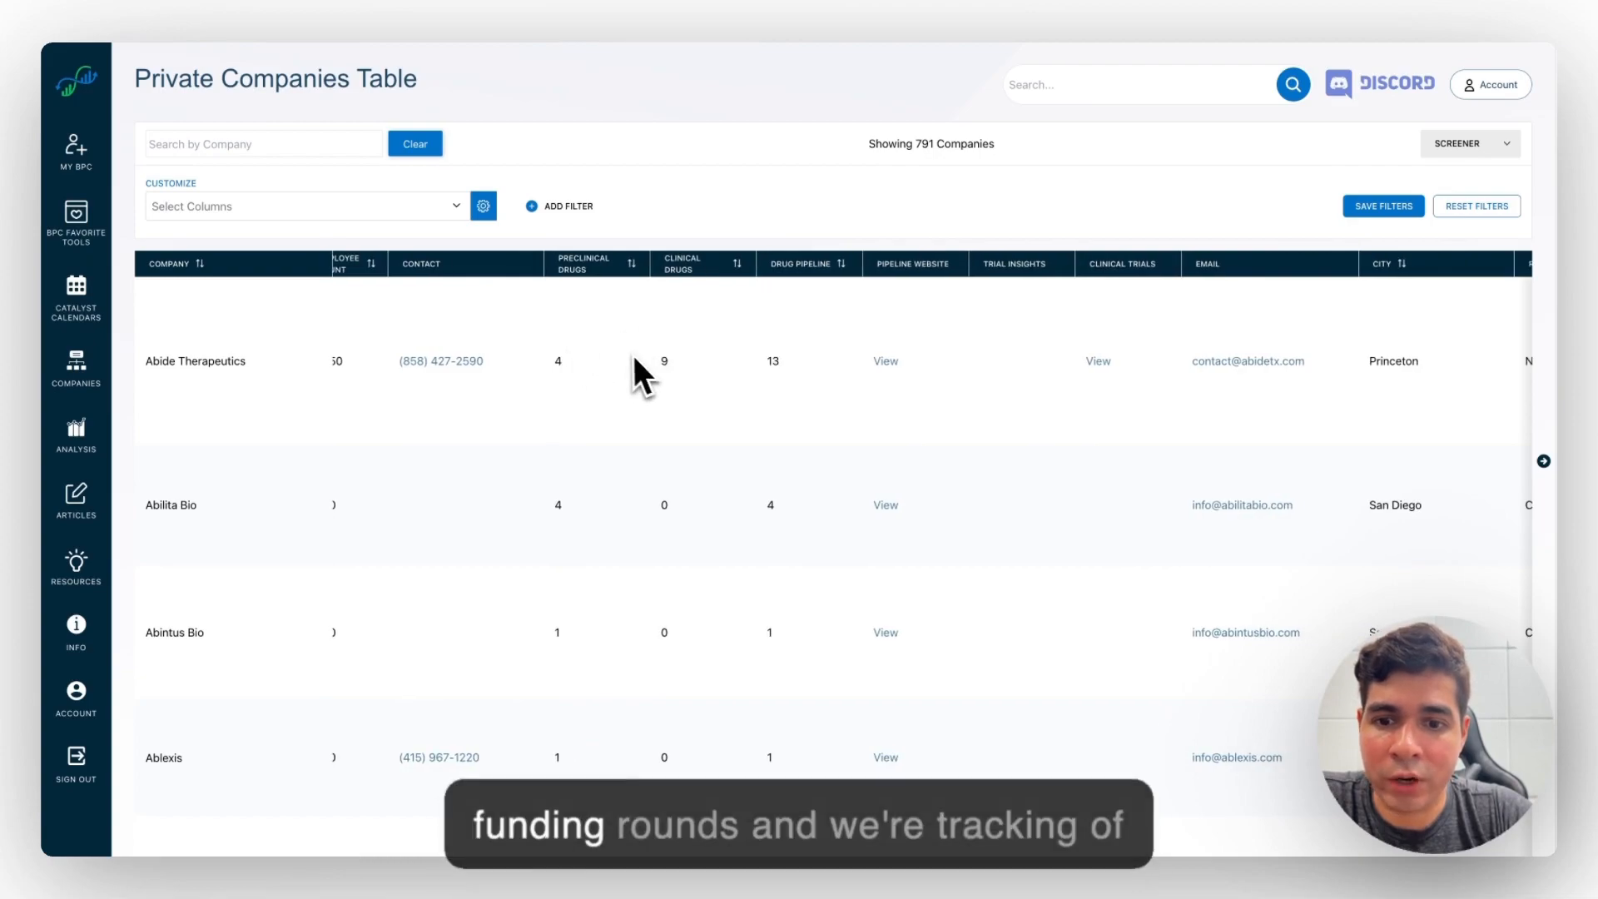
mouse_move(826, 351)
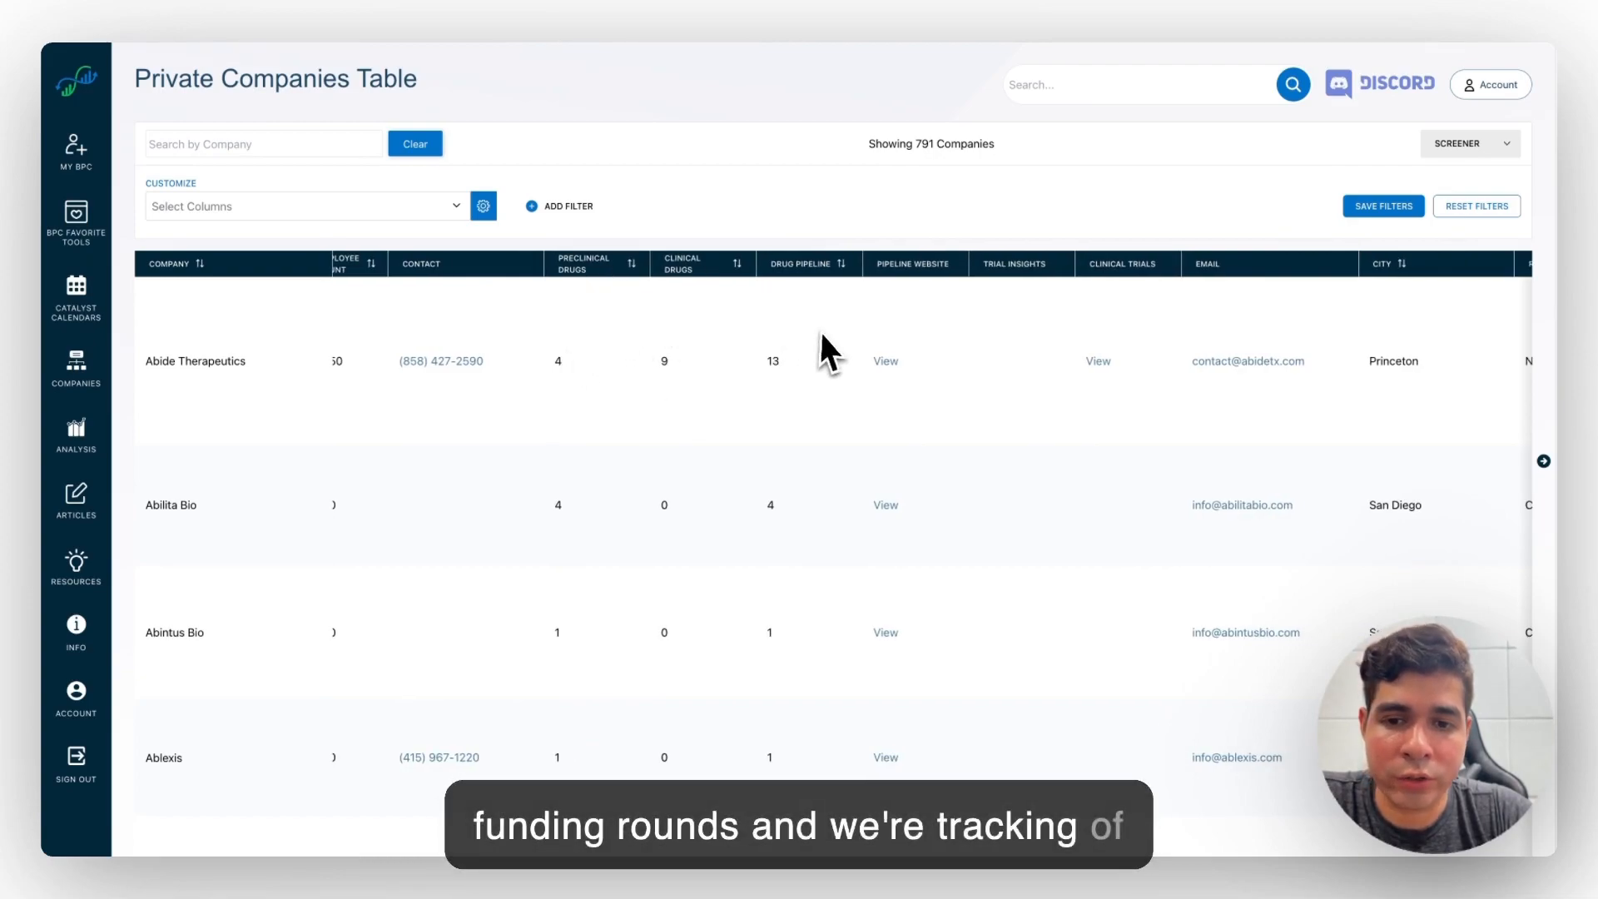
mouse_move(652, 346)
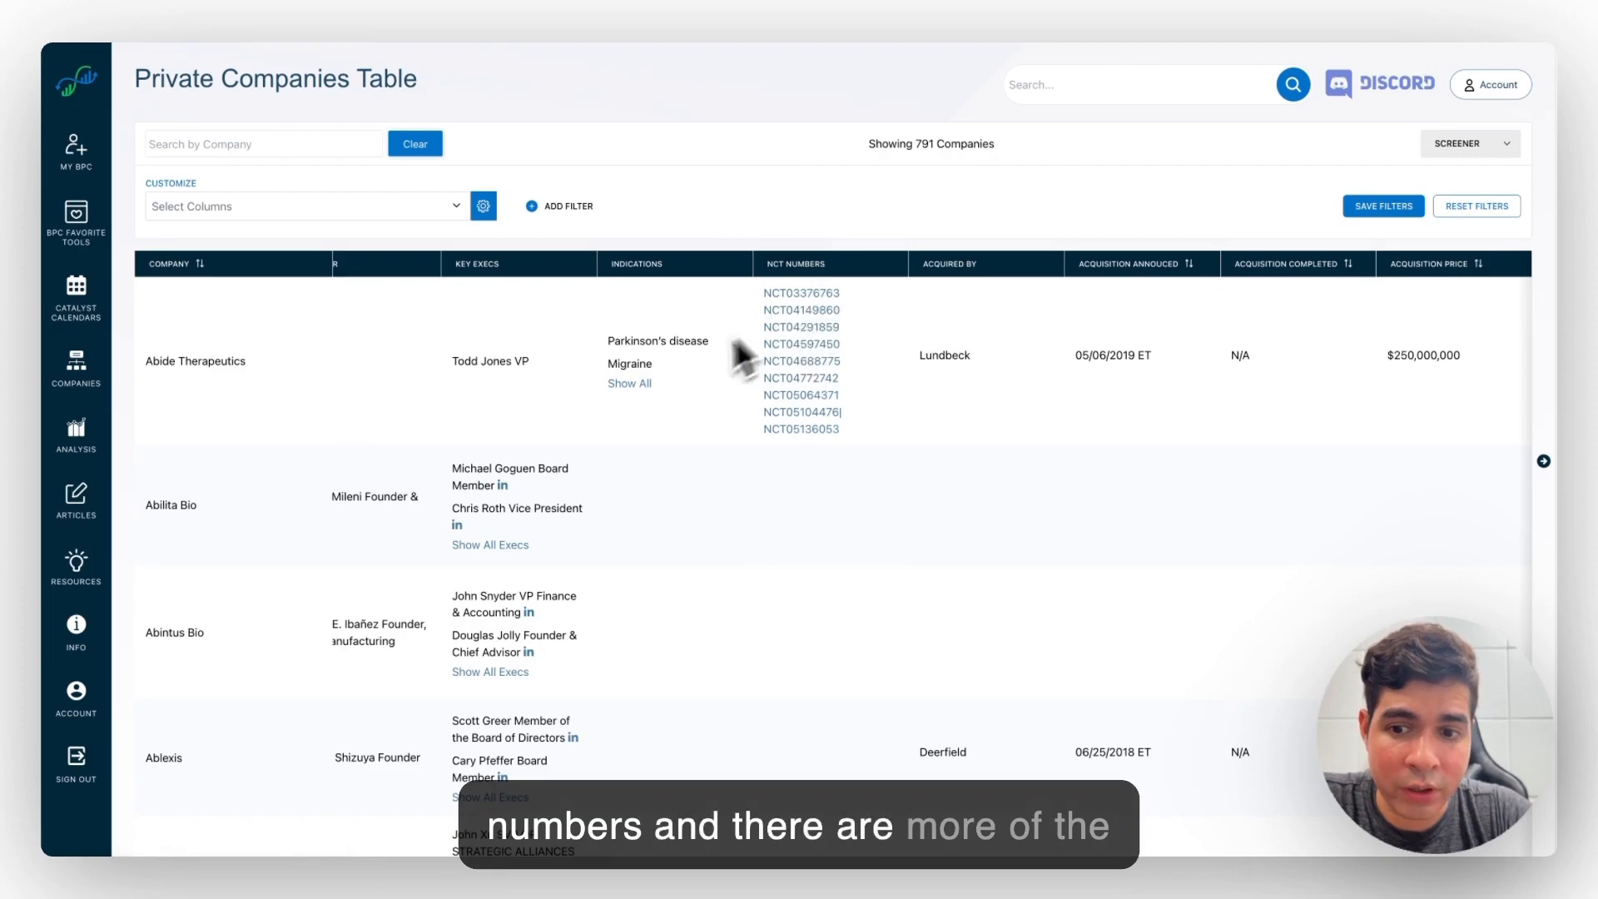
left_click(629, 383)
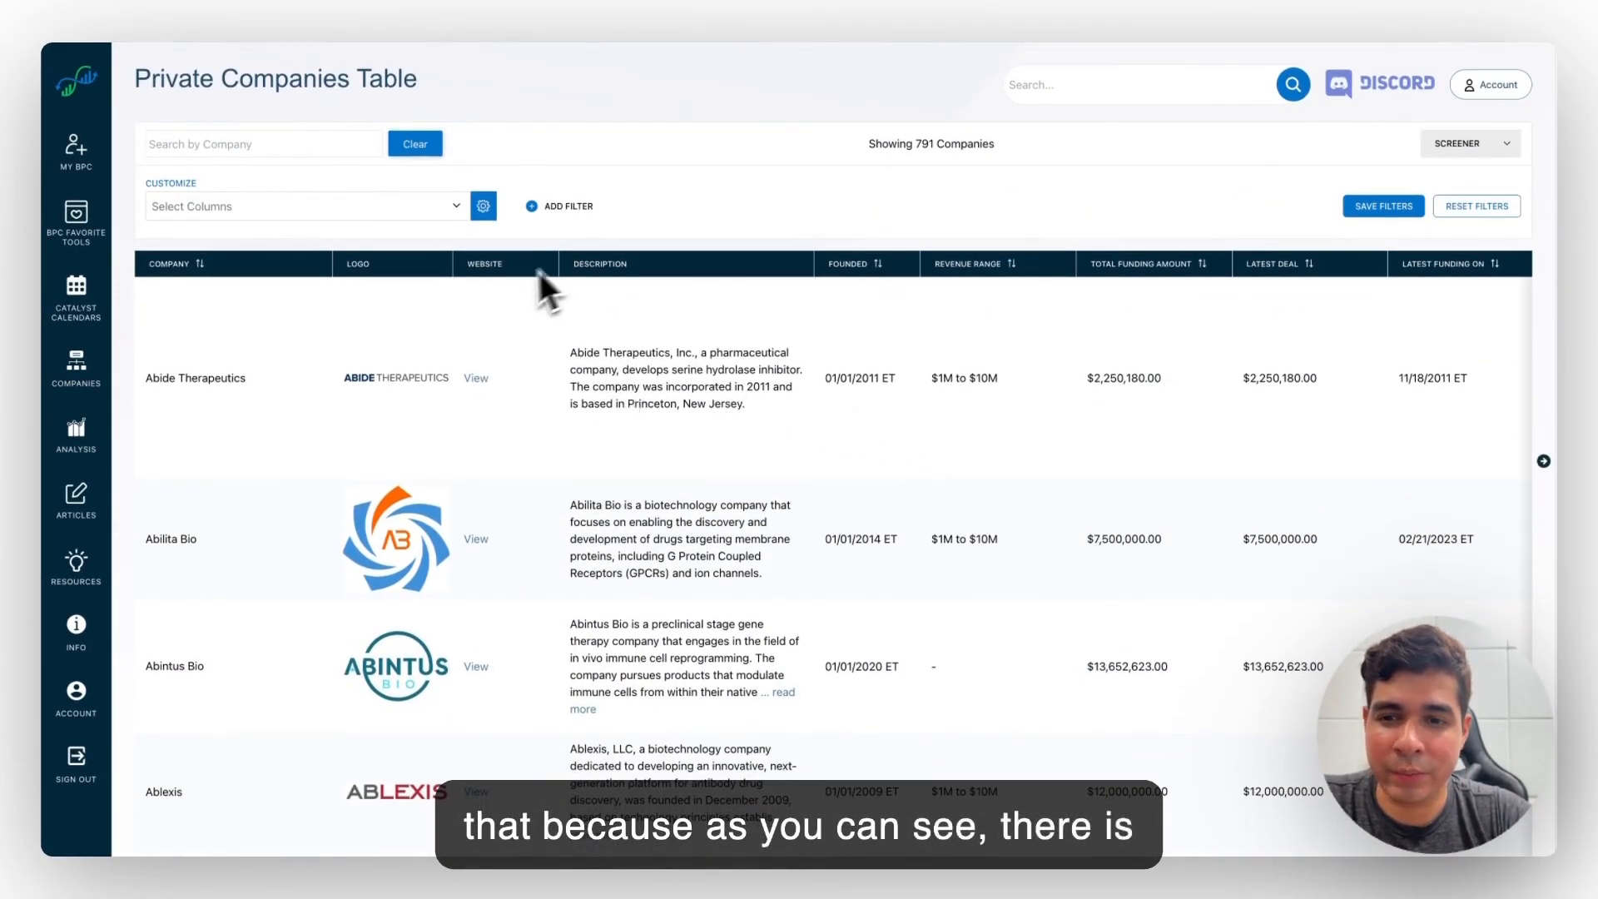
mouse_move(522, 283)
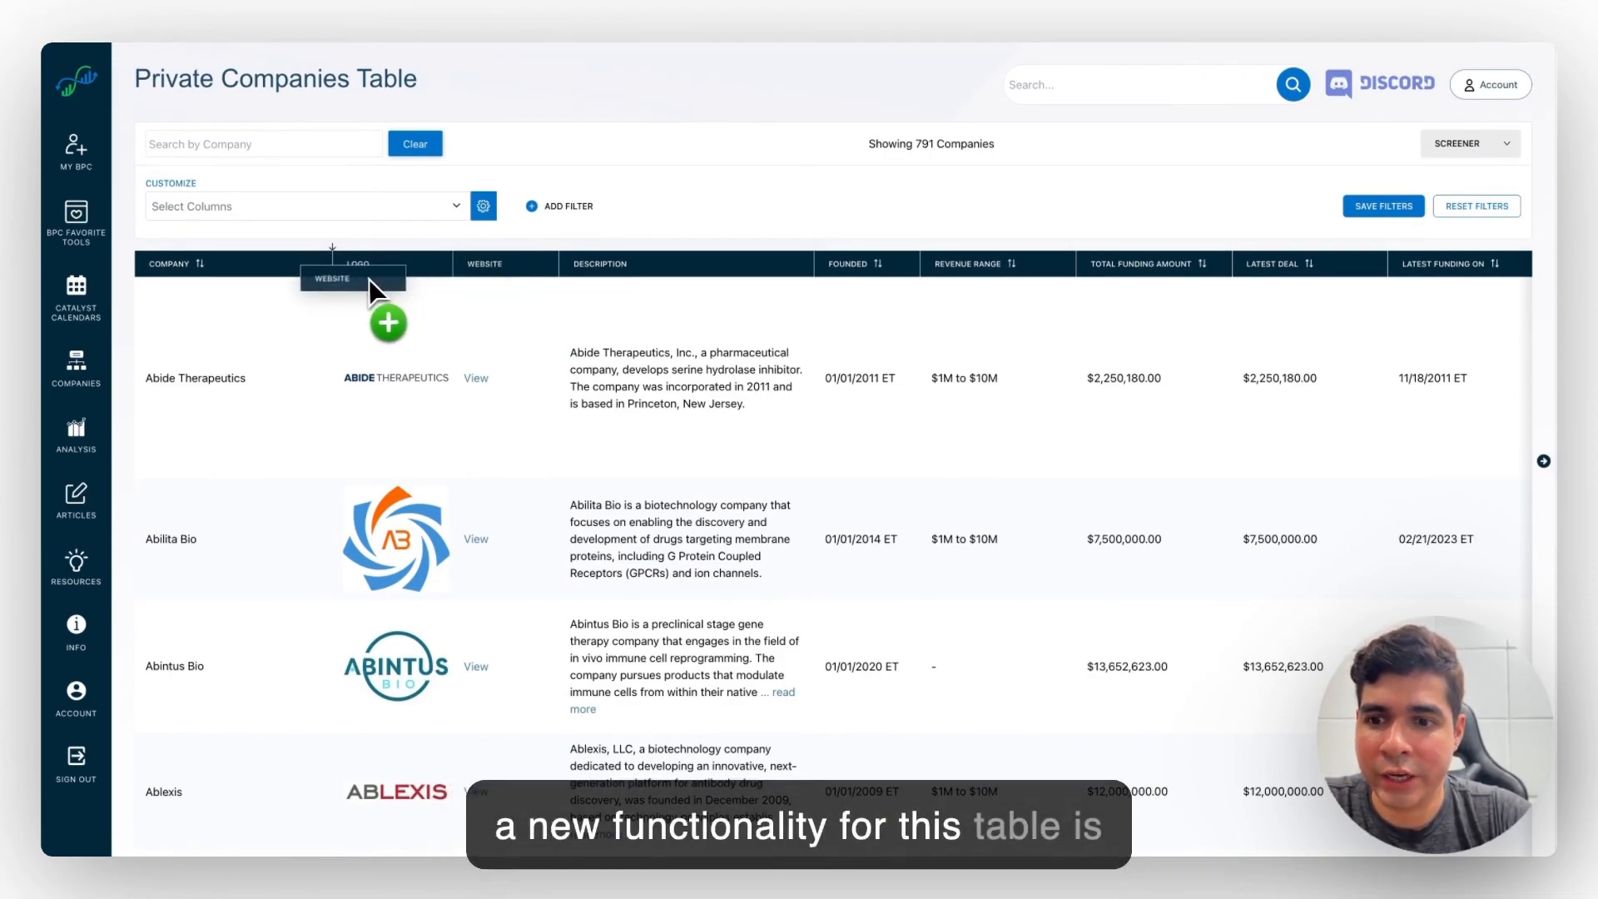
Step: Reorder columns so Logo leads, with Website moved after it, then review the rows
left_click_drag(356, 263, 485, 263)
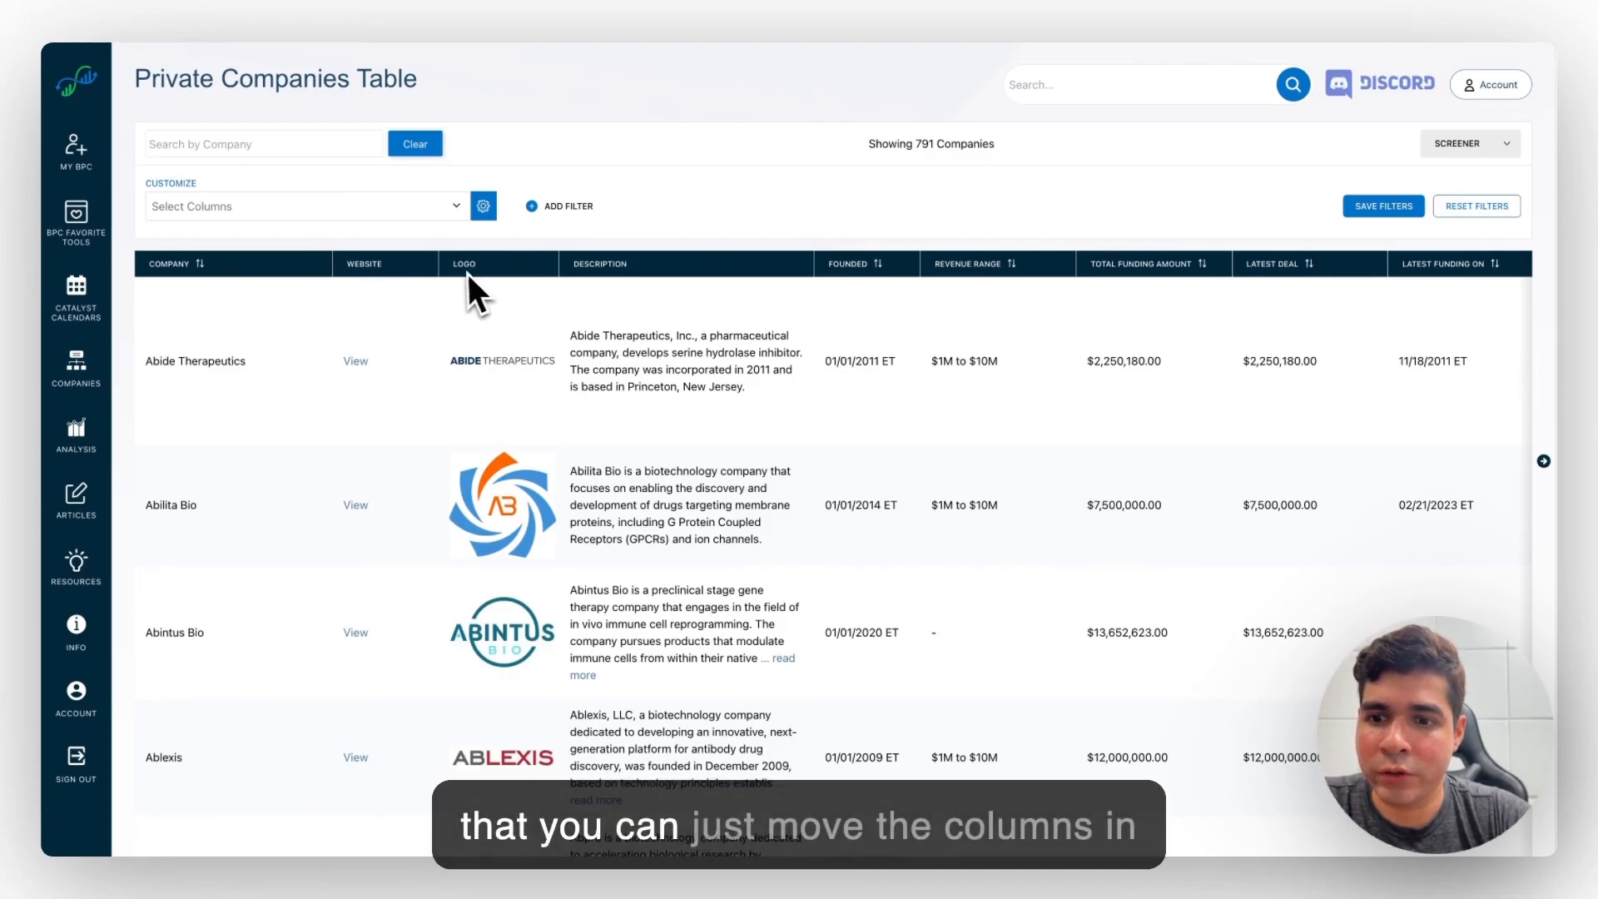
left_click_drag(464, 263, 331, 275)
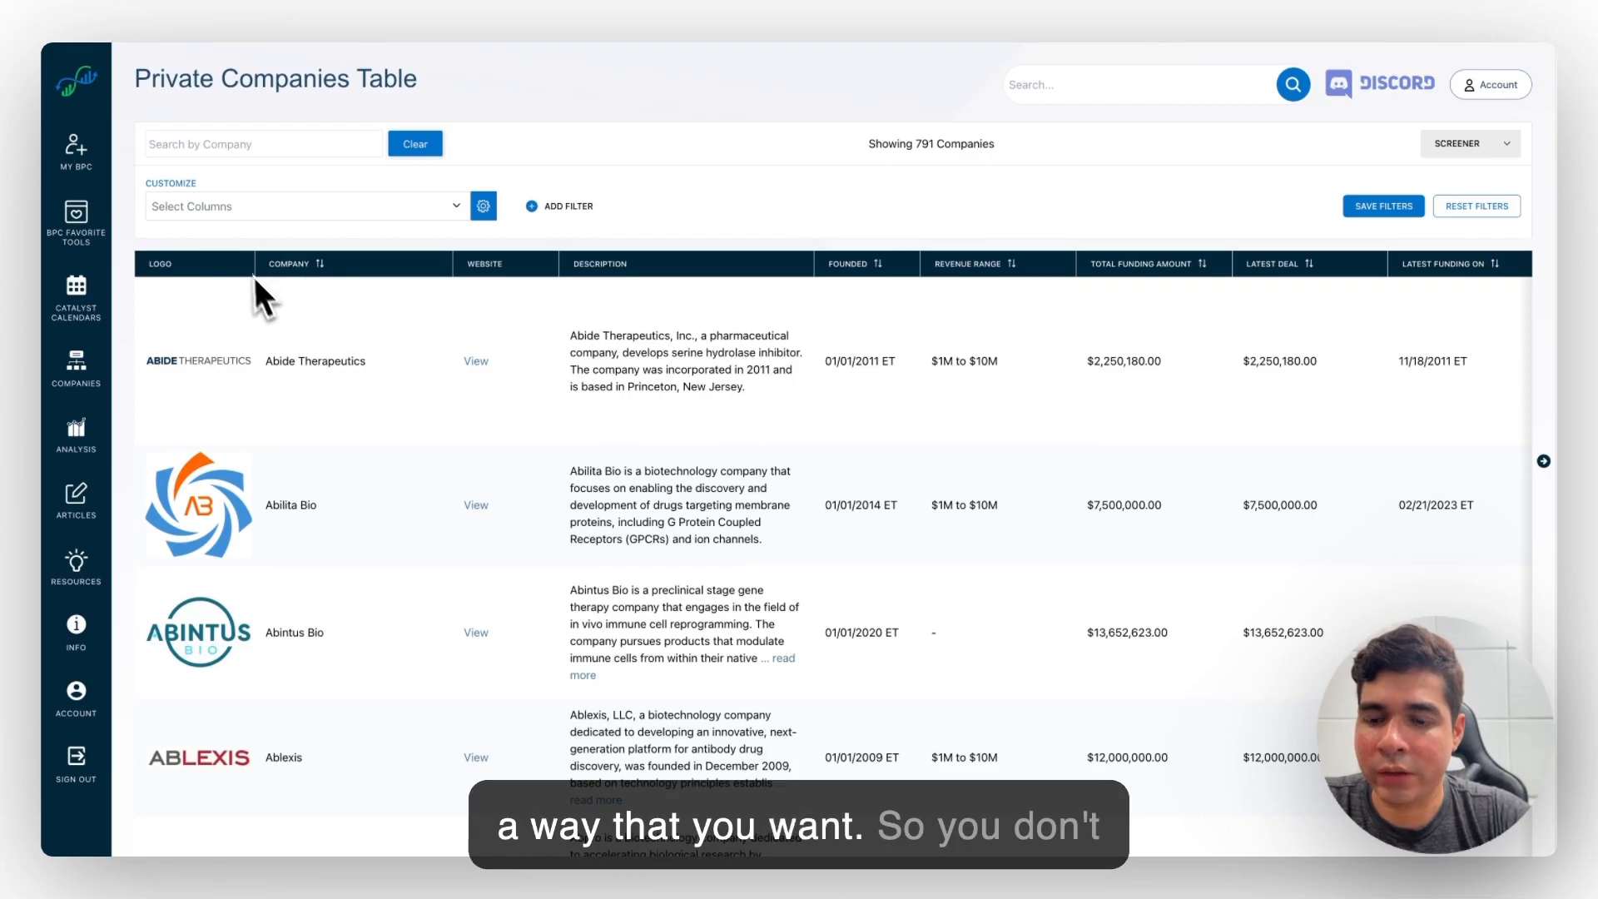
scroll("down", 3)
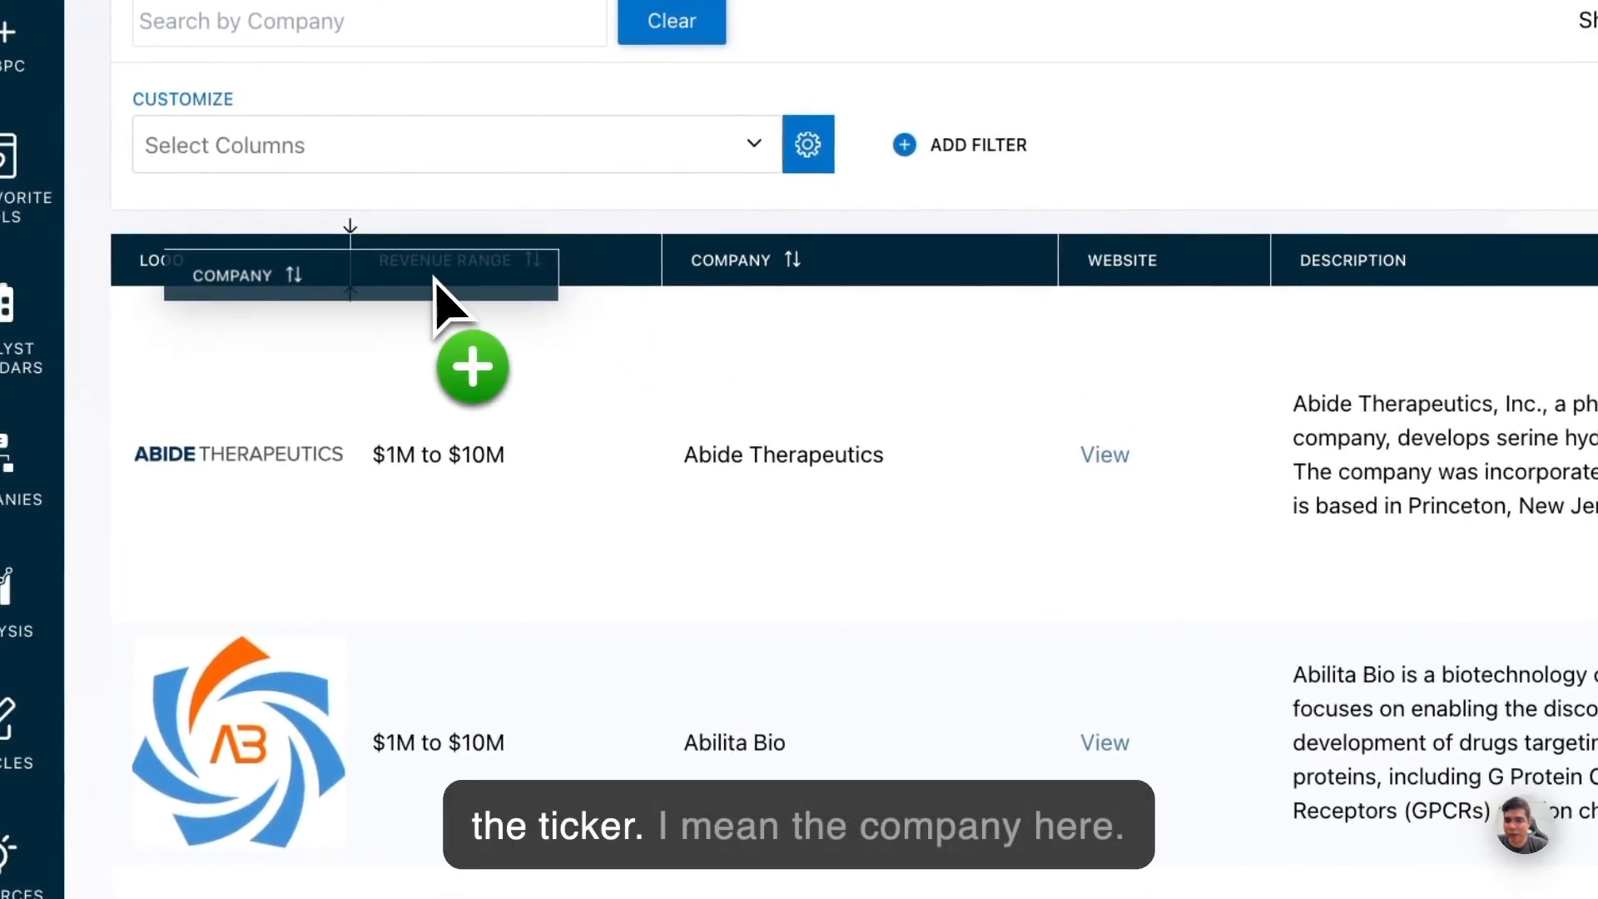
scroll("down", 3)
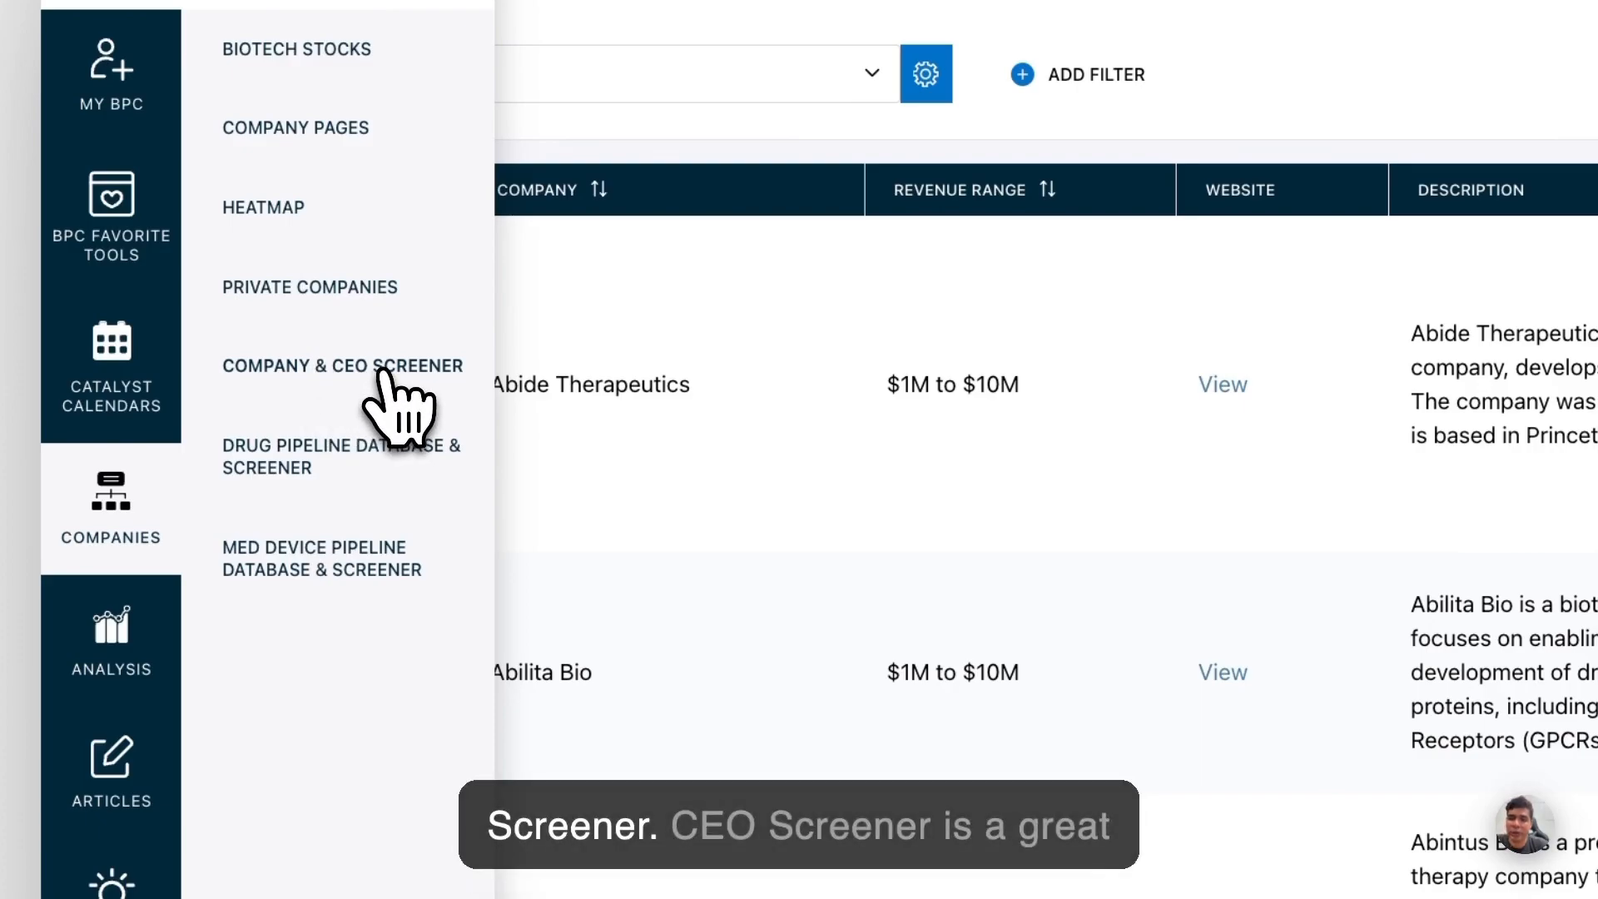
Step: Browse the Company & CEO Screener of 952 companies, checking the first company's contact options
left_click(341, 366)
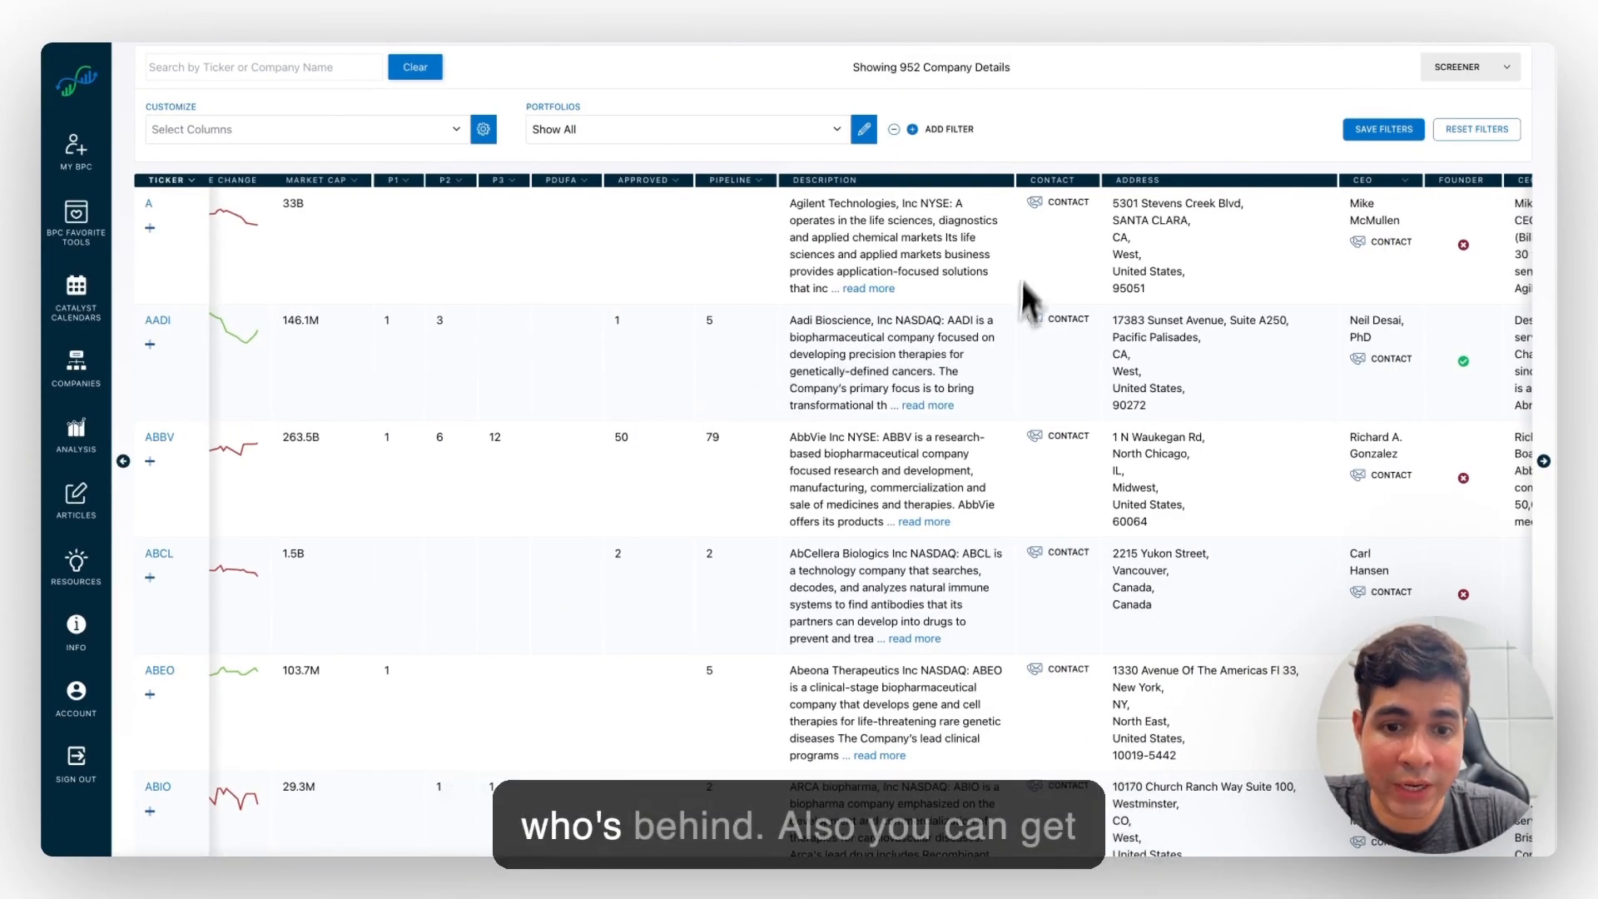
left_click(1066, 202)
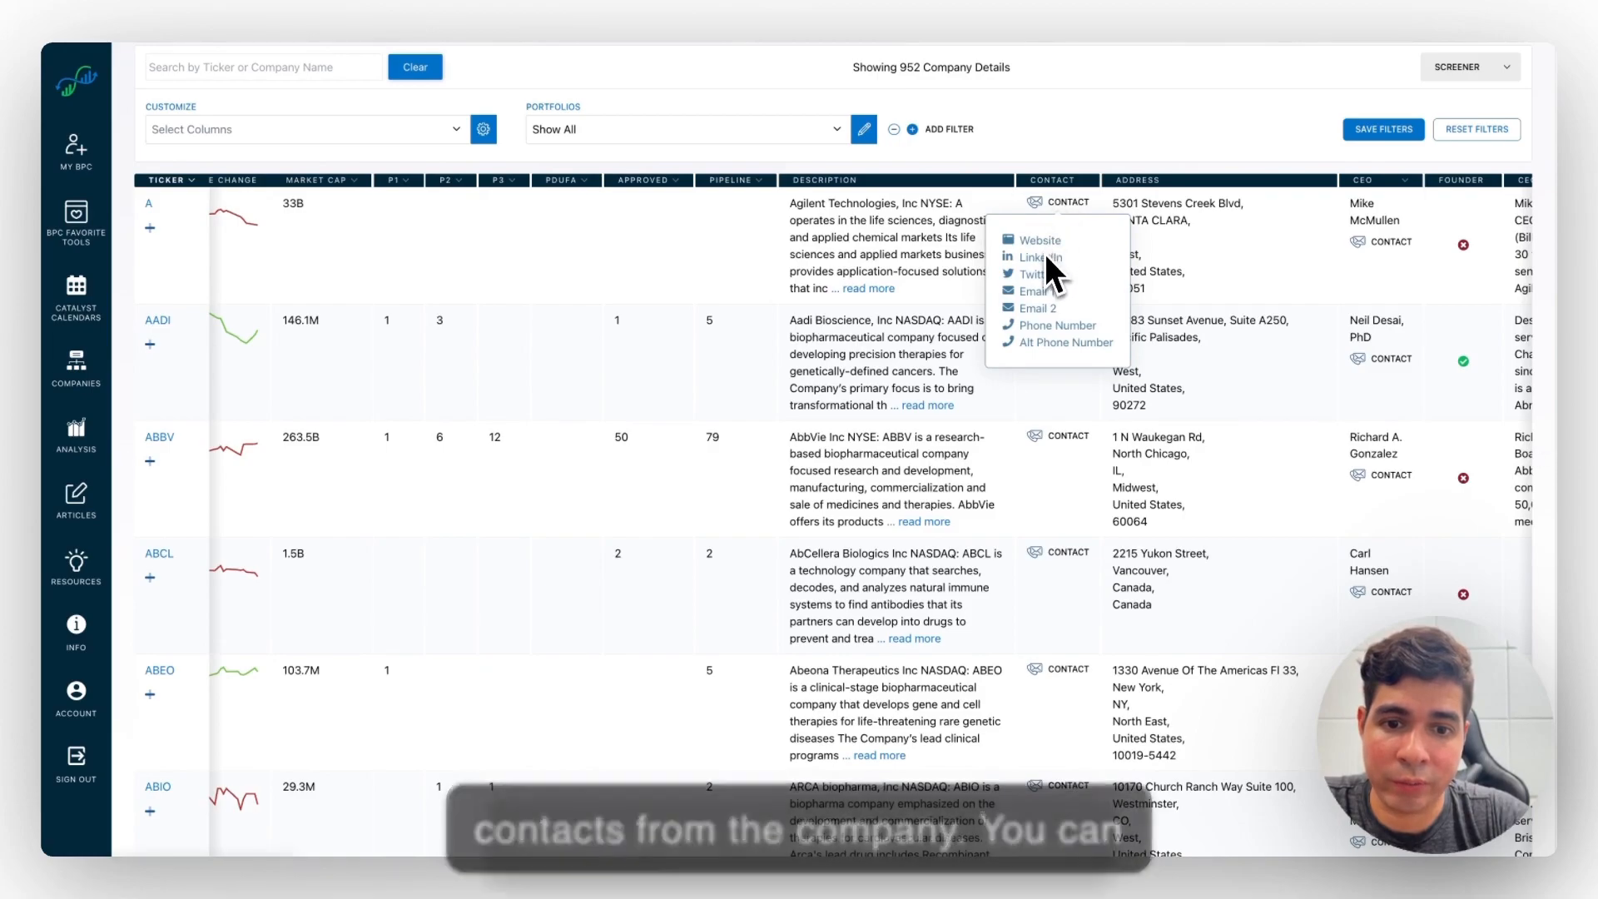
mouse_move(1045, 321)
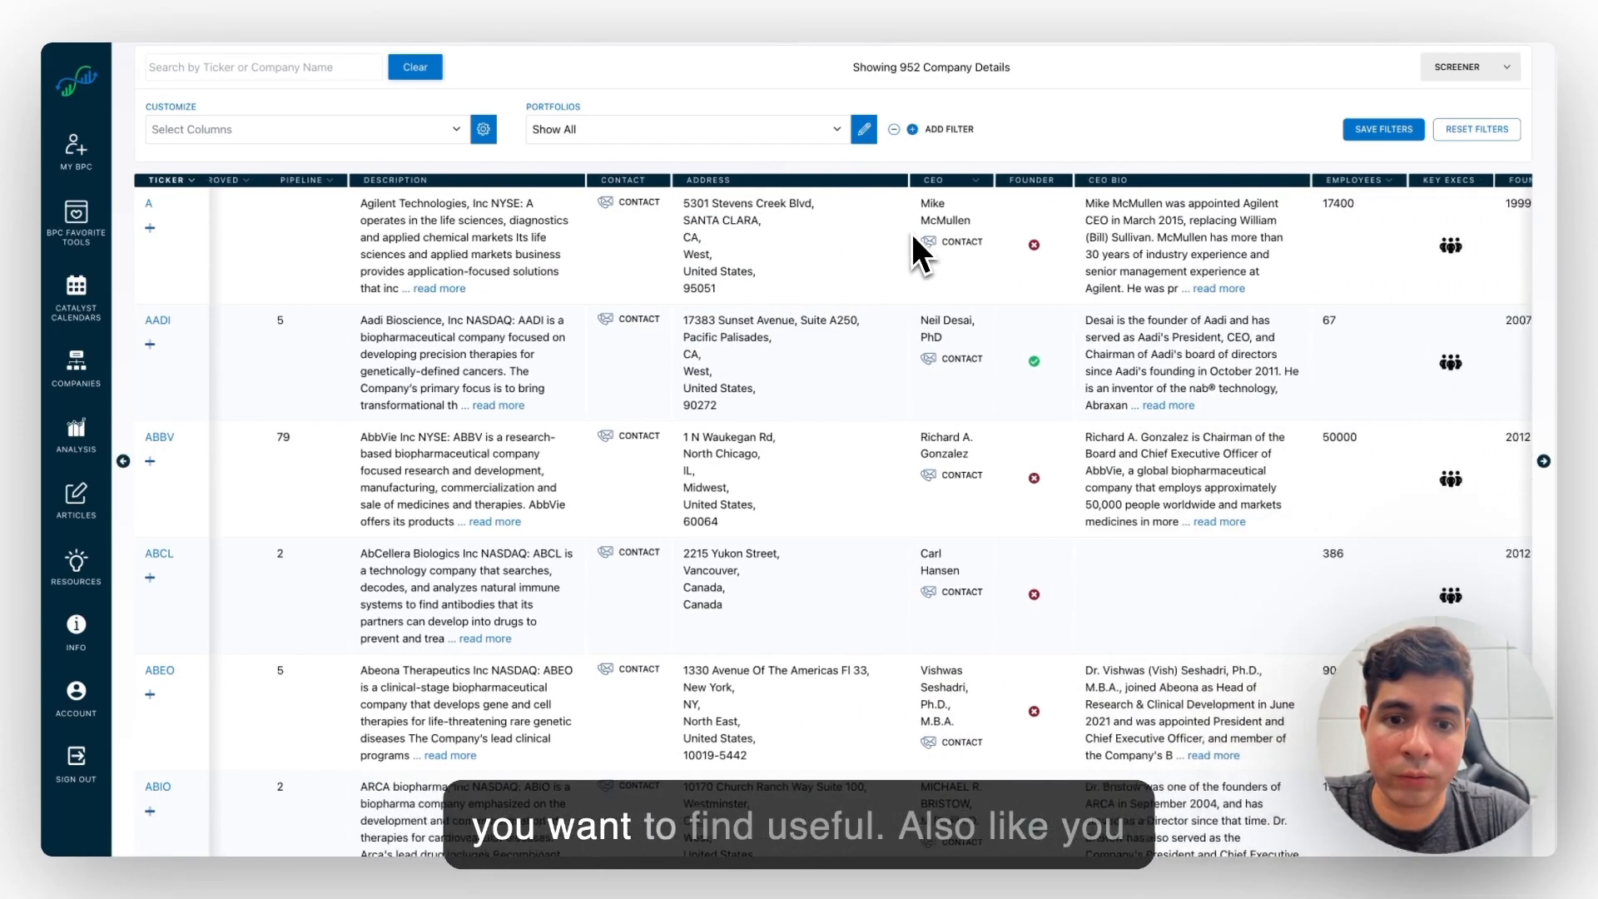
scroll("down", 3)
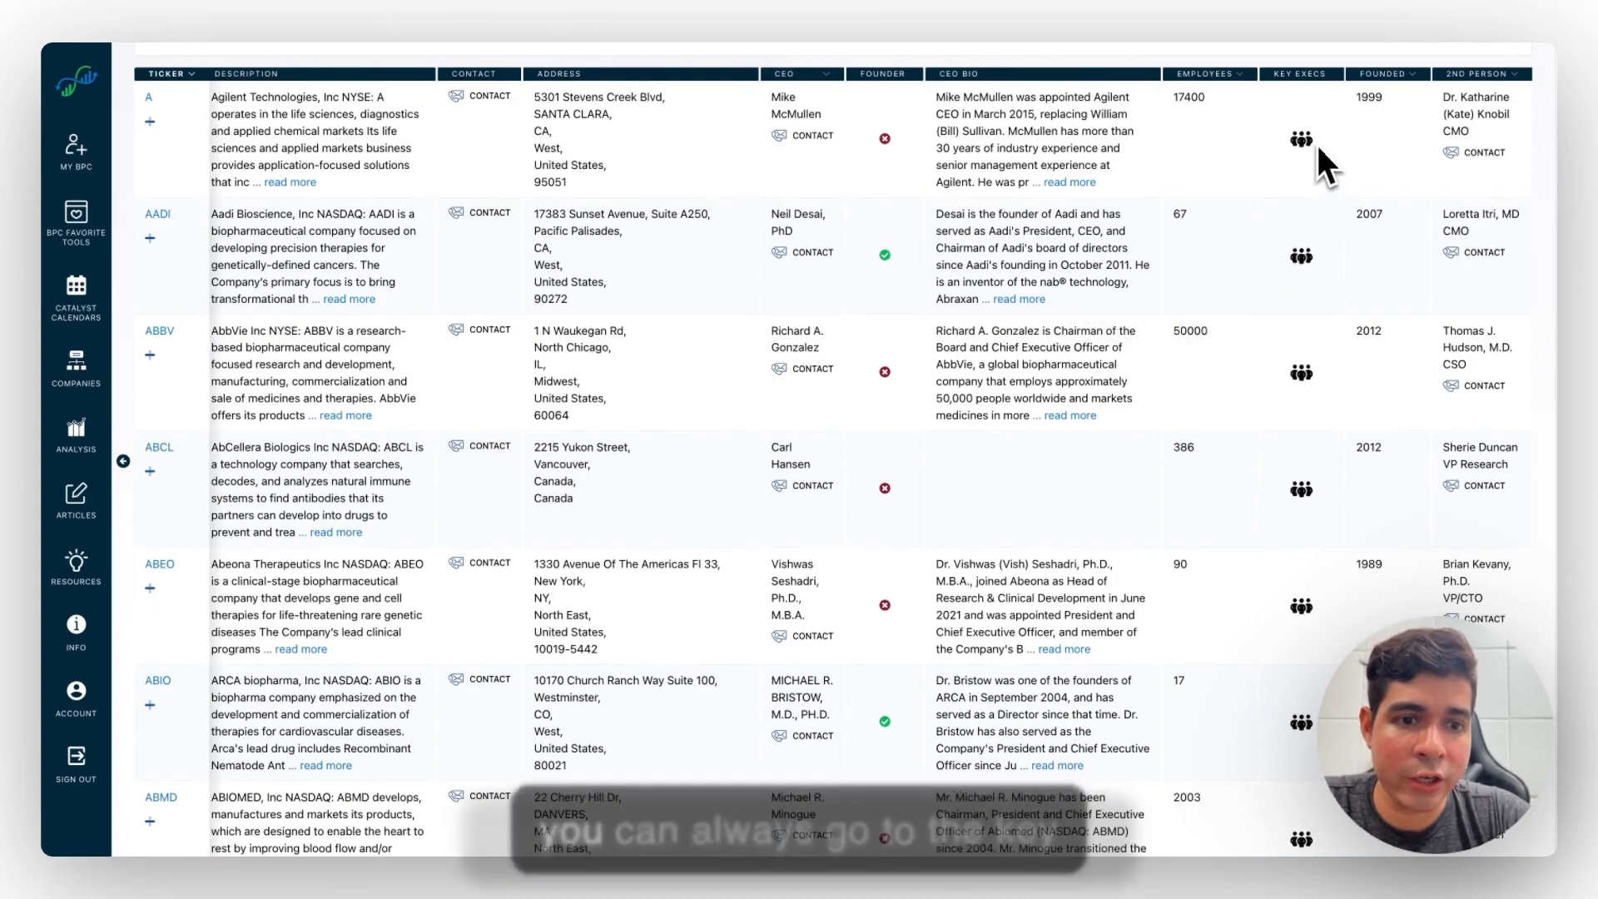
scroll("down", 3)
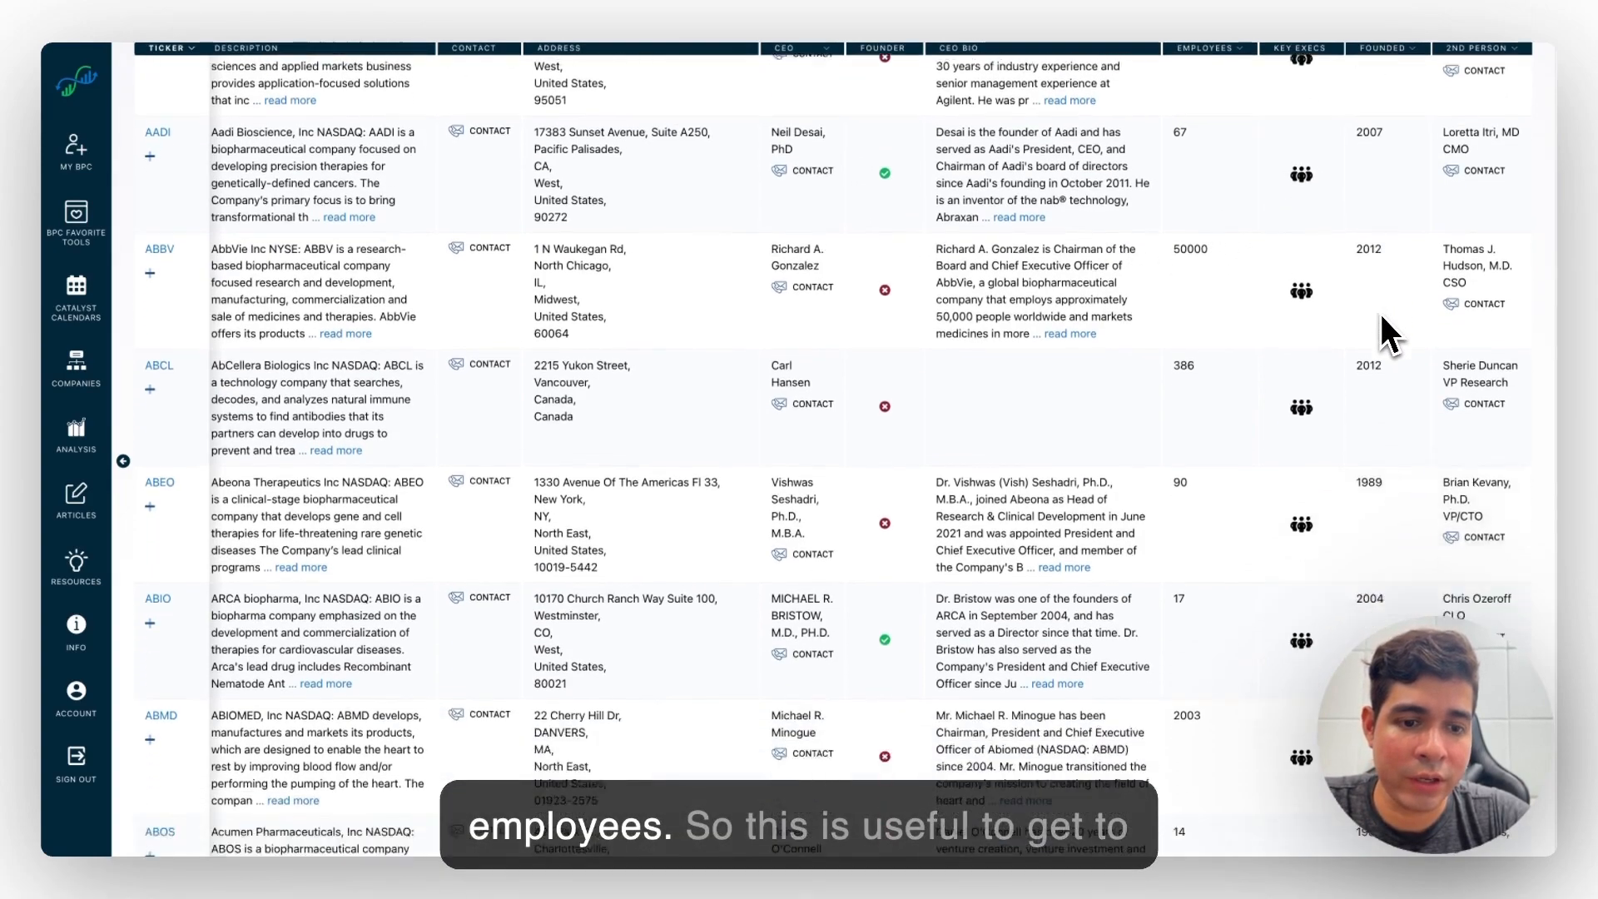
scroll("down", 3)
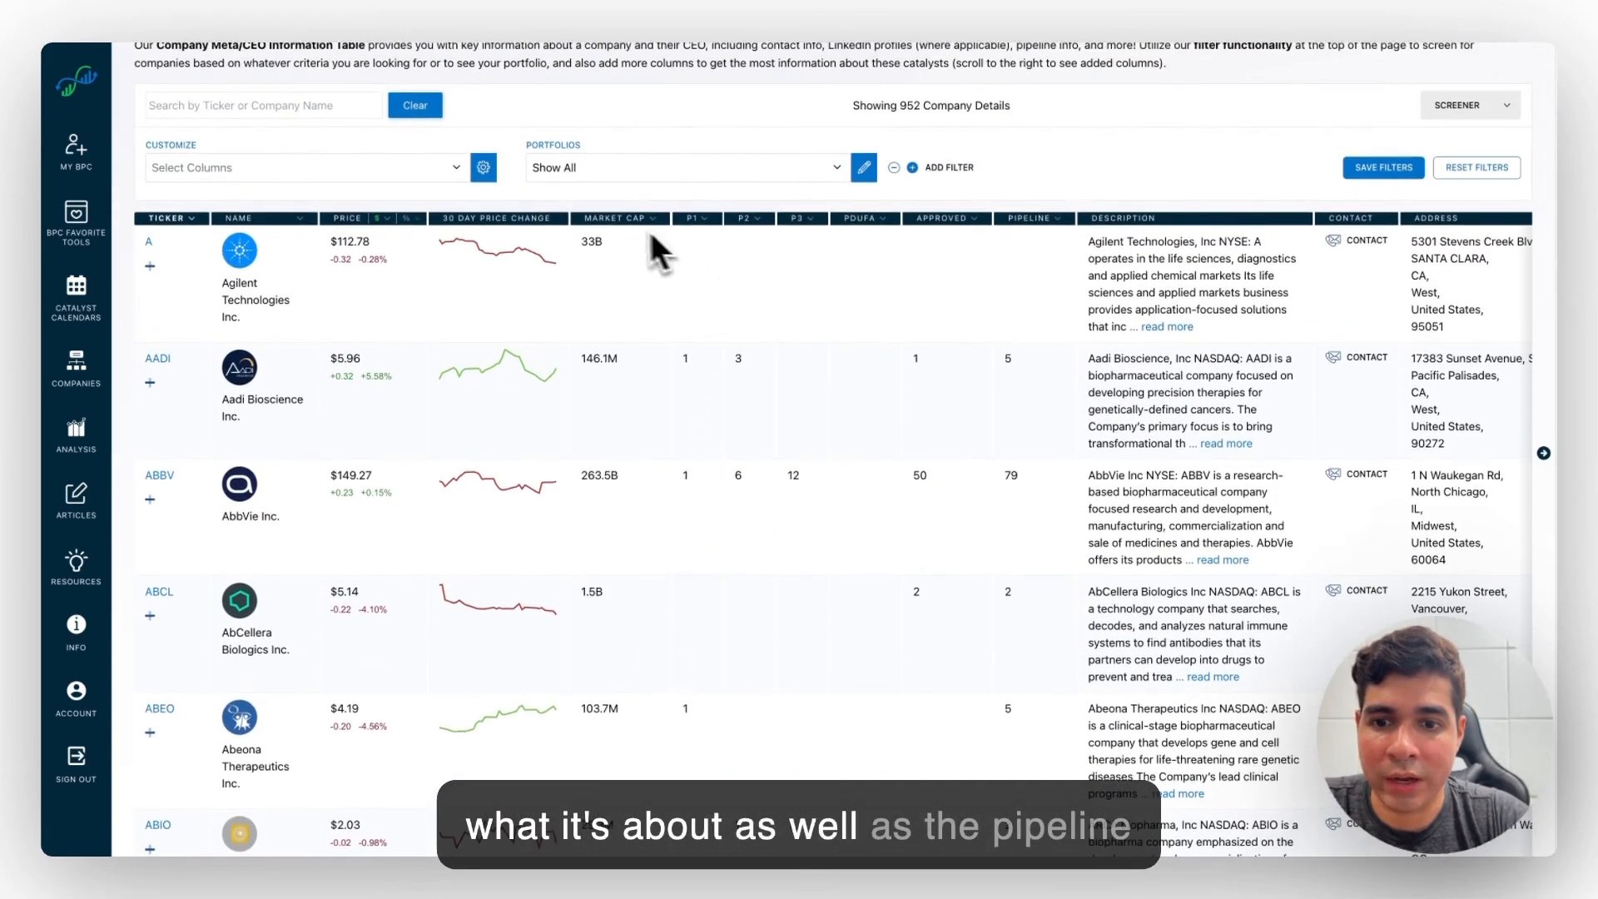
mouse_move(714, 245)
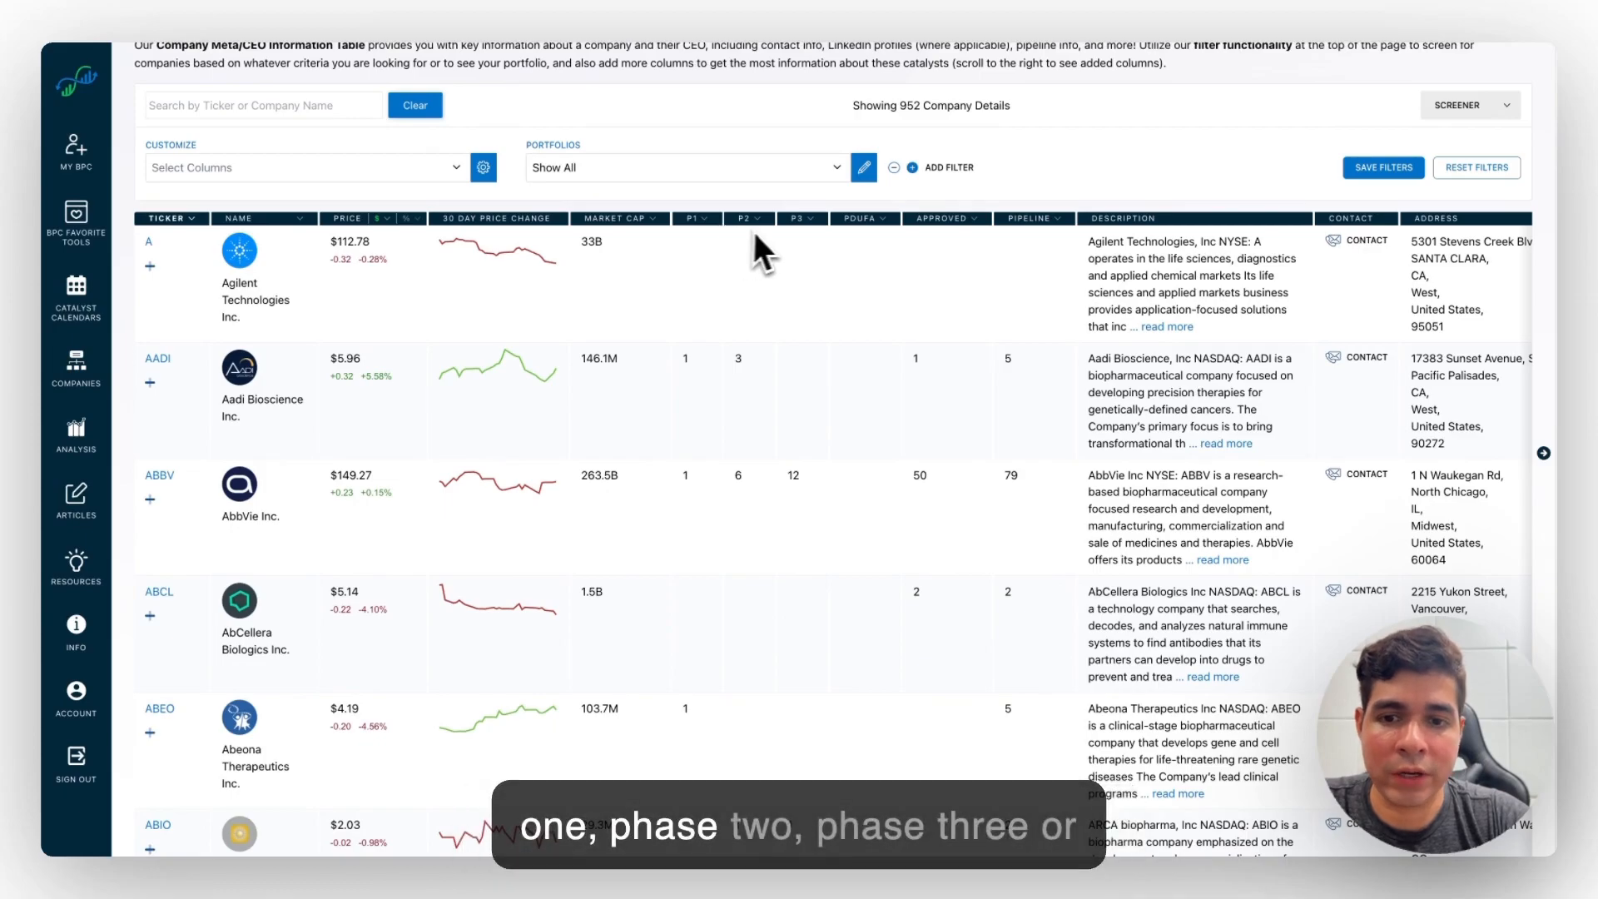
mouse_move(882, 243)
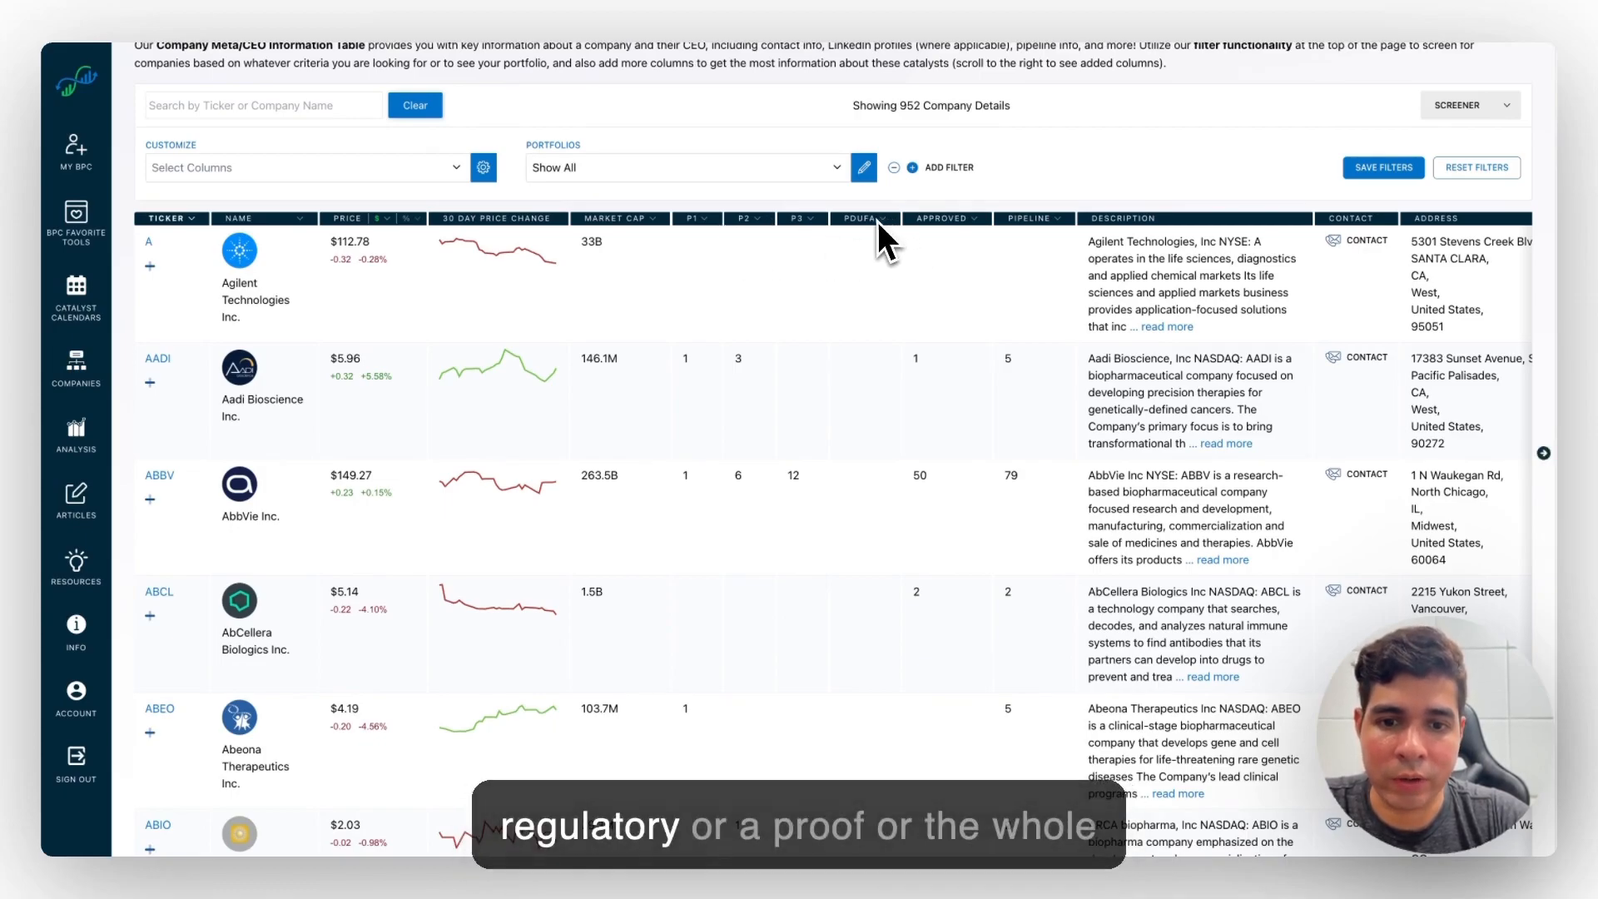
mouse_move(1029, 301)
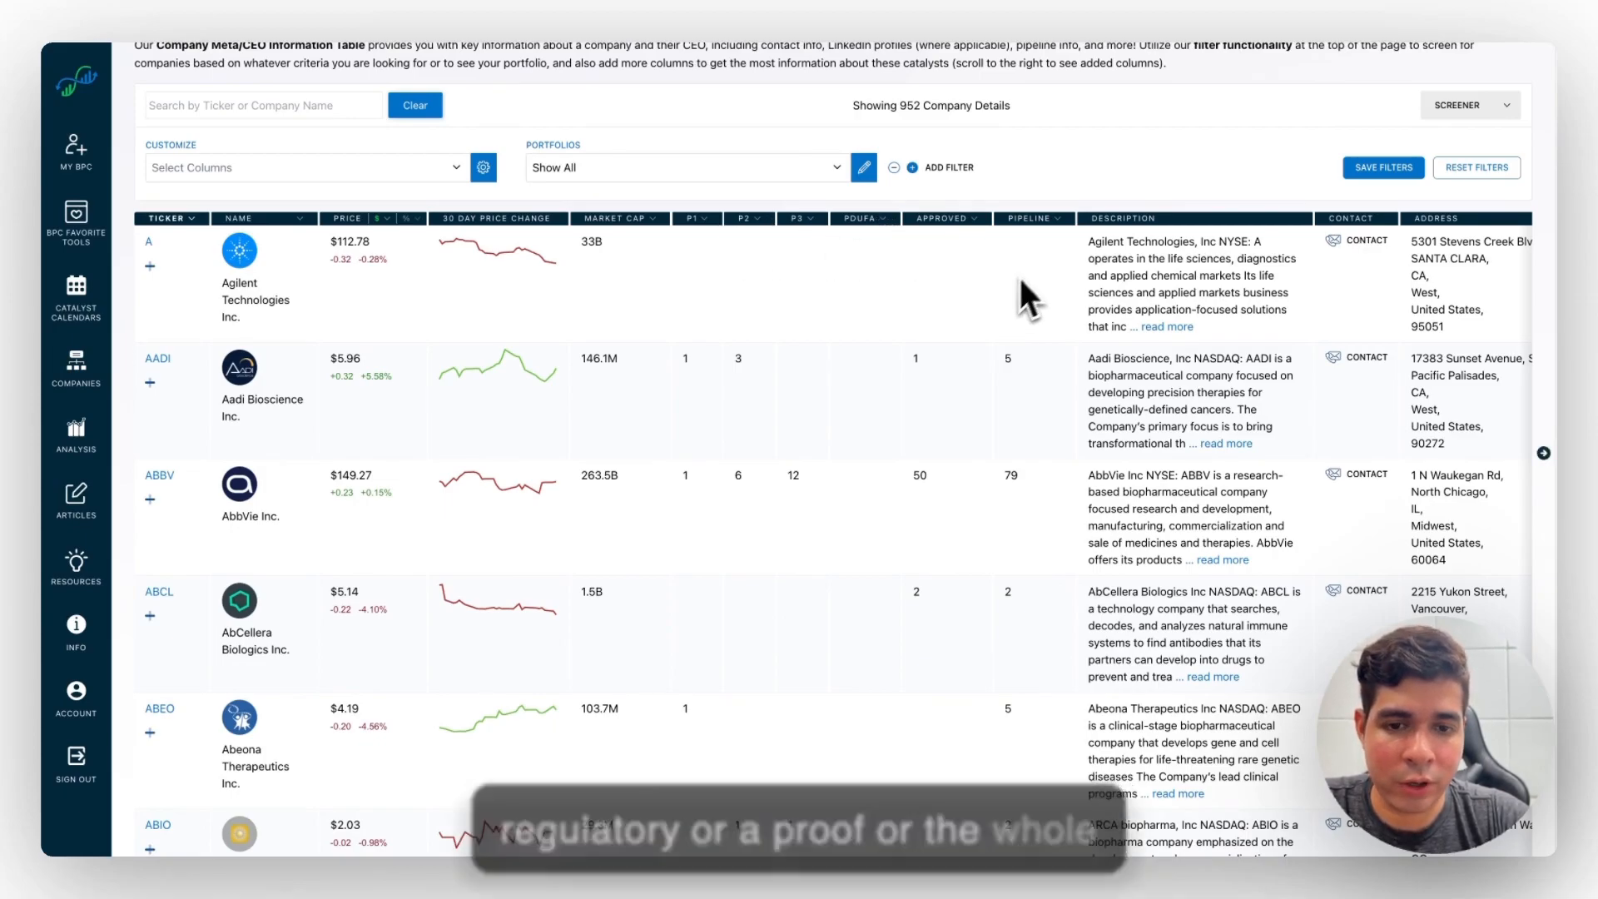
scroll("down", 3)
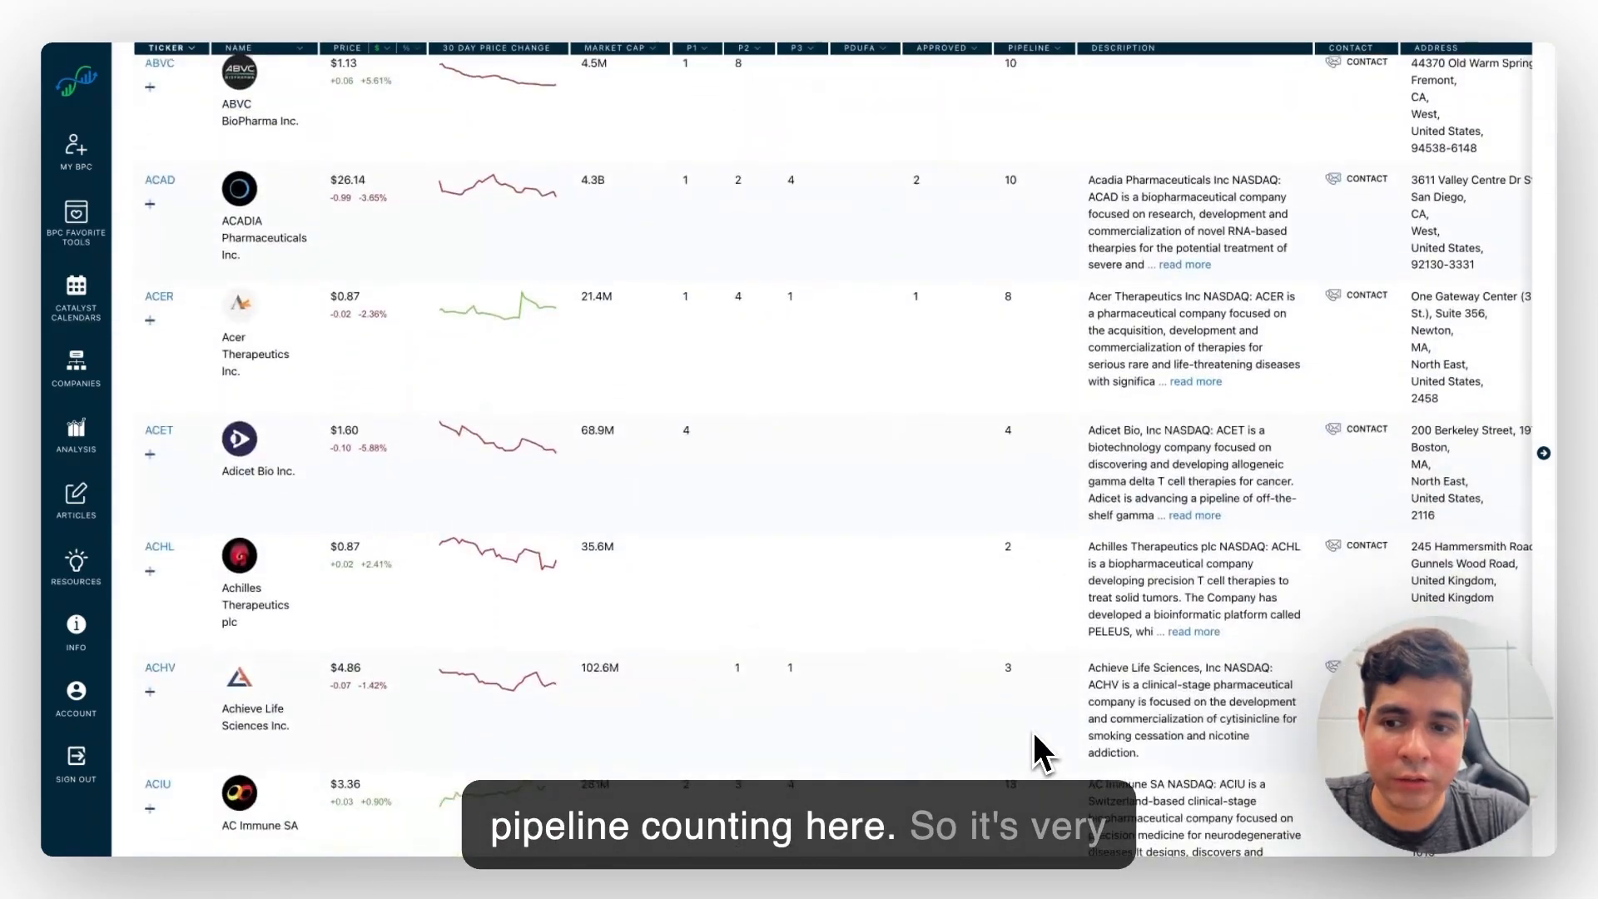
scroll("up", 3)
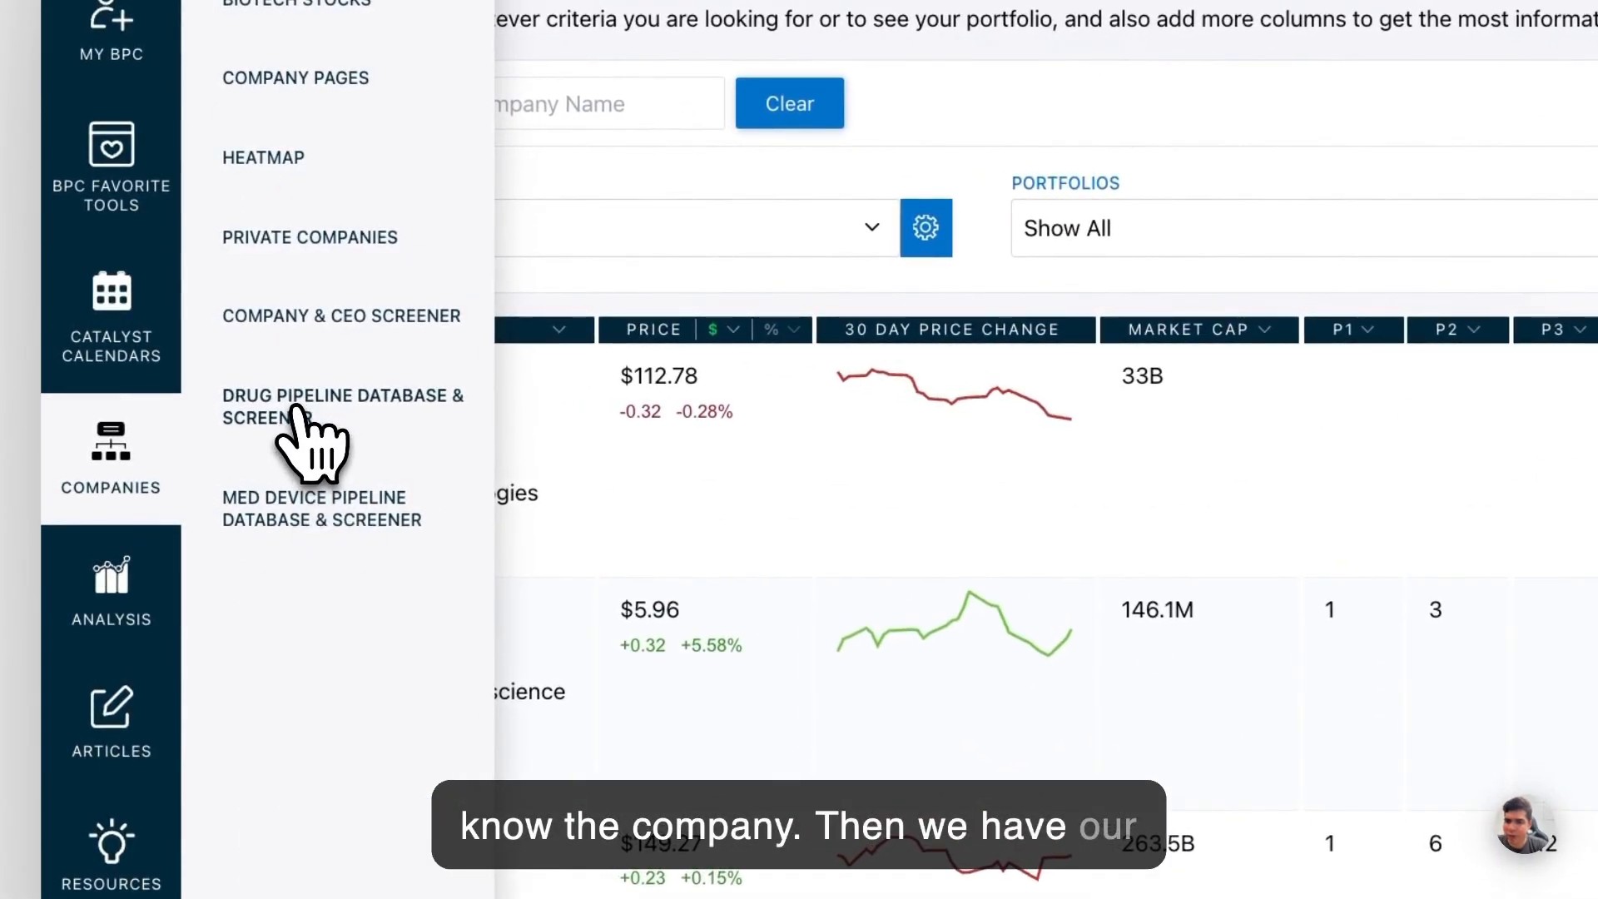
Step: View the Drug Pipeline Database & Screener (6,808 drugs) and its Select Columns list
left_click(341, 406)
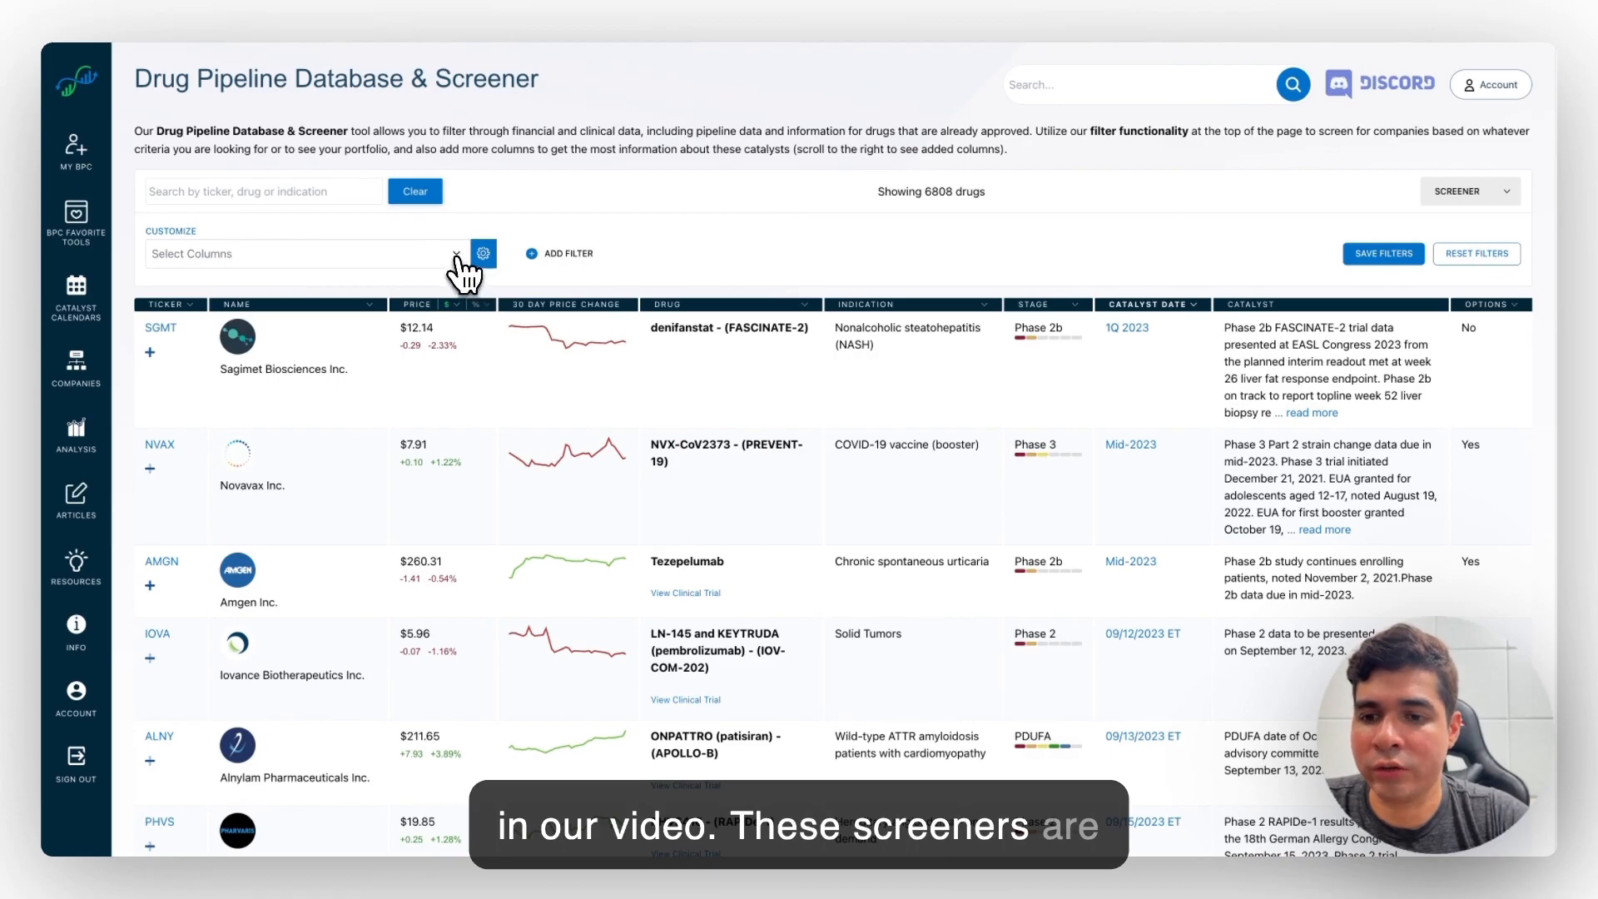
left_click(303, 253)
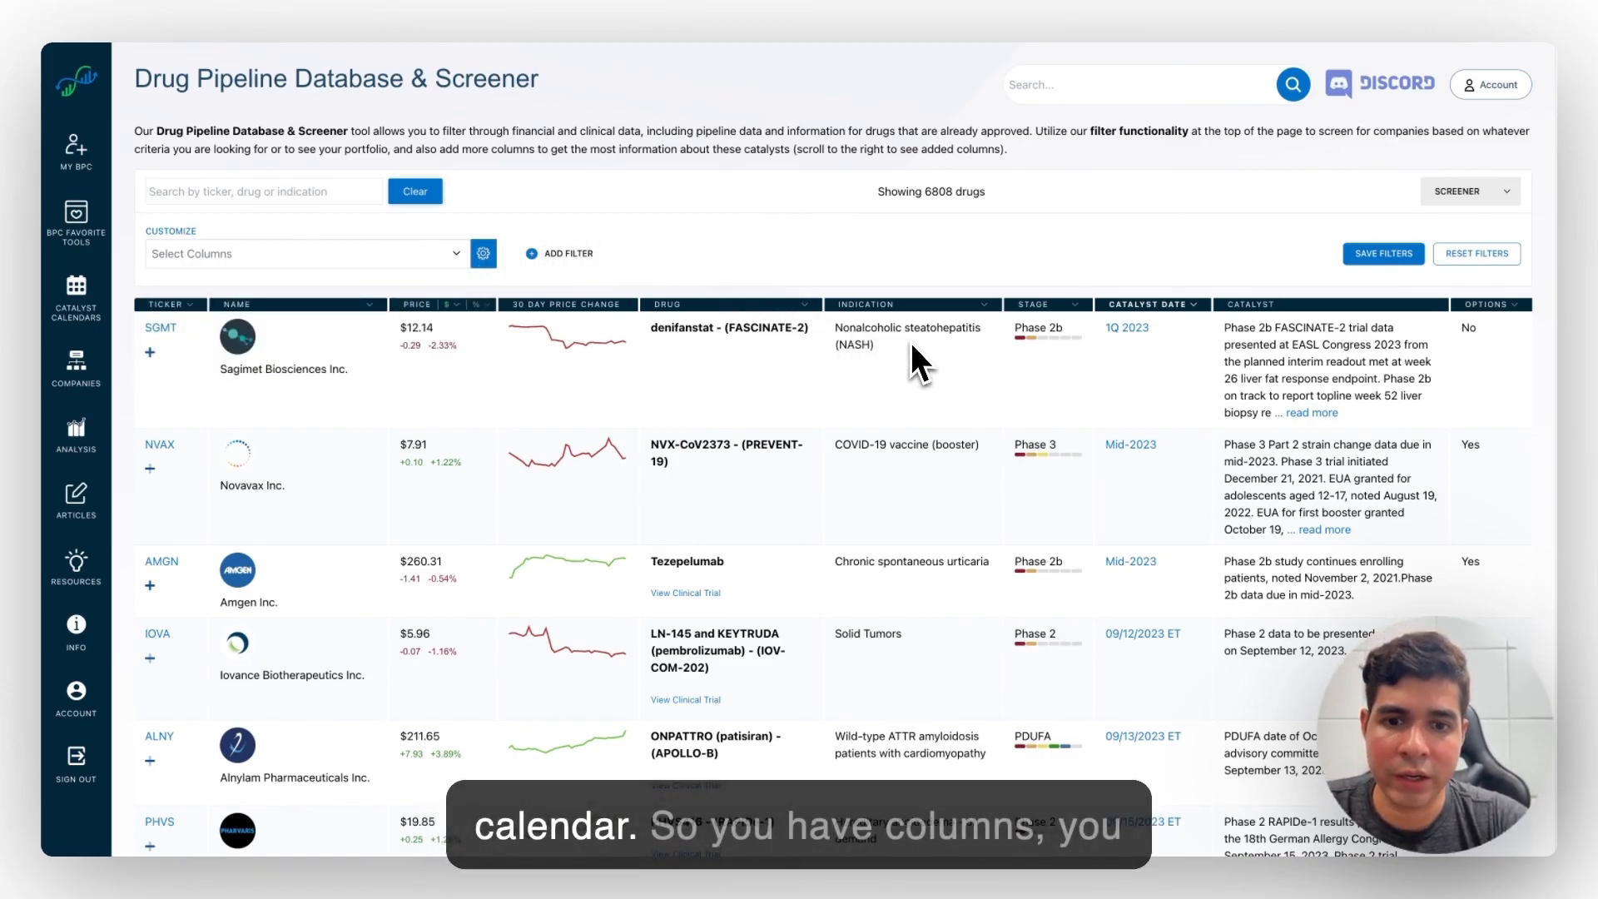
left_click(302, 253)
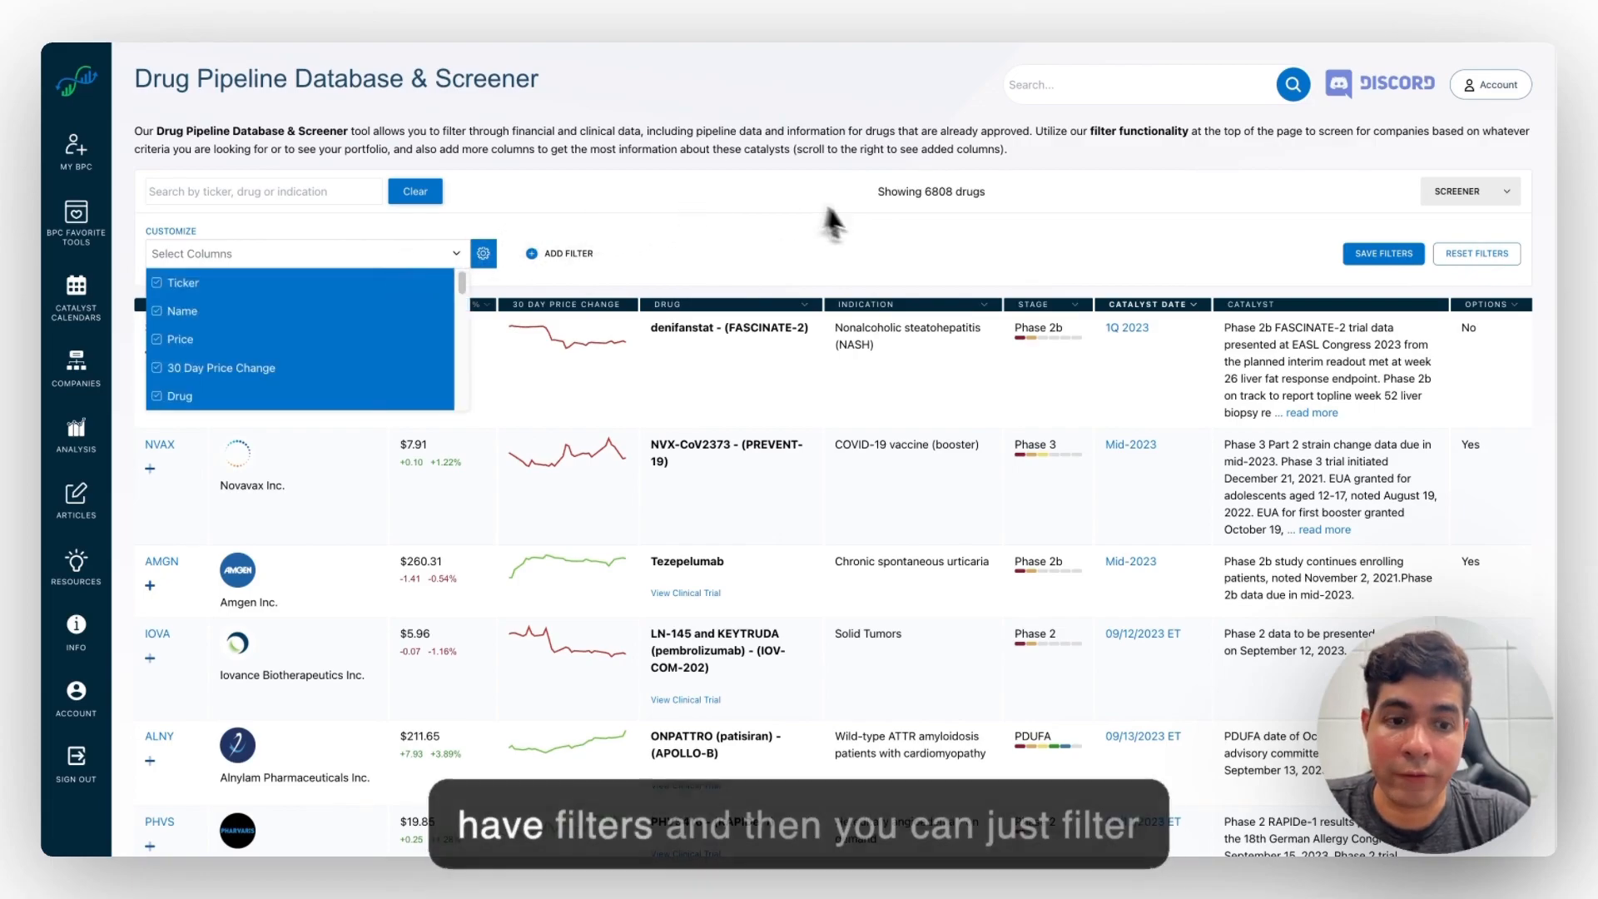
scroll("down", 3)
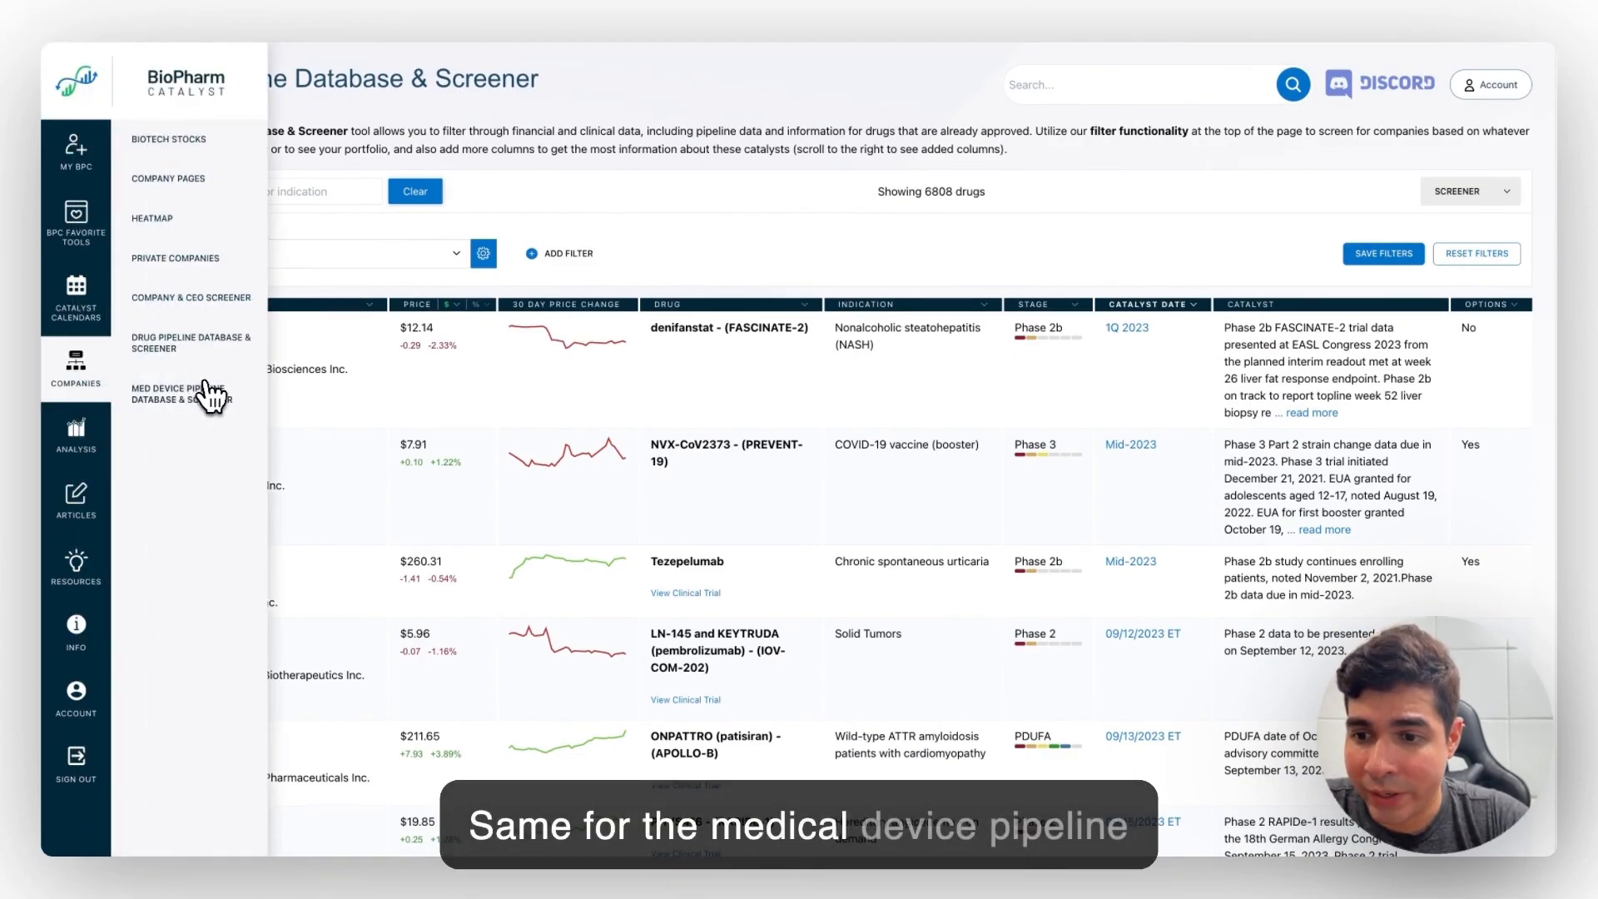
Step: Switch to the Med Device Pipeline Database & Screener listing 399 devices
left_click(190, 393)
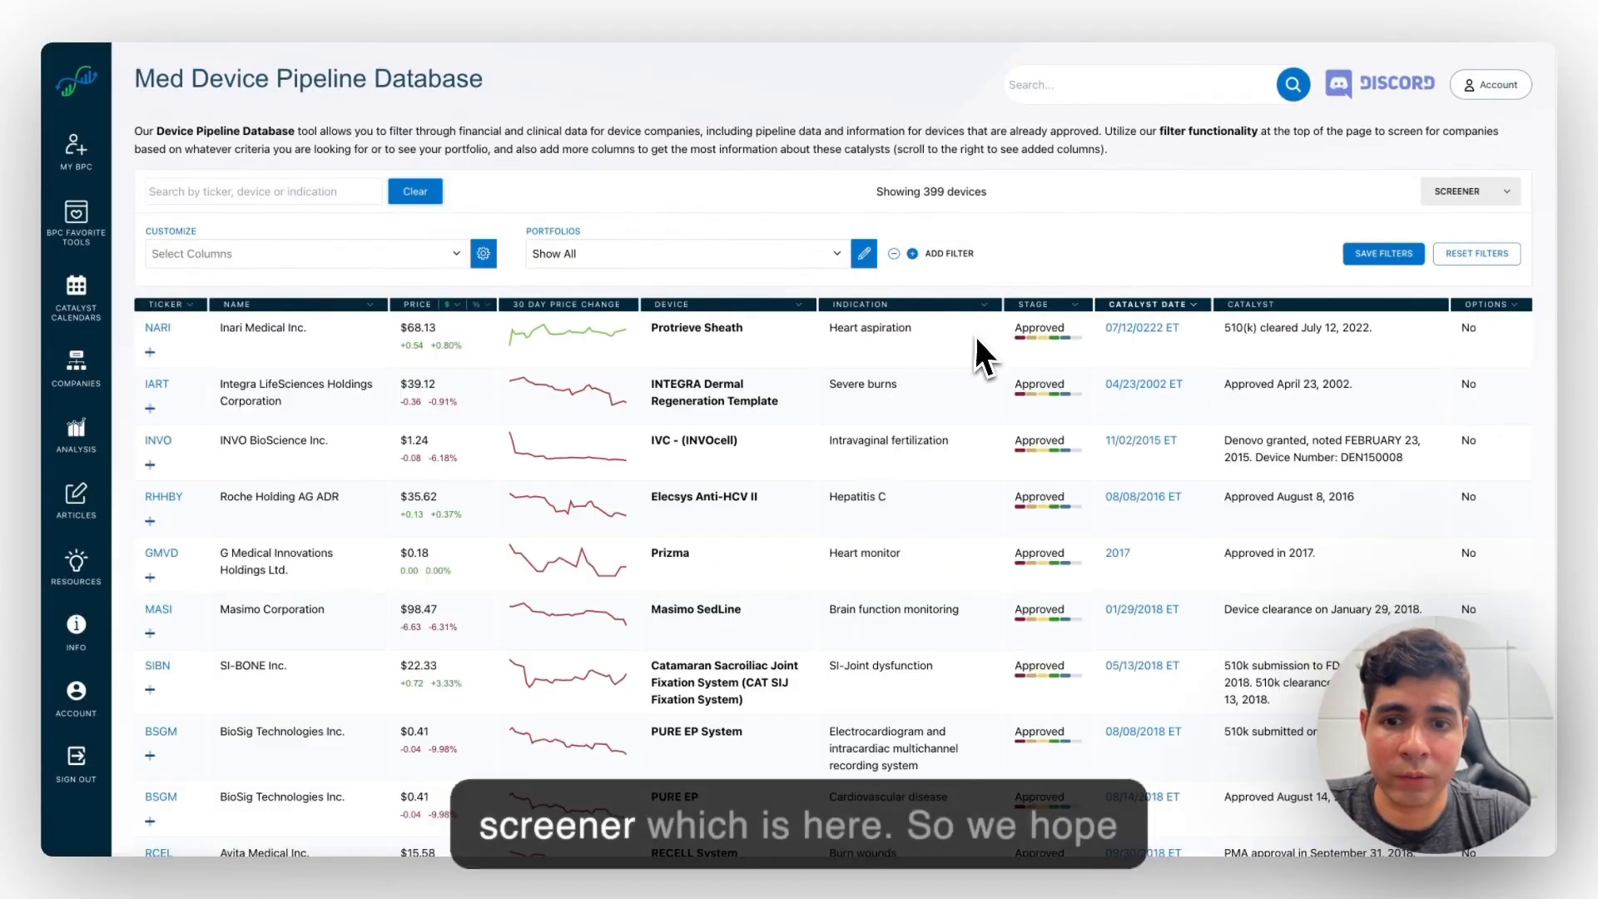